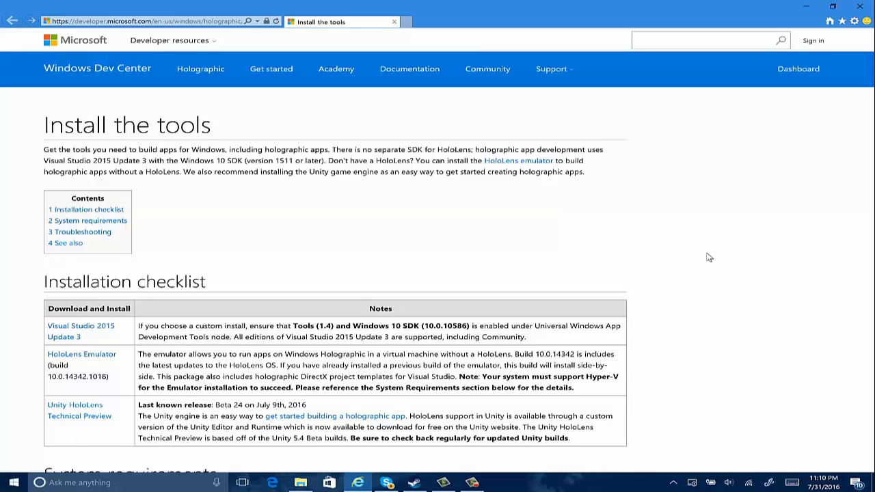
# - Scroll through the Install the tools checklist and return to the top of the page
pyautogui.scroll(-3)
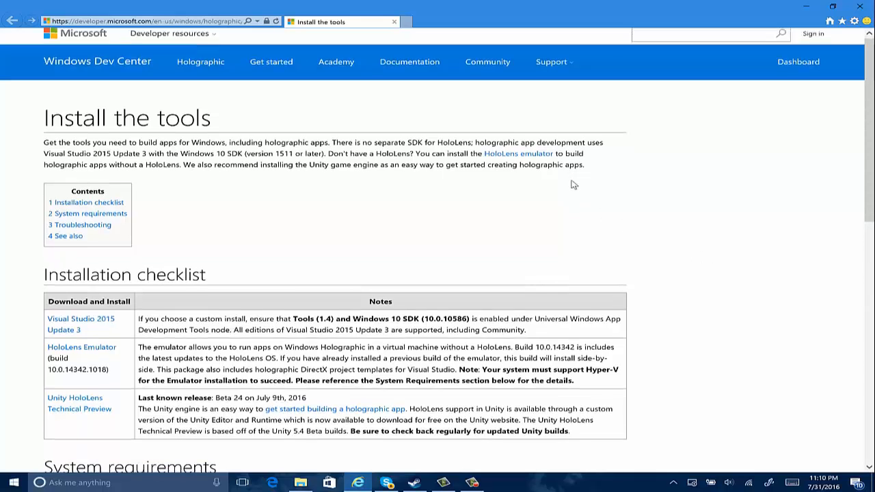
pyautogui.scroll(-3)
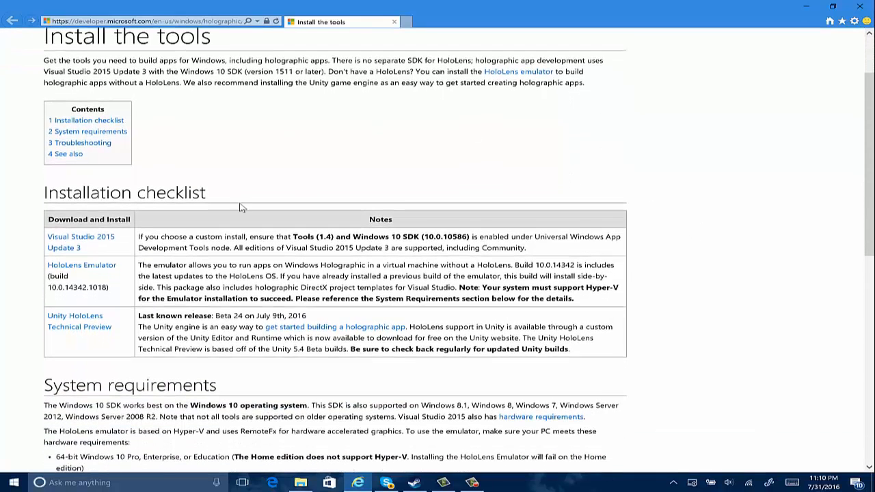
pyautogui.scroll(-3)
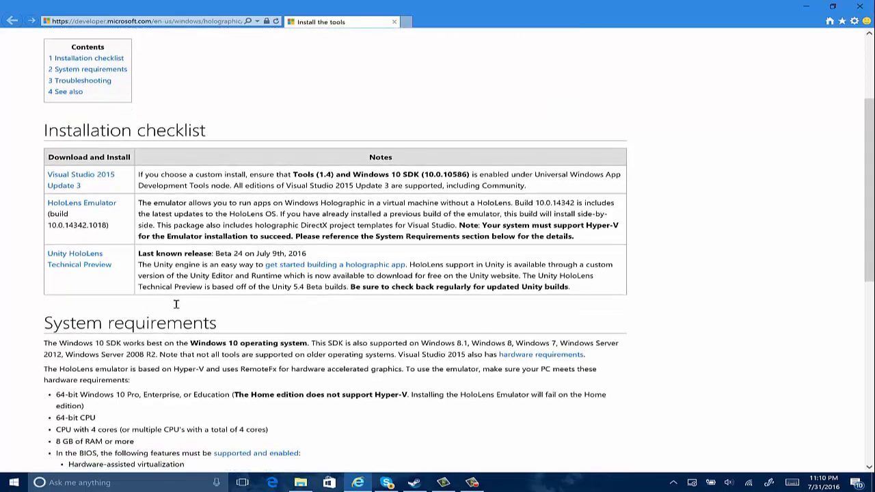
pyautogui.moveTo(145, 262)
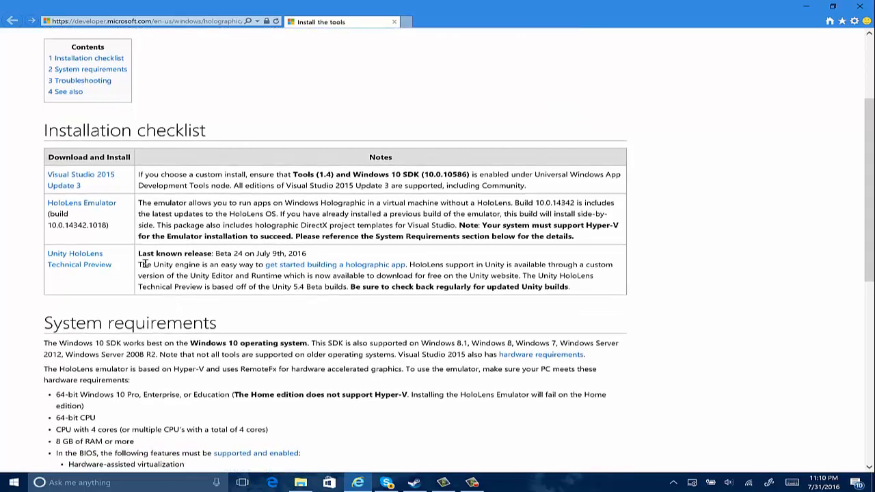
pyautogui.scroll(-3)
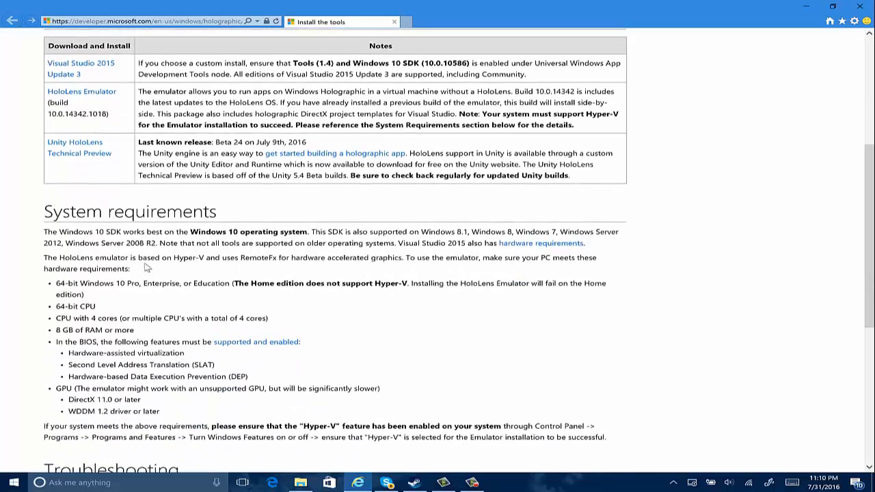
pyautogui.scroll(-3)
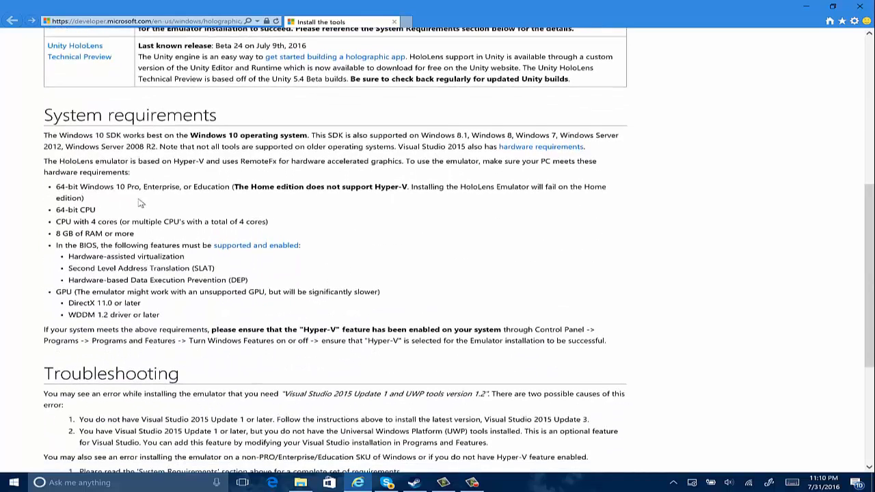
pyautogui.scroll(3)
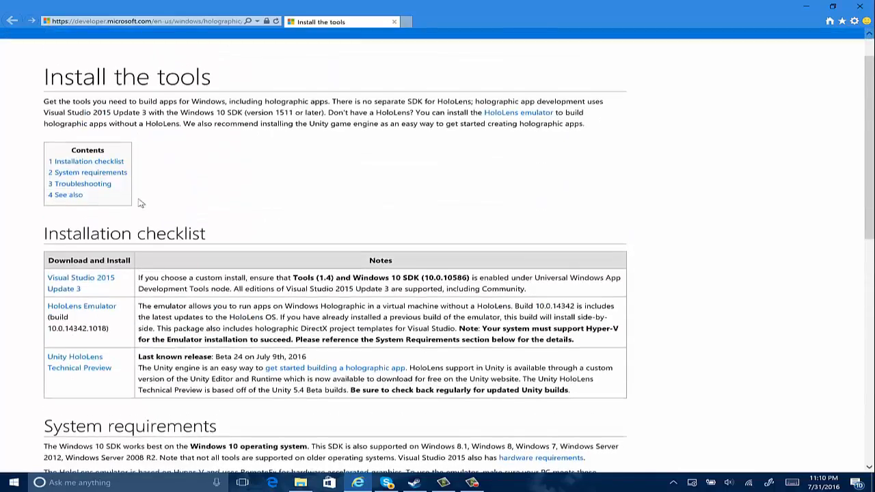
pyautogui.scroll(-3)
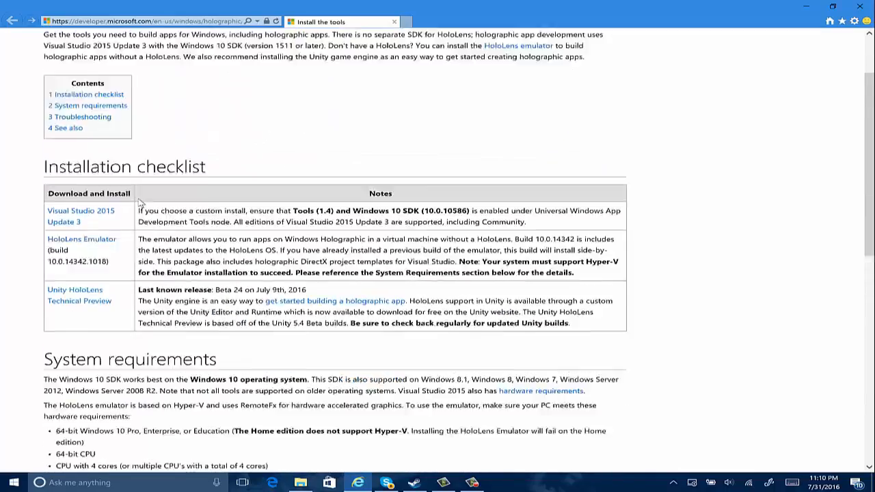
pyautogui.scroll(-3)
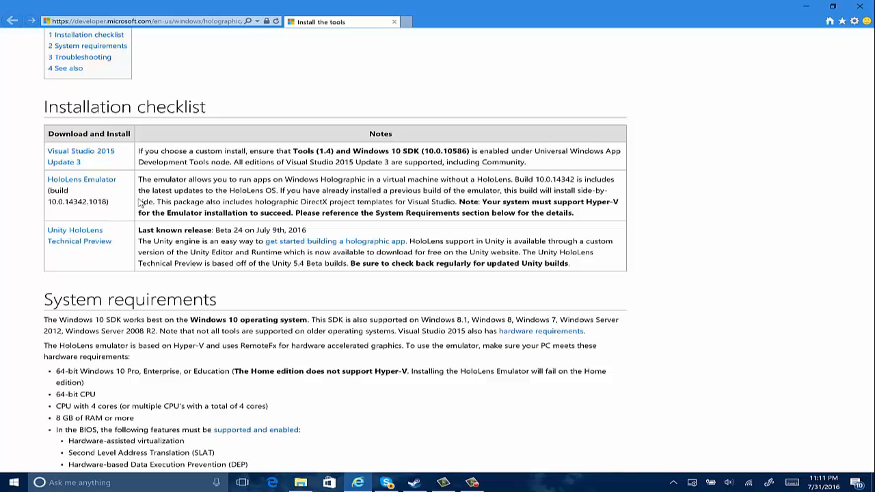
pyautogui.moveTo(227, 152)
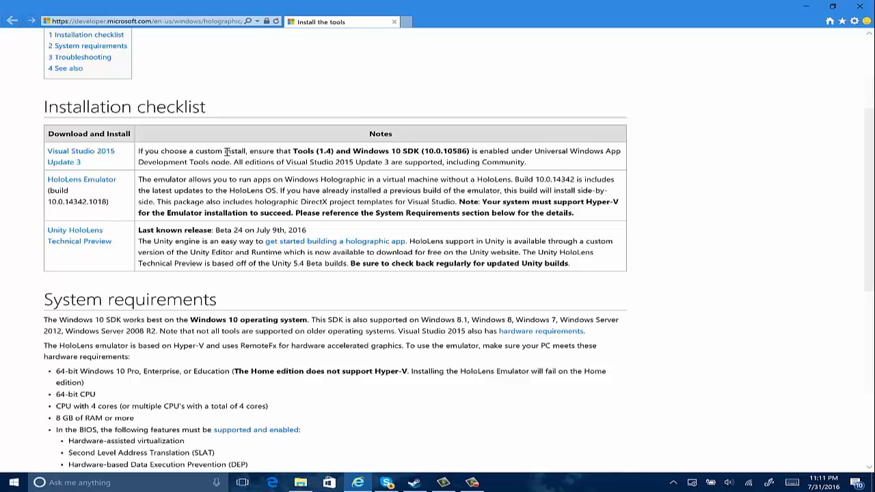
pyautogui.scroll(3)
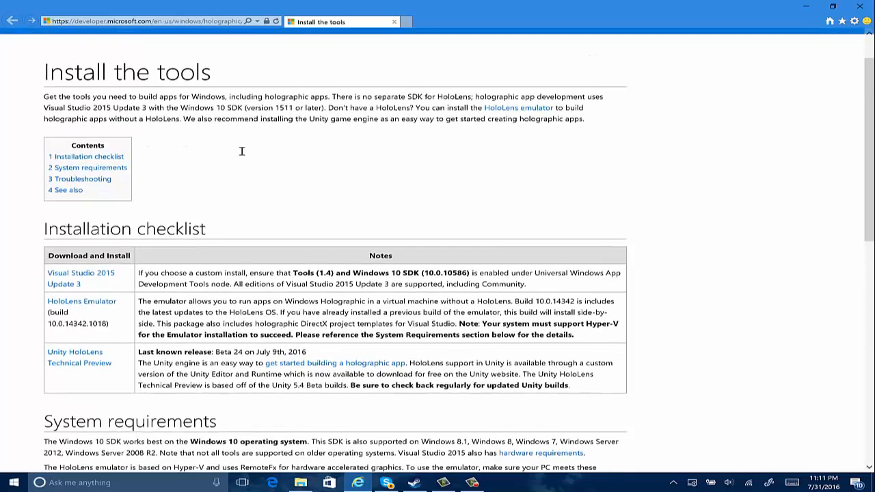
pyautogui.moveTo(756, 4)
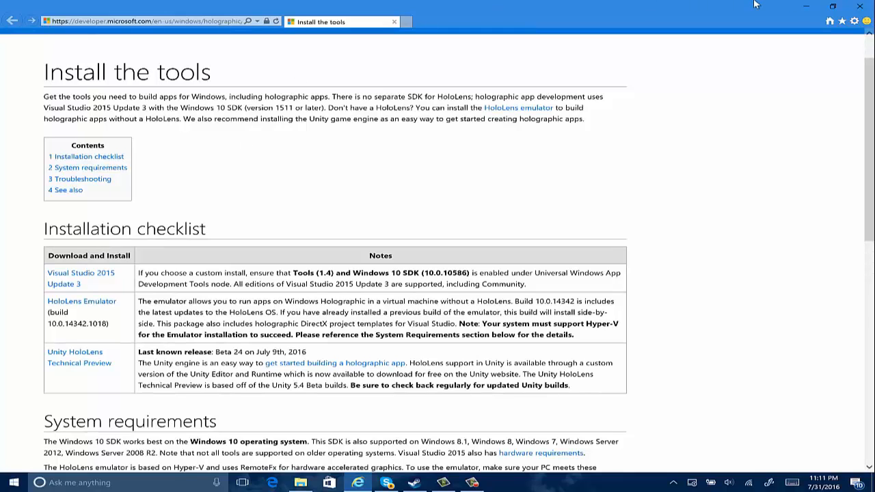
pyautogui.moveTo(802, 5)
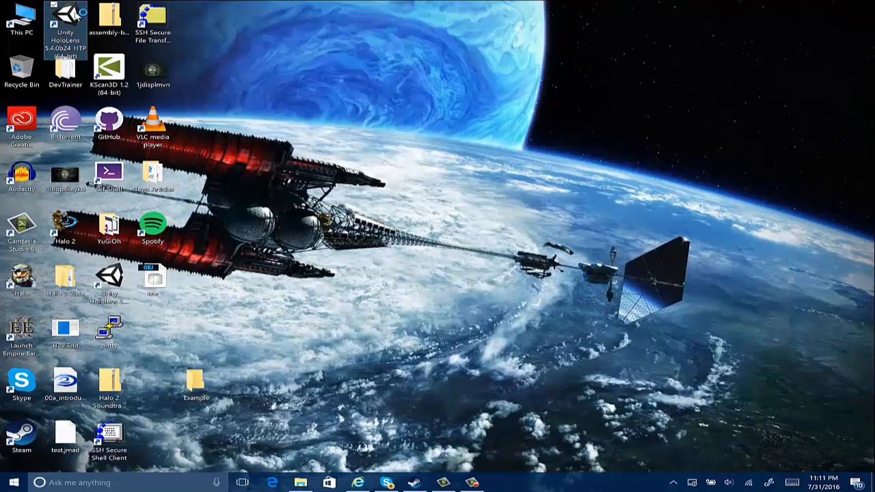
# - Launch Unity from the desktop shortcut to reach the Projects launcher
pyautogui.doubleClick(66, 21)
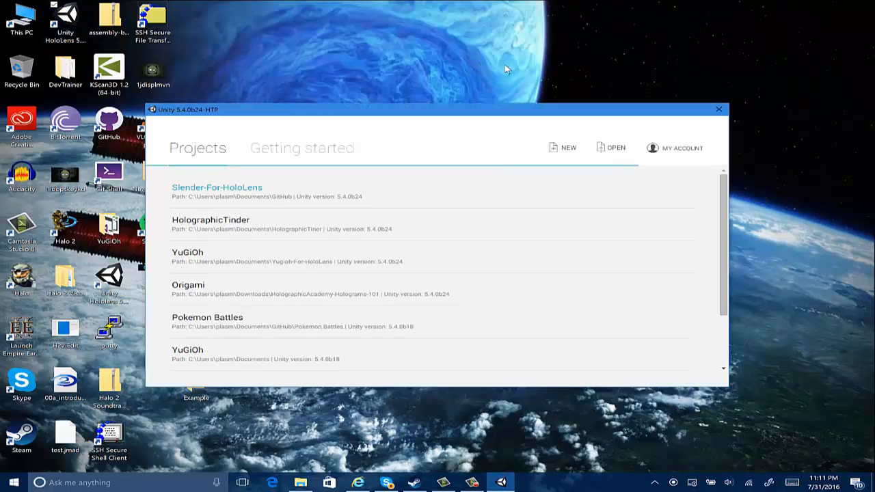
pyautogui.moveTo(408, 115)
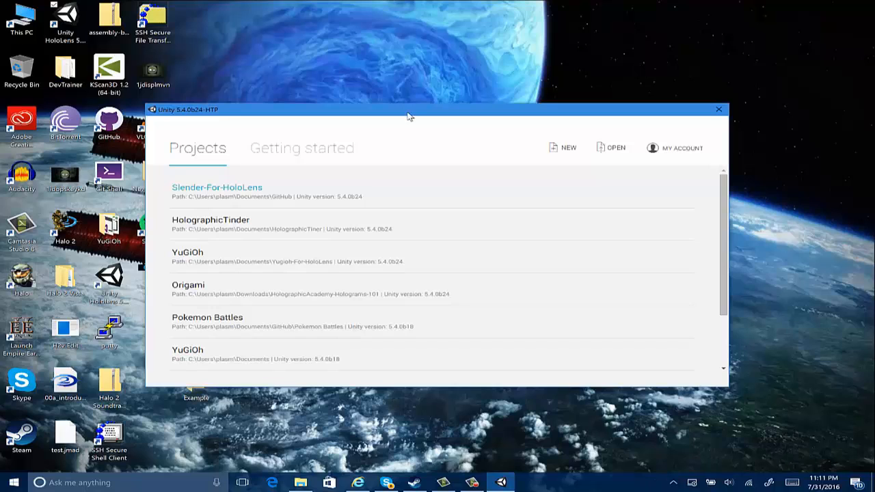
pyautogui.moveTo(573, 101)
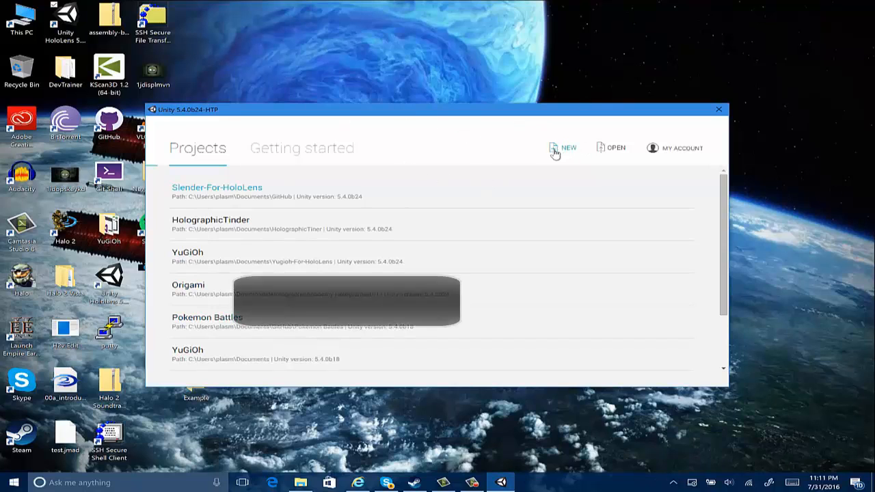
# - Start a new project named ExampleTutorial
pyautogui.click(562, 148)
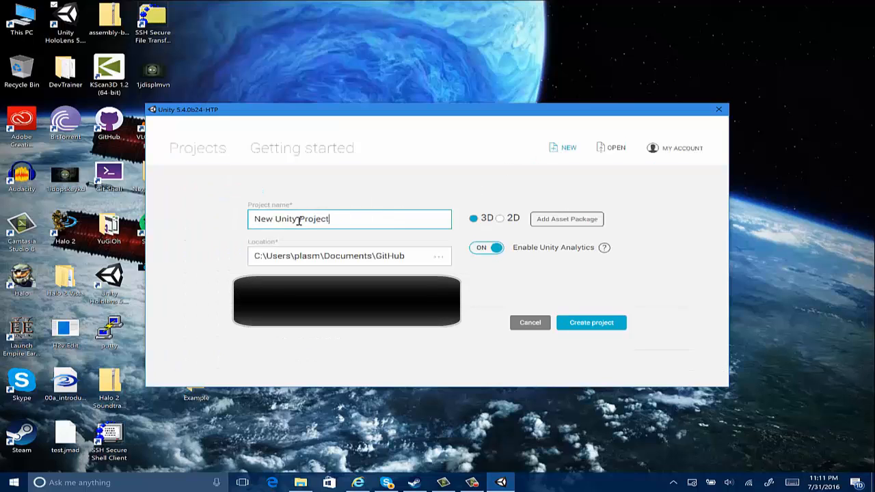
pyautogui.write('E')
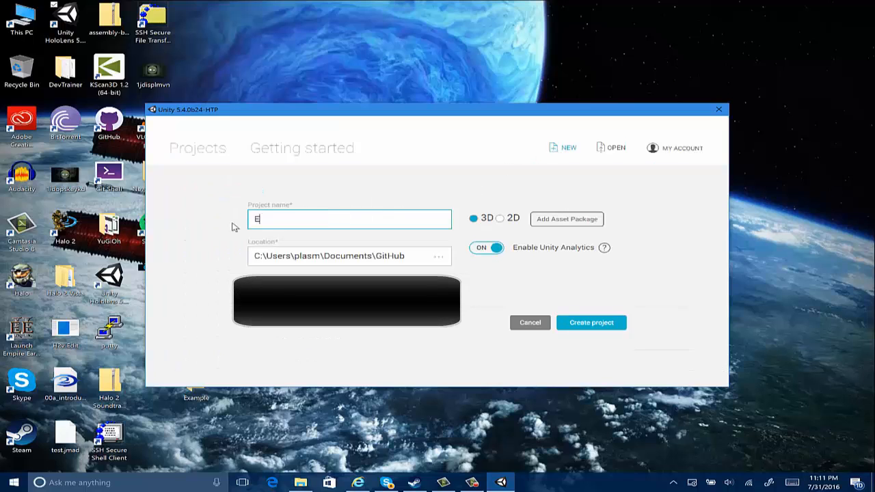
pyautogui.write('xample')
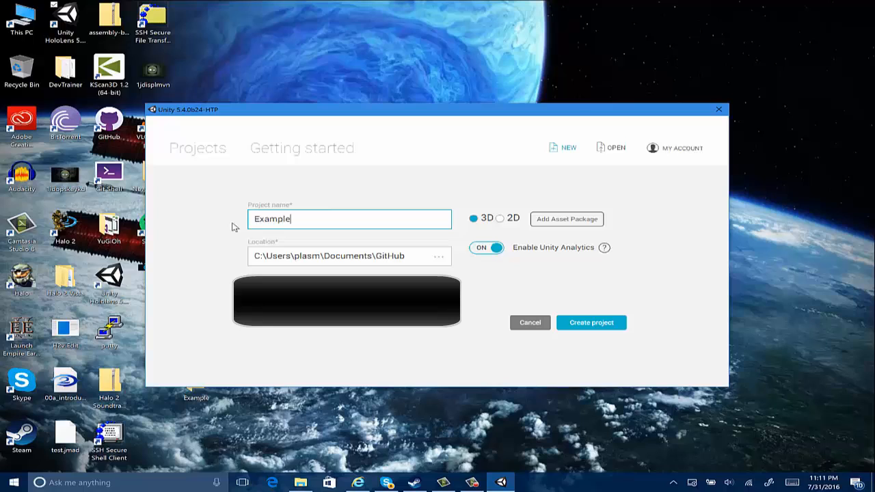
pyautogui.write('Tutorial')
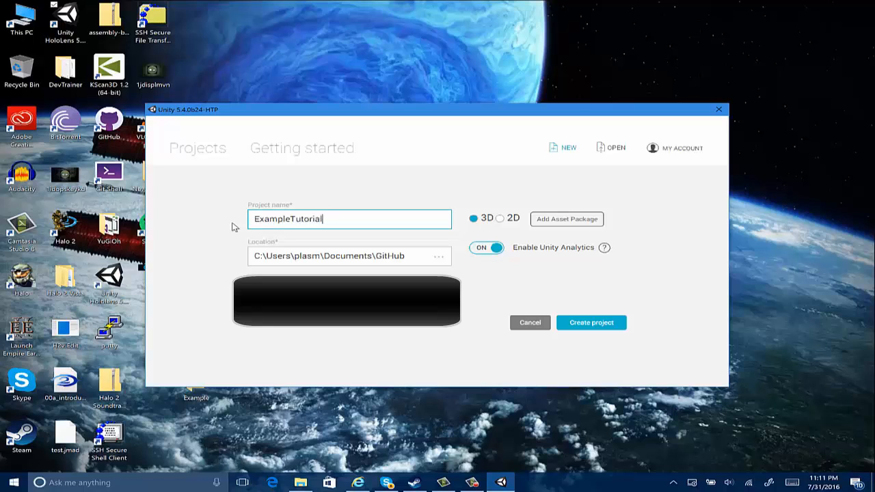
# - Change the project location's last folder from GitHub to Tutorial under Documents
pyautogui.click(349, 255)
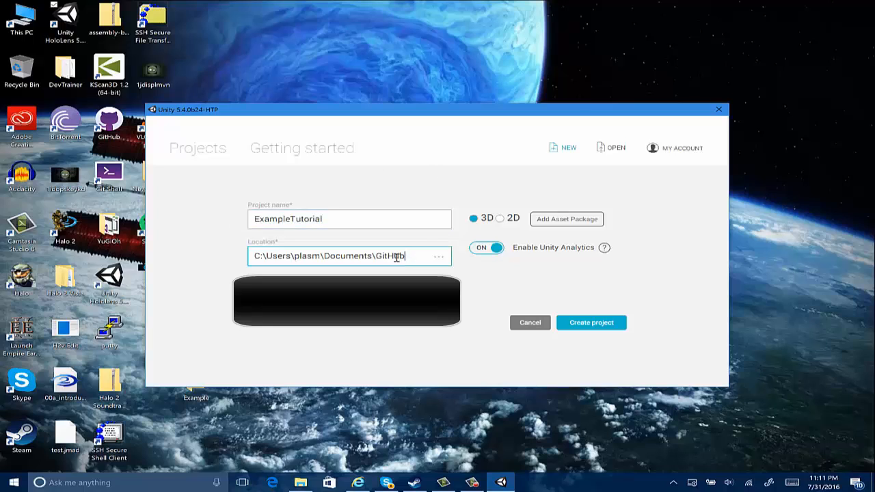
pyautogui.doubleClick(390, 257)
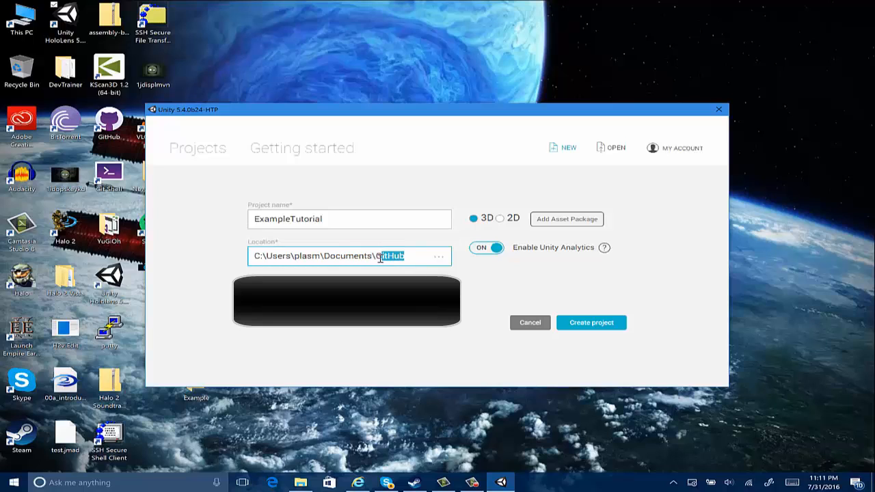
pyautogui.press('Backspace')
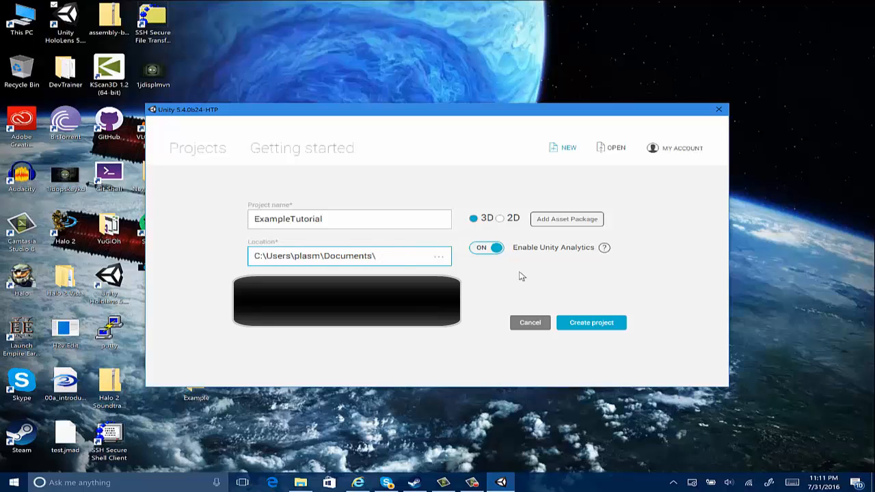
pyautogui.write('Tutori')
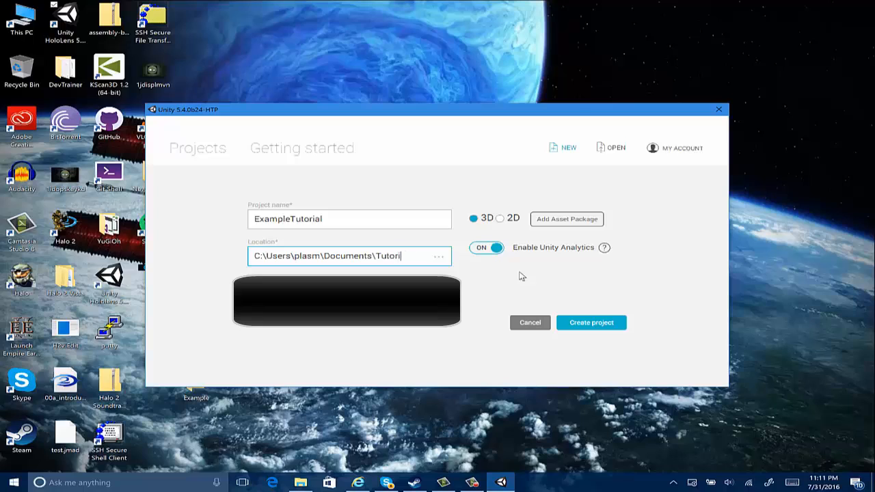
pyautogui.write('al')
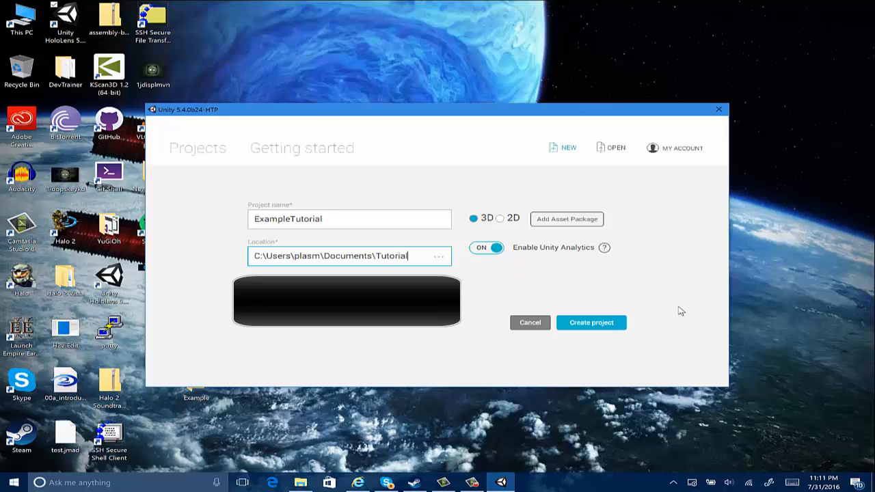
pyautogui.moveTo(607, 319)
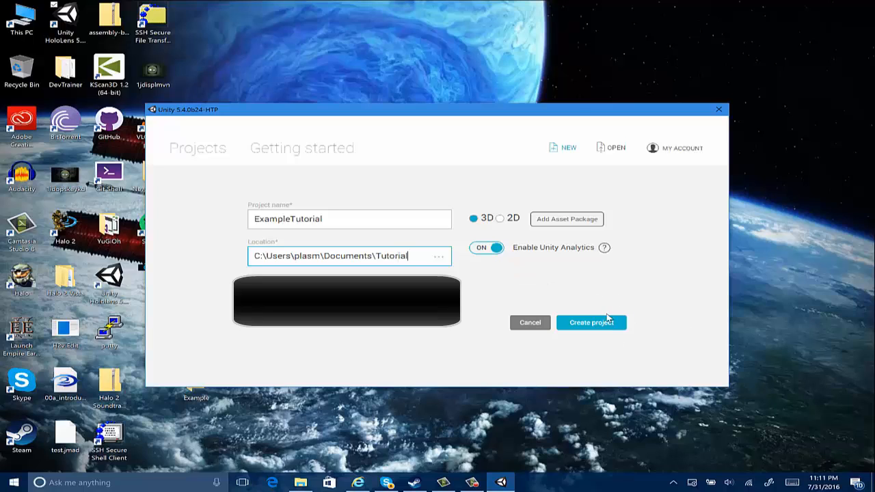
pyautogui.moveTo(591, 323)
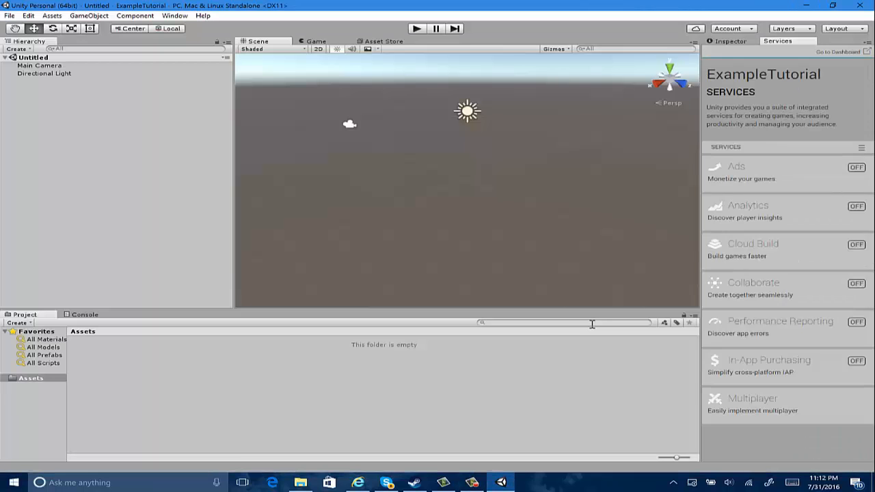
pyautogui.click(14, 482)
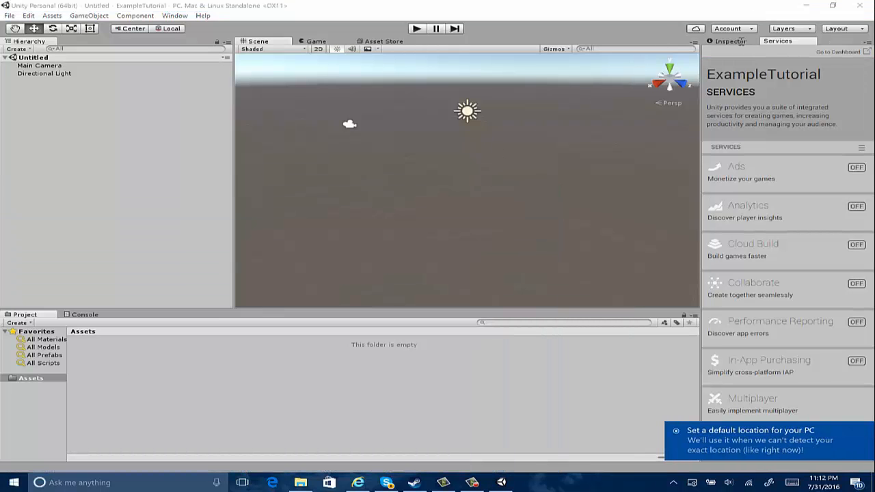
pyautogui.click(730, 41)
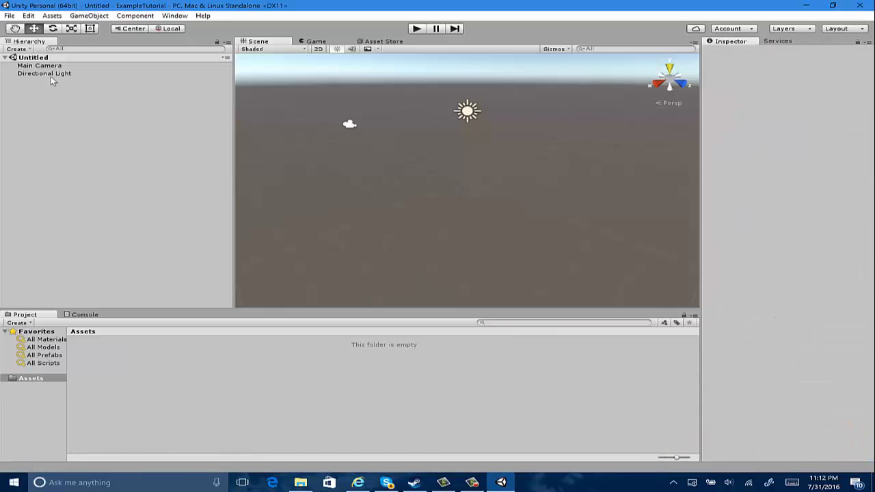
pyautogui.click(40, 65)
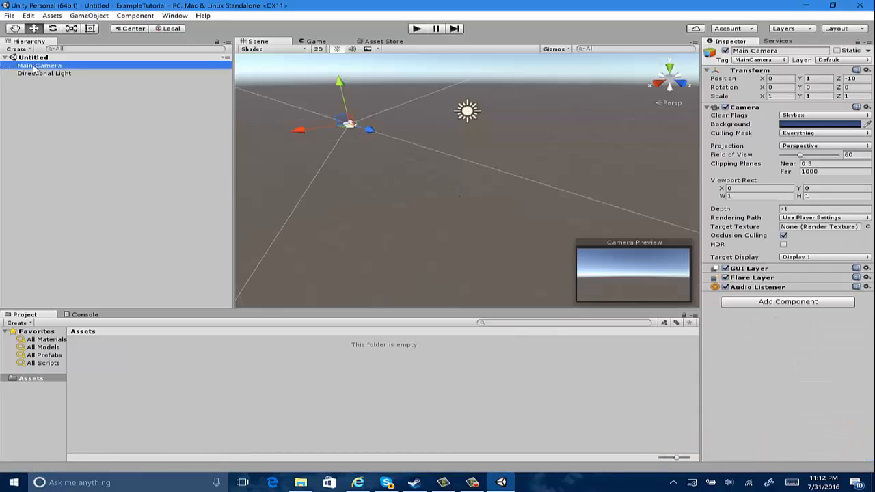
pyautogui.moveTo(34, 158)
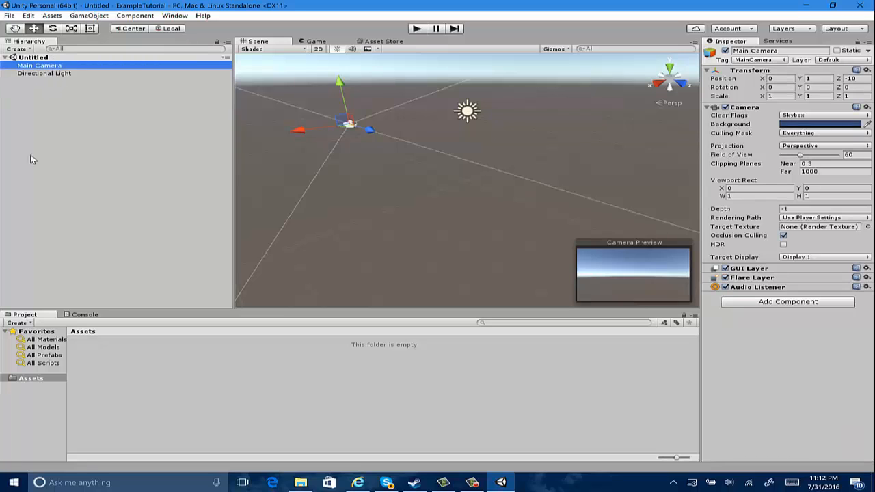
pyautogui.moveTo(98, 196)
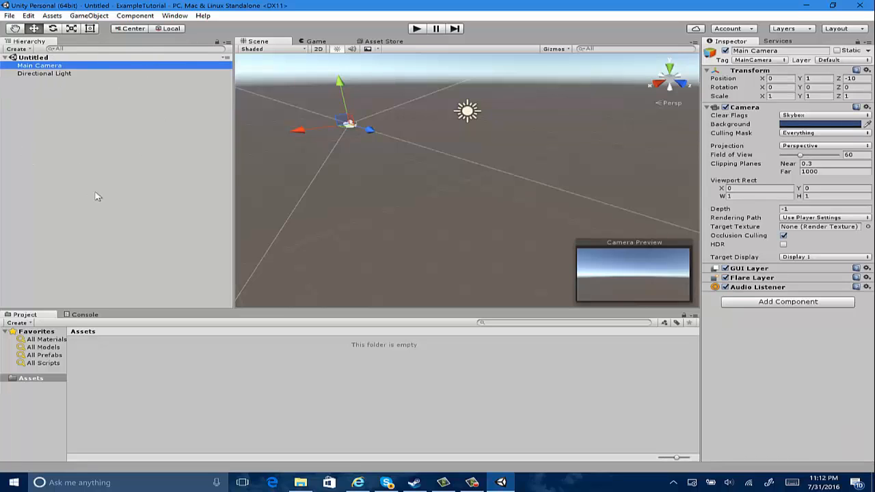
pyautogui.moveTo(134, 123)
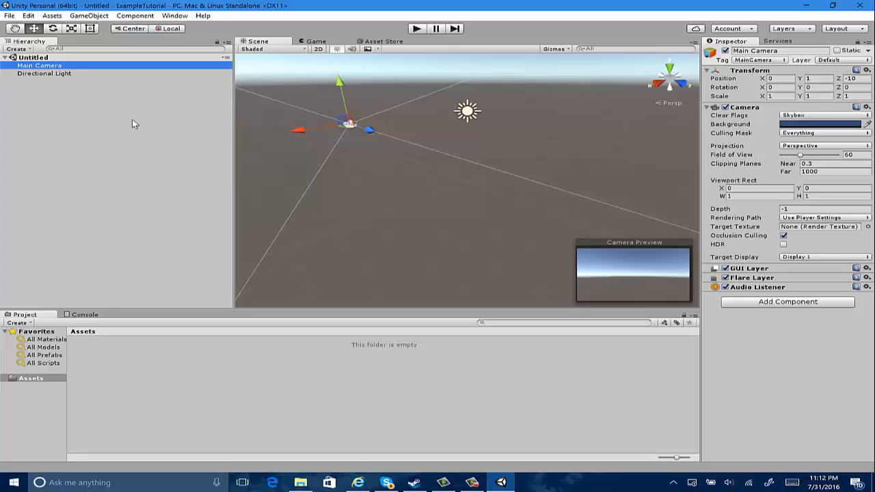
pyautogui.moveTo(599, 159)
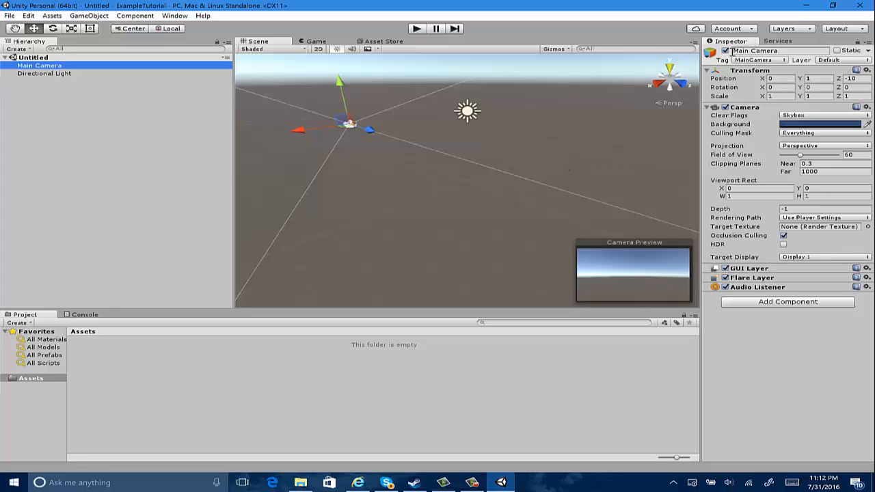
pyautogui.moveTo(755, 136)
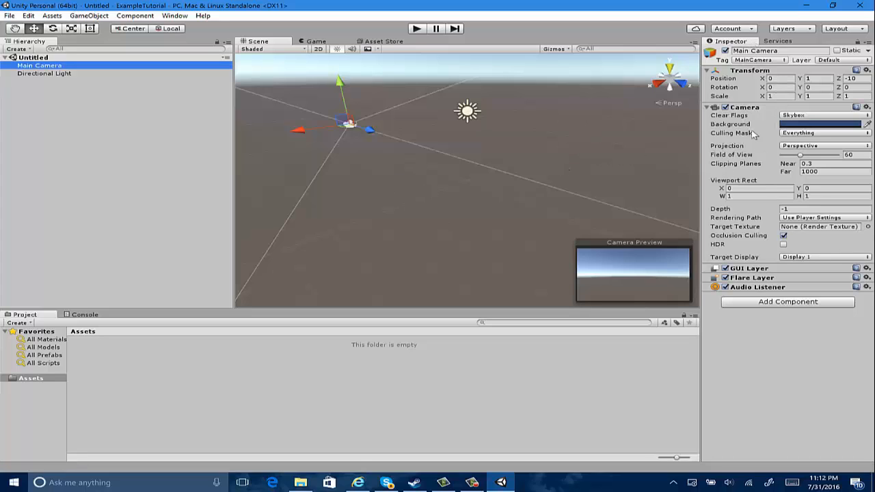
pyautogui.moveTo(452, 185)
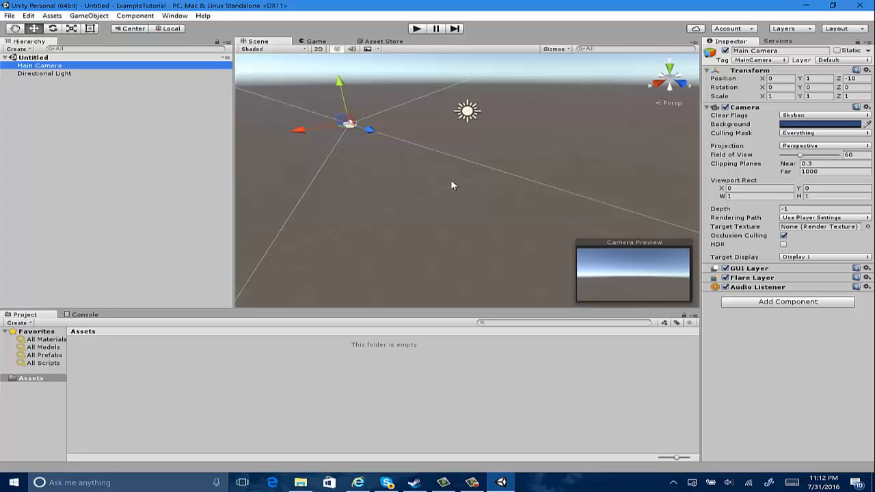
pyautogui.moveTo(690, 96)
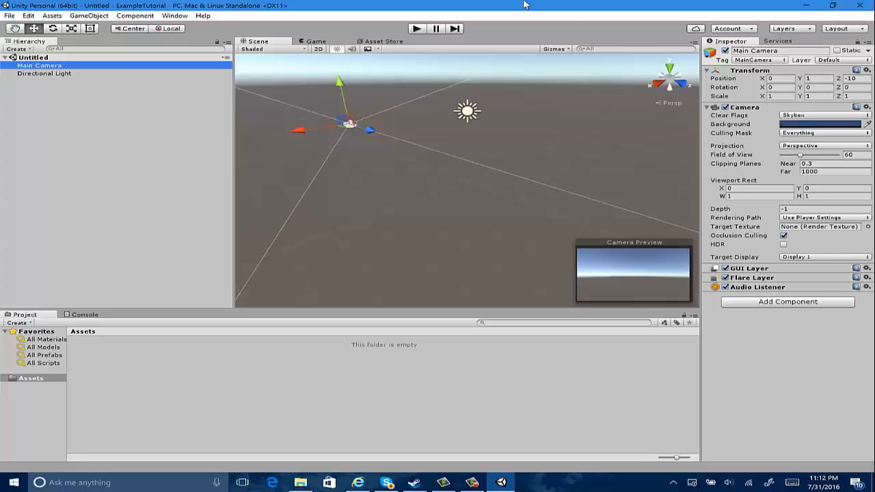
pyautogui.moveTo(548, 85)
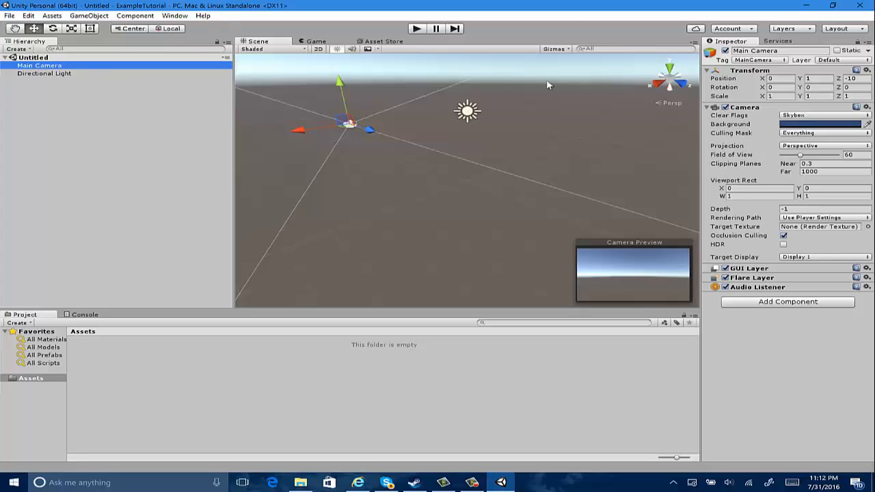
# - Make the Main Camera clear to solid black with a 0.85 near clipping plane
pyautogui.click(823, 115)
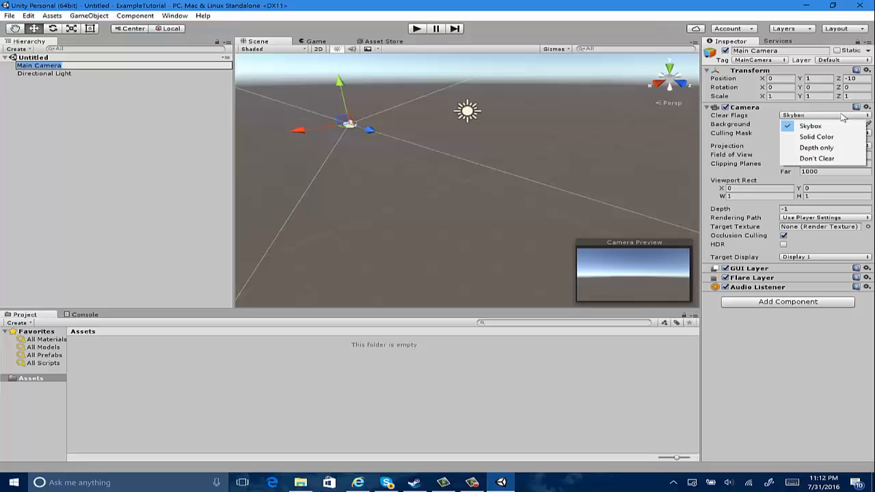
pyautogui.moveTo(818, 137)
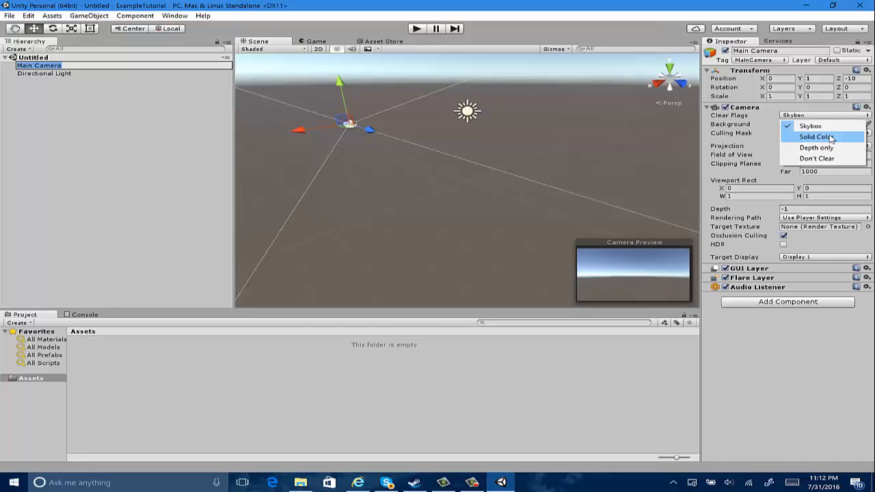
pyautogui.click(818, 137)
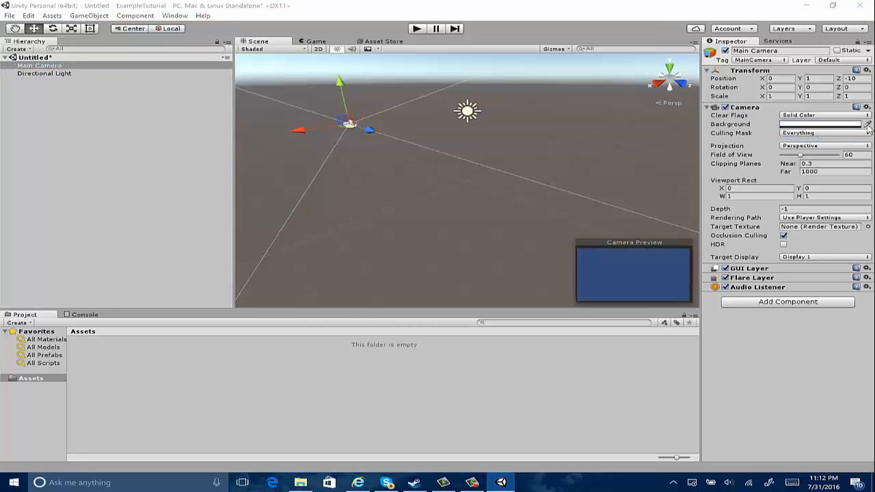
pyautogui.click(821, 124)
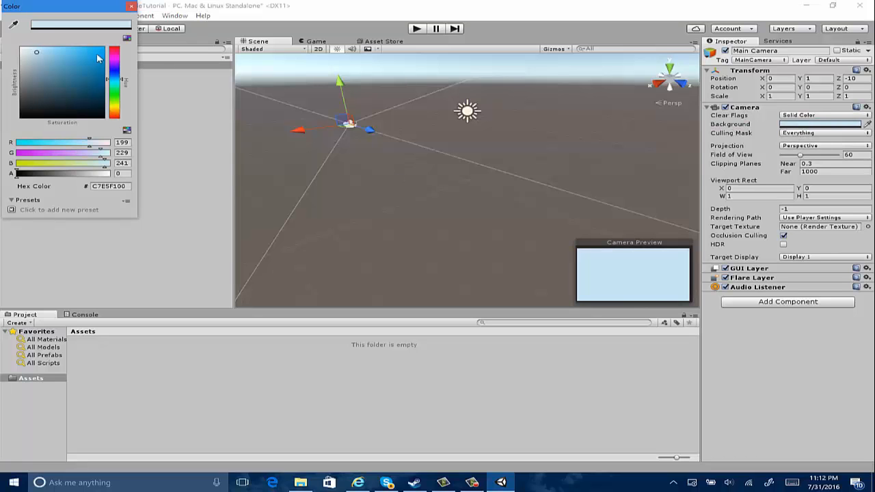
pyautogui.click(131, 5)
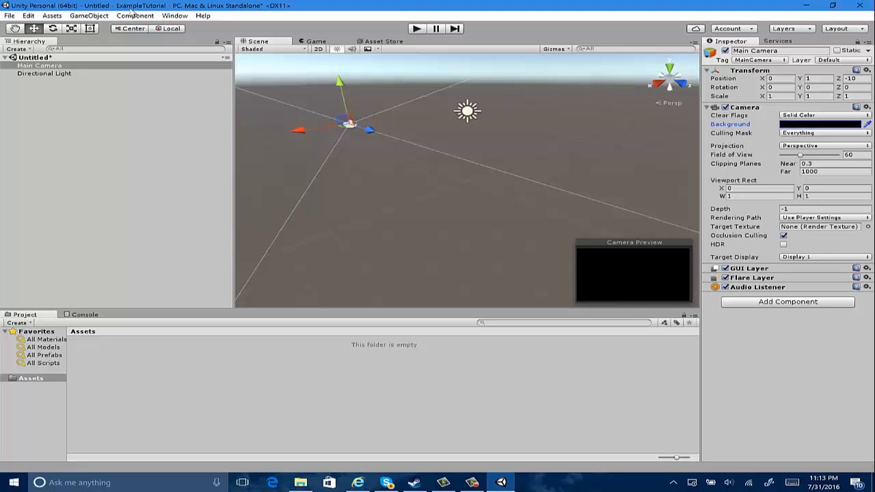
pyautogui.moveTo(766, 174)
pyautogui.write('0.85')
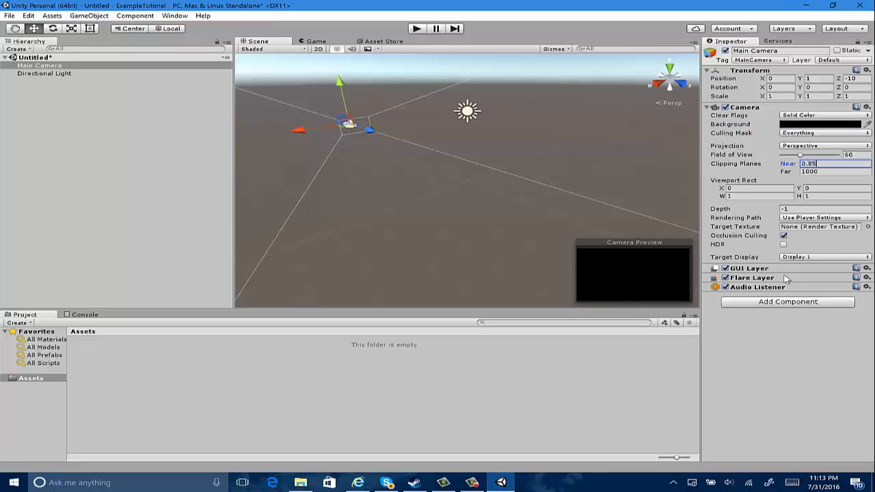
pyautogui.moveTo(544, 51)
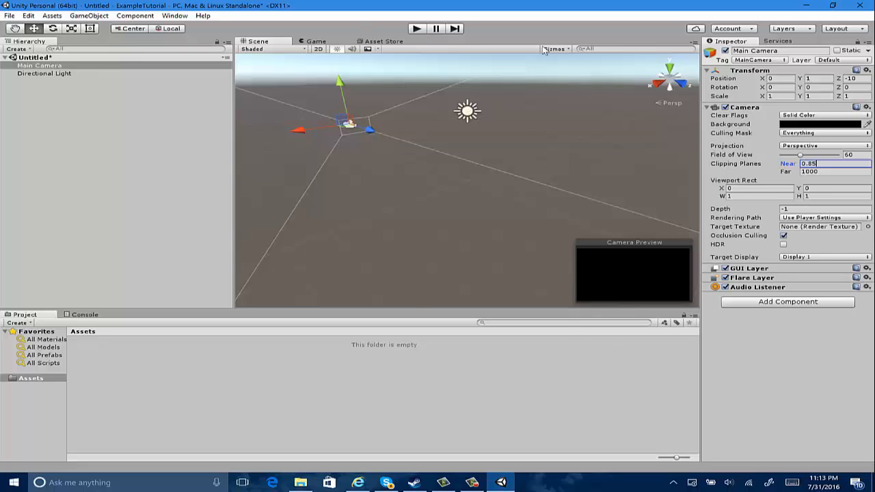
pyautogui.click(779, 78)
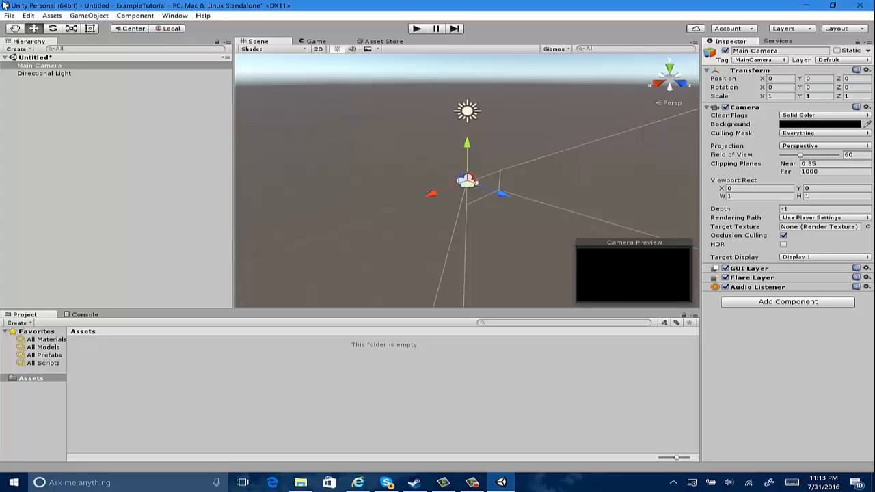
# - Set the Windows Store build to Universal 10 SDK, D3D type, with Unity C# Projects enabled
pyautogui.click(9, 17)
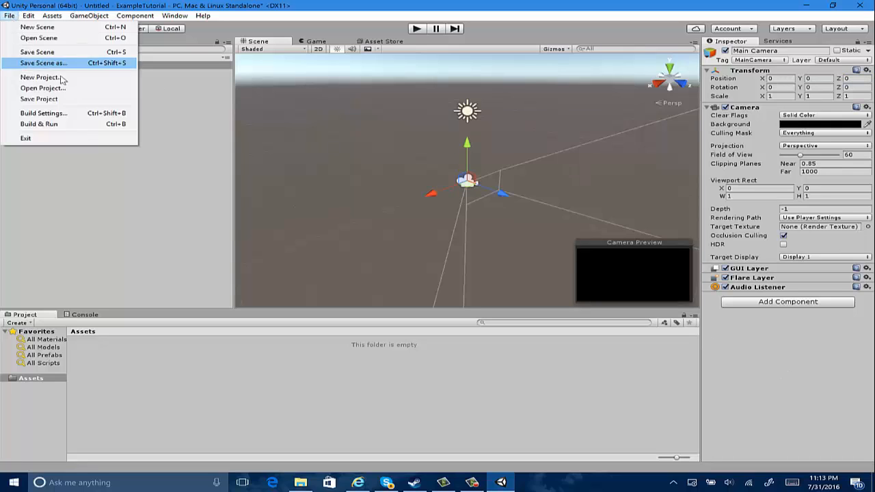
pyautogui.click(44, 112)
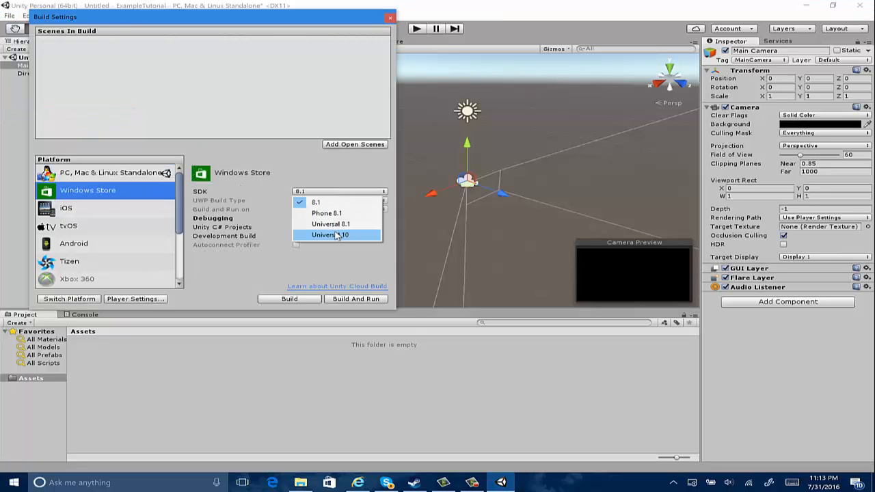
pyautogui.click(331, 235)
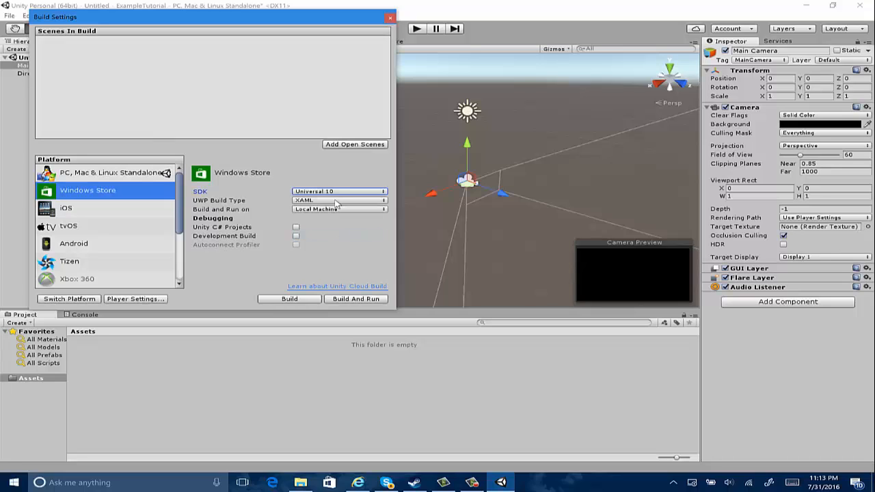
pyautogui.click(340, 200)
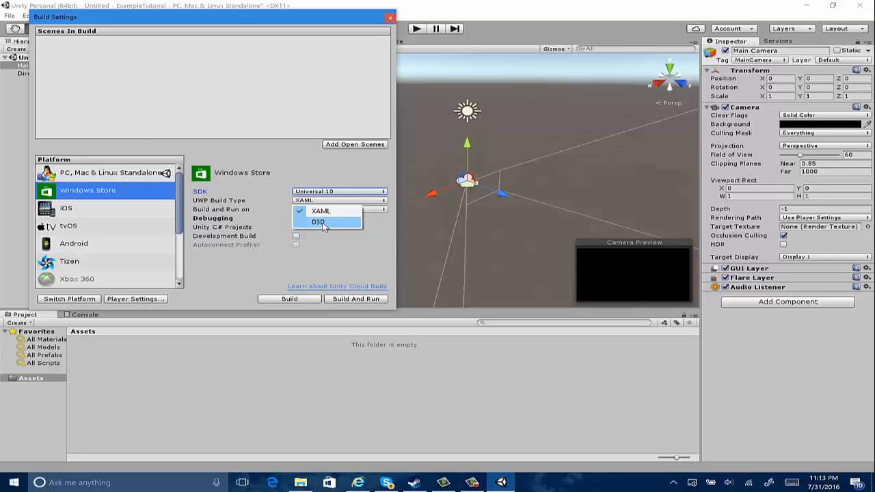
pyautogui.click(318, 222)
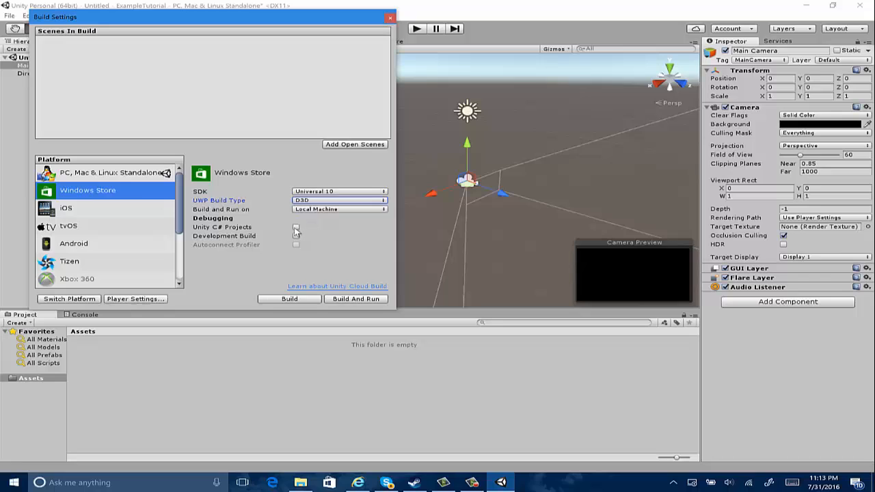
pyautogui.click(295, 227)
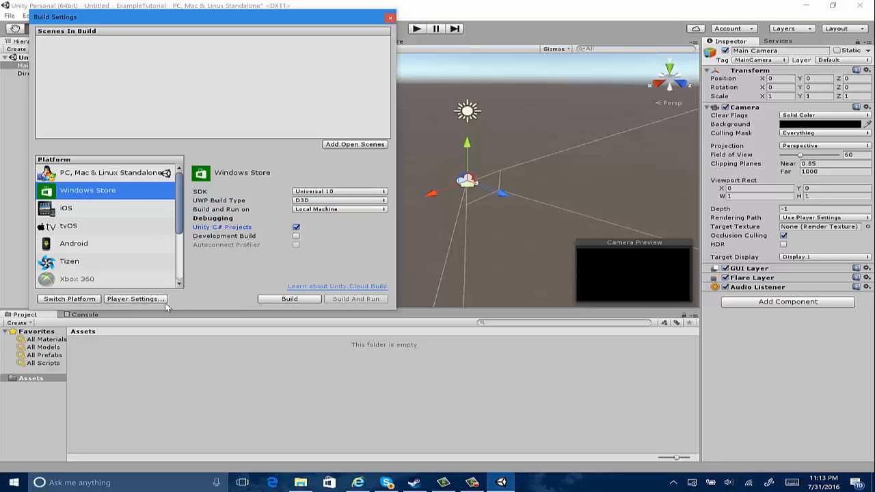
pyautogui.click(135, 298)
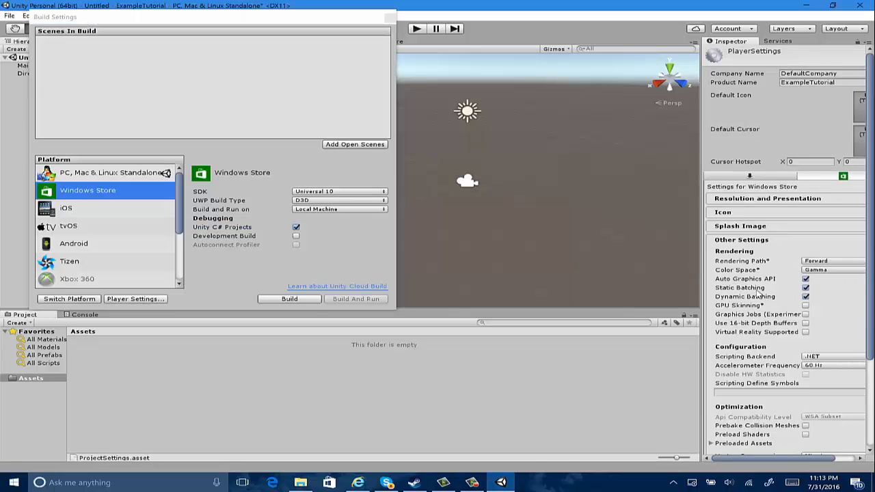
# - Enable Virtual Reality Supported and review the publishing capabilities, then collapse them
pyautogui.click(807, 324)
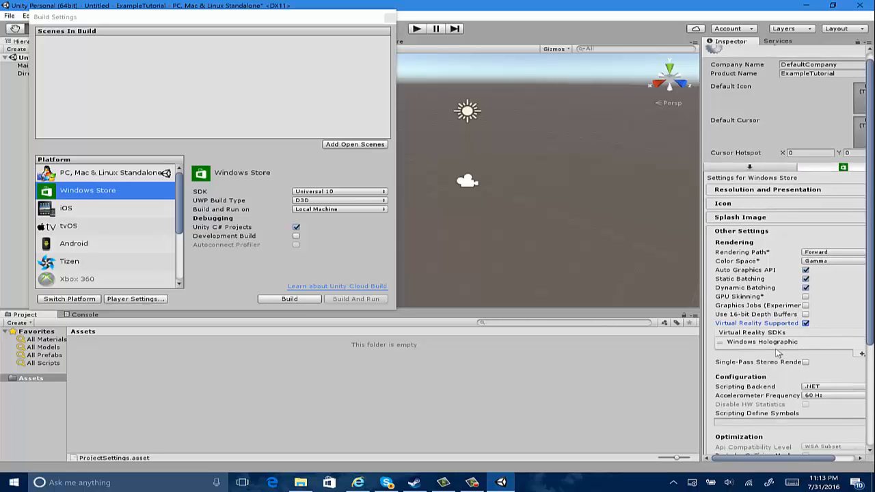
pyautogui.scroll(-3)
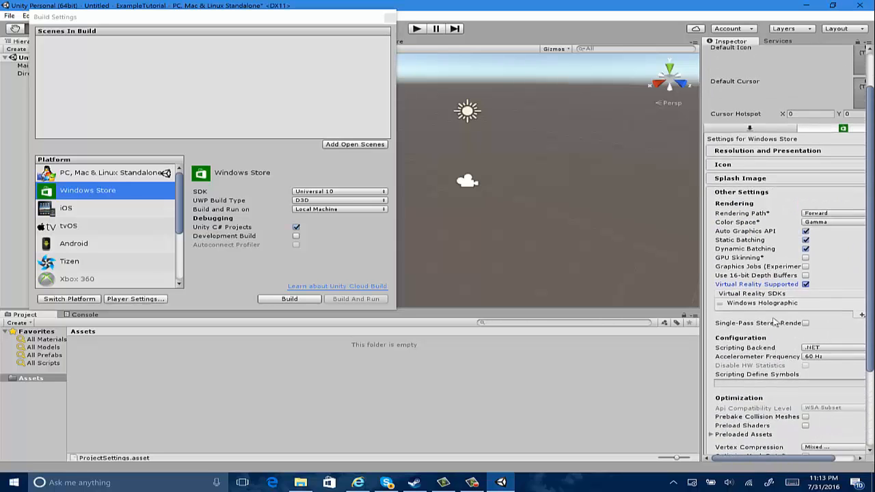
pyautogui.scroll(-3)
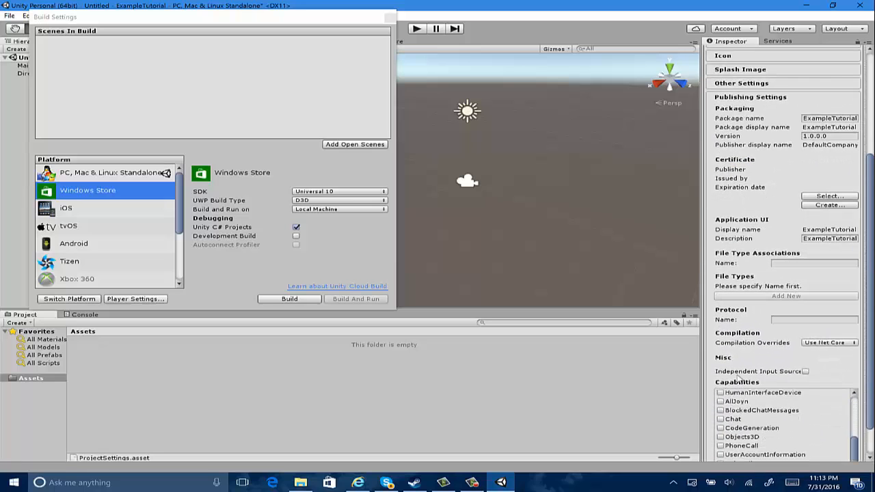
pyautogui.scroll(-3)
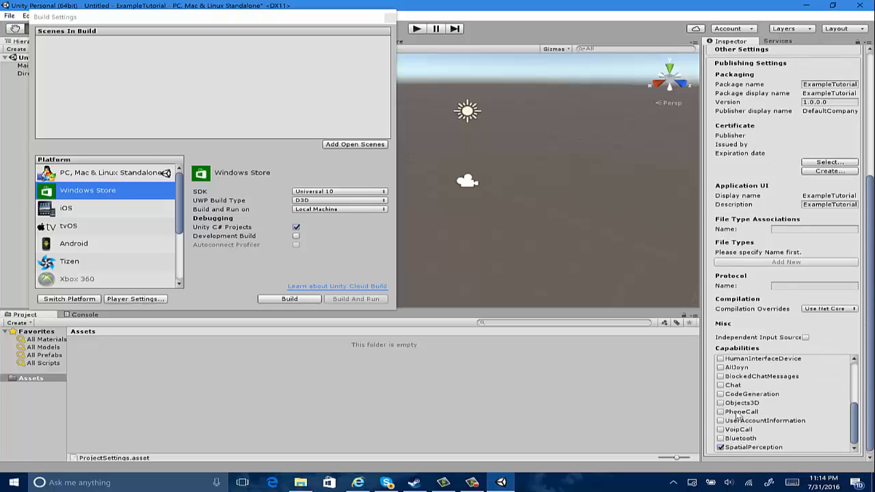
pyautogui.scroll(3)
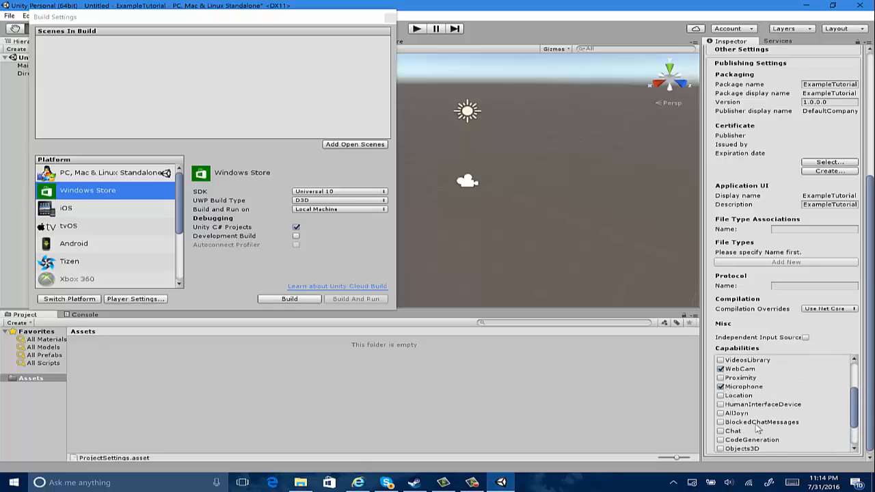
pyautogui.scroll(3)
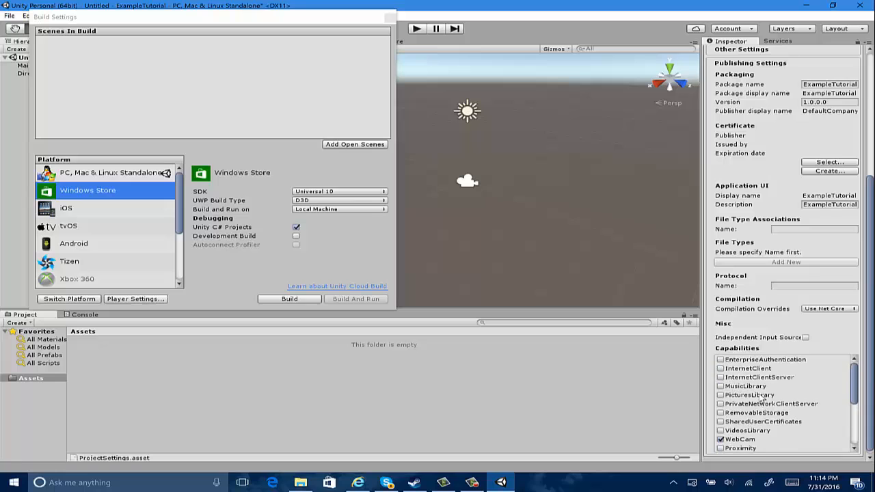
pyautogui.moveTo(775, 405)
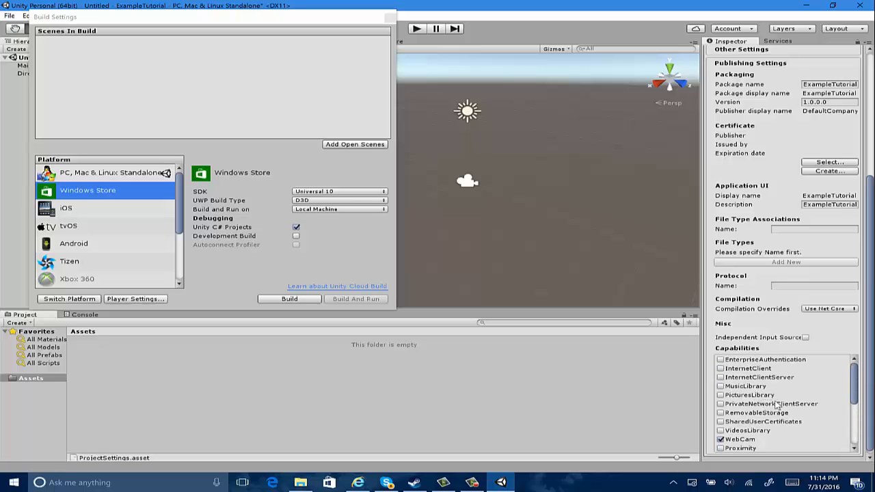
pyautogui.scroll(3)
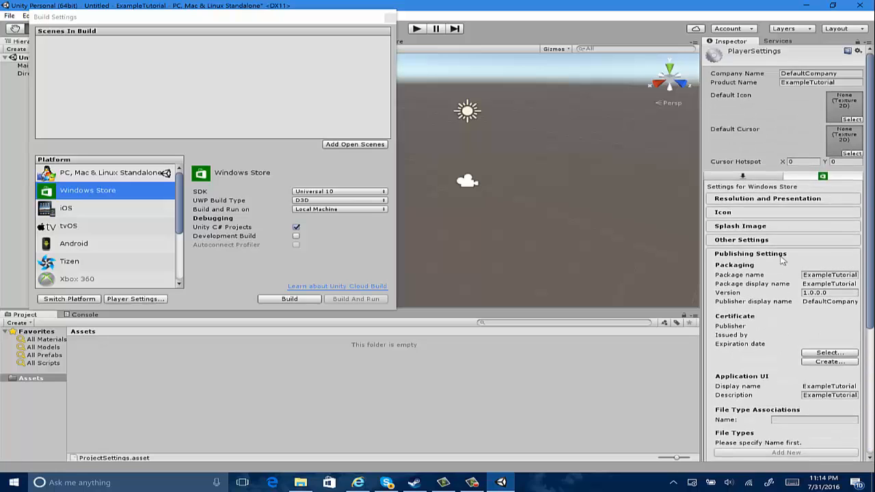
pyautogui.click(751, 253)
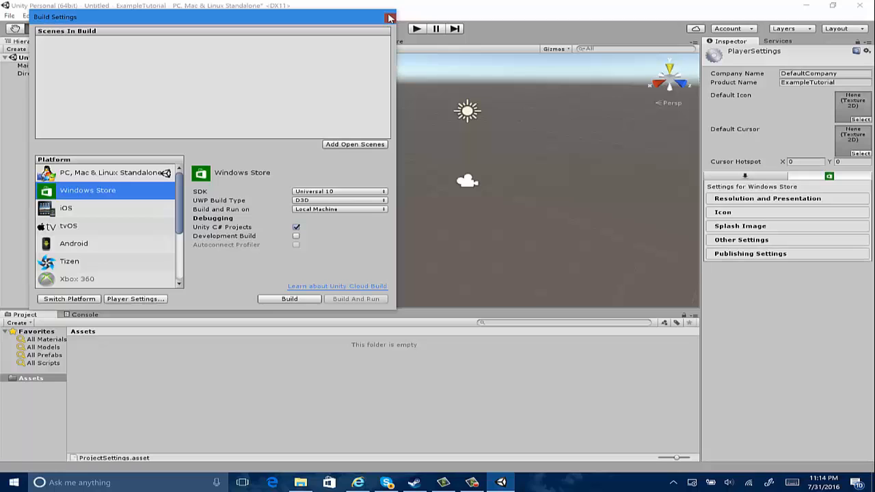
# - Close Build Settings and review the project's Graphics and Quality settings
pyautogui.click(390, 17)
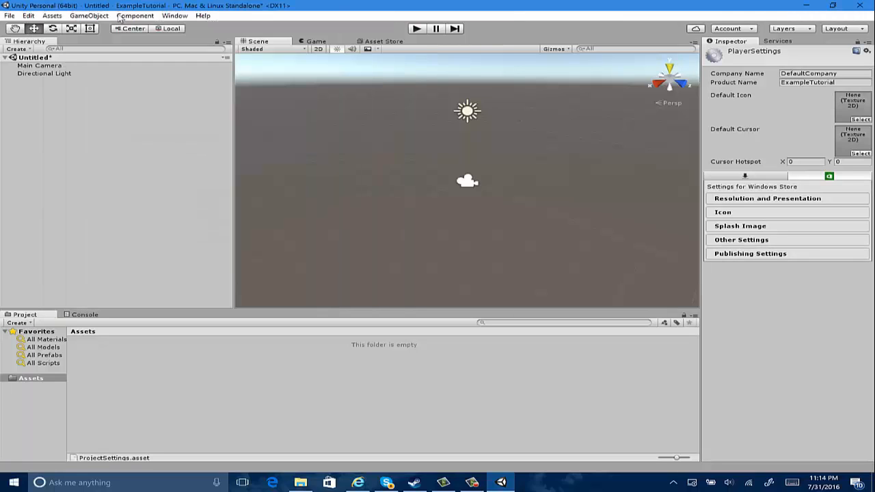
pyautogui.click(27, 15)
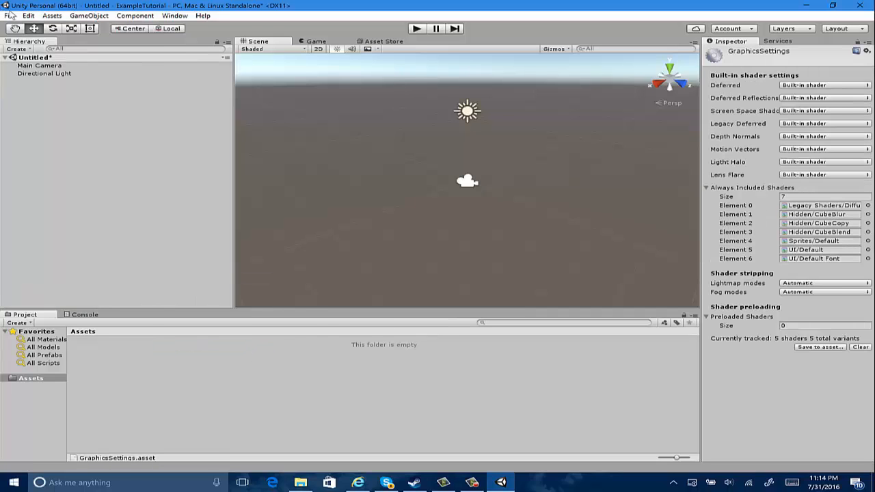
pyautogui.click(27, 15)
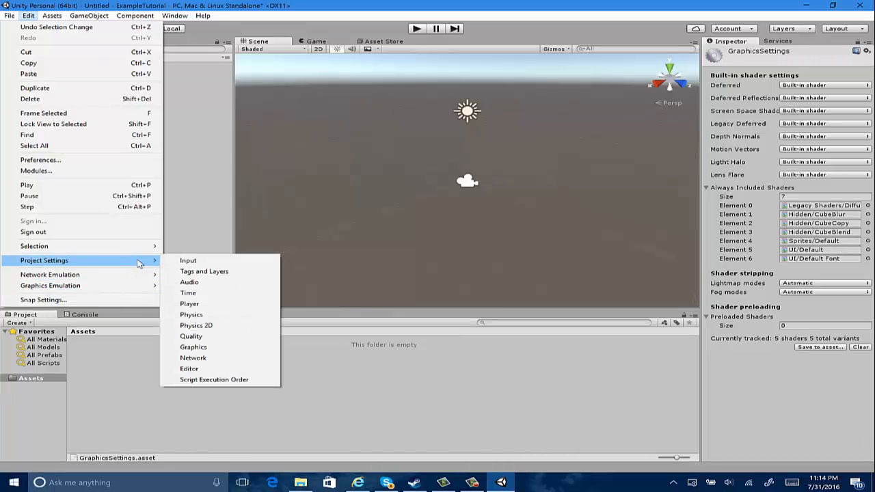
pyautogui.click(192, 336)
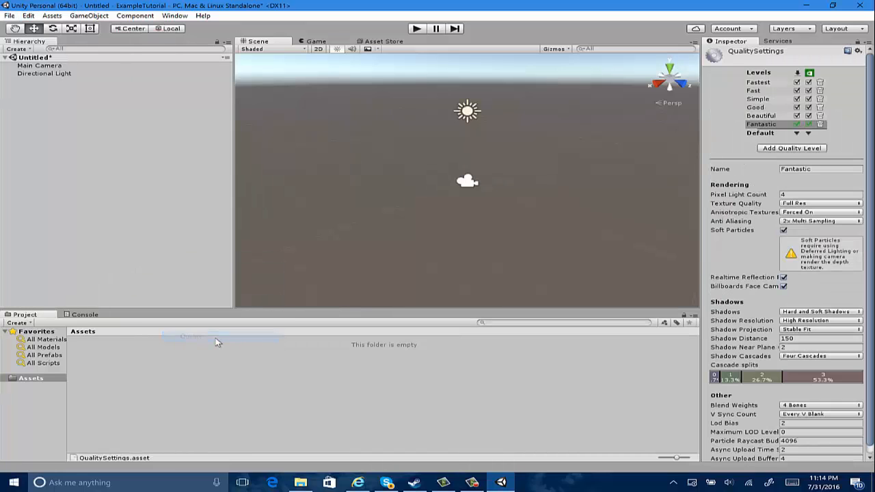
pyautogui.moveTo(807, 126)
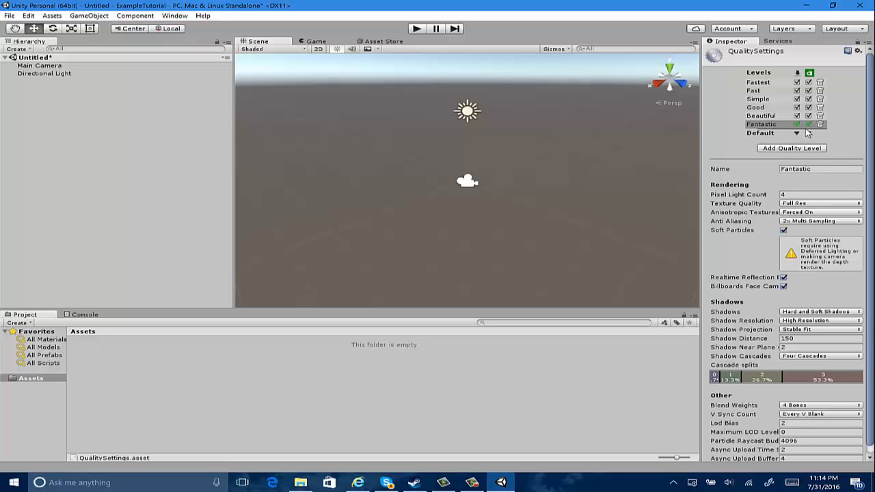
pyautogui.click(796, 133)
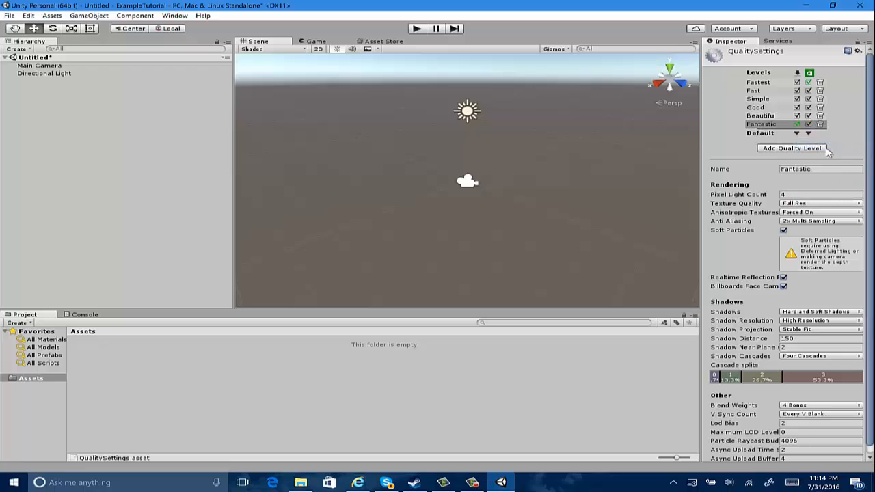
pyautogui.moveTo(732, 98)
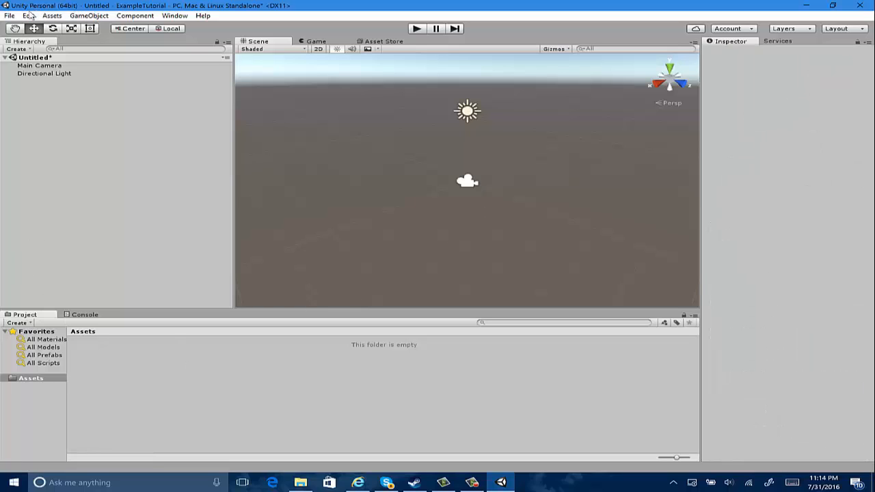
# - Save the scene as MainScene in Assets and reselect the Main Camera
pyautogui.click(8, 15)
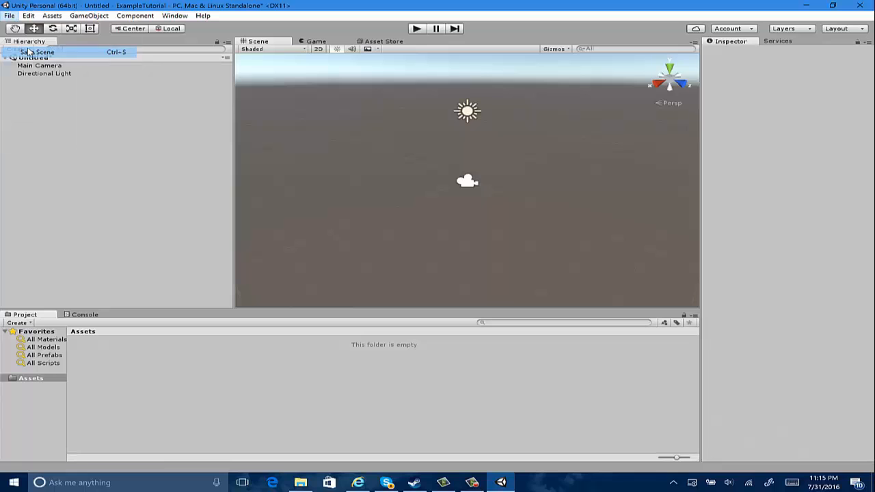
pyautogui.click(37, 52)
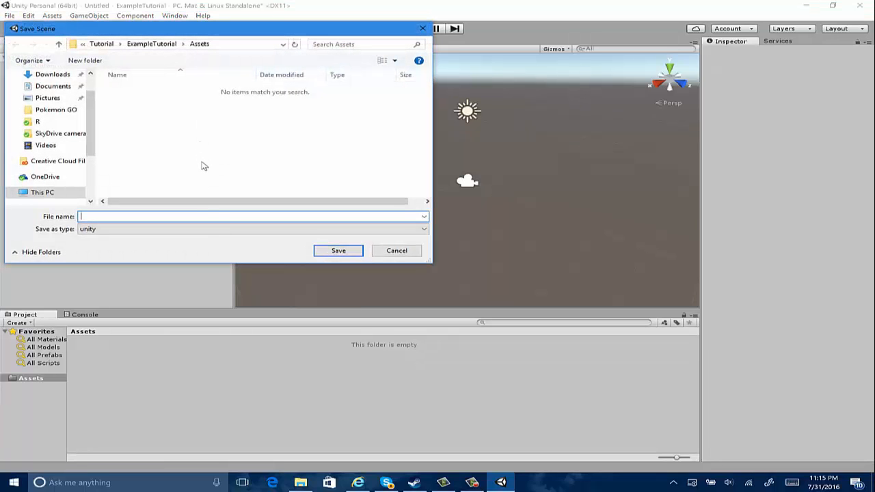
pyautogui.write('Main')
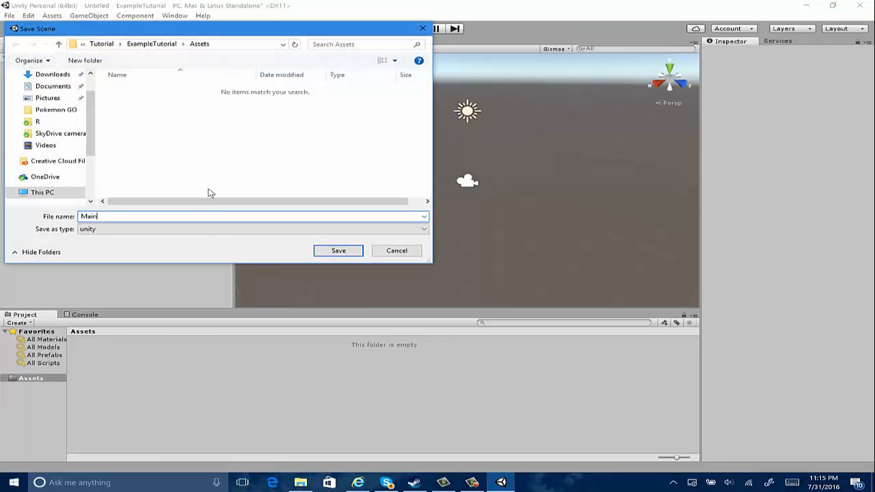
pyautogui.write('Scene')
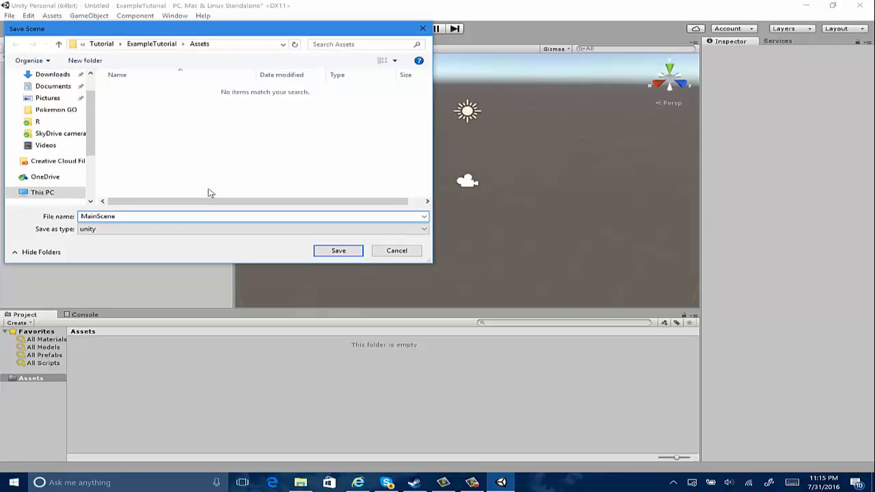
pyautogui.click(338, 250)
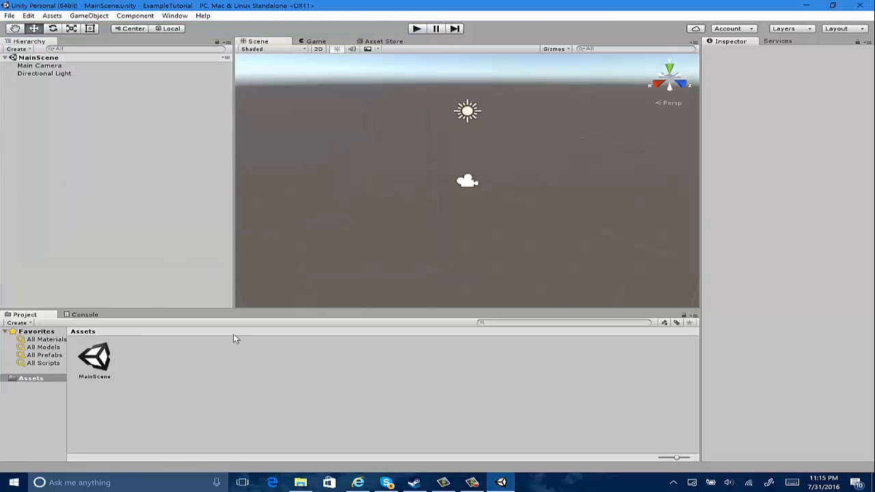
pyautogui.click(39, 66)
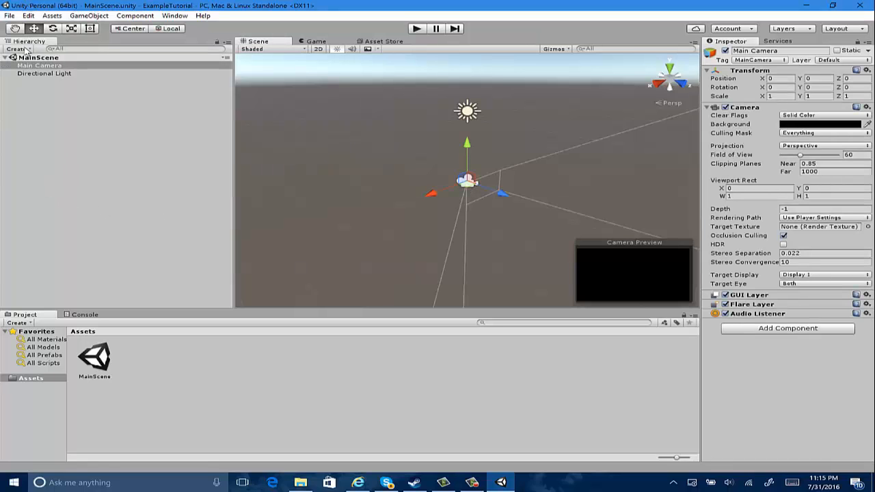
# - Add a Sphere and drag it forward along its Z axis in front of the camera
pyautogui.click(39, 82)
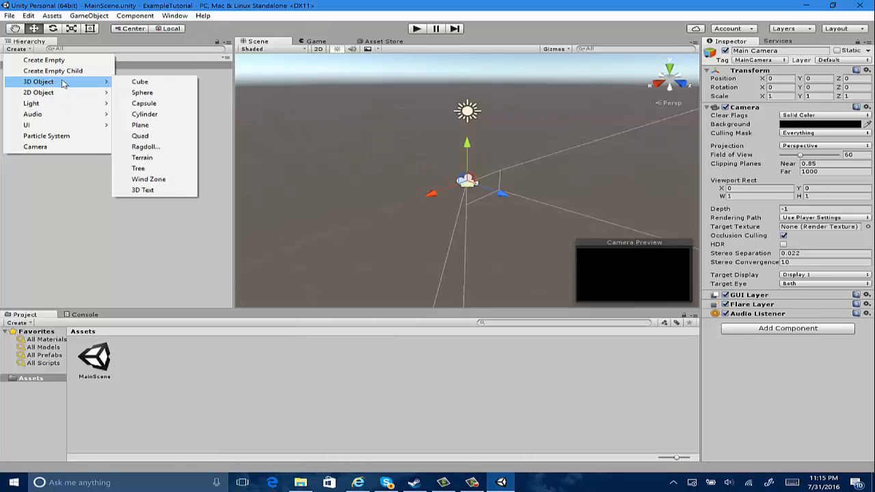
pyautogui.moveTo(139, 82)
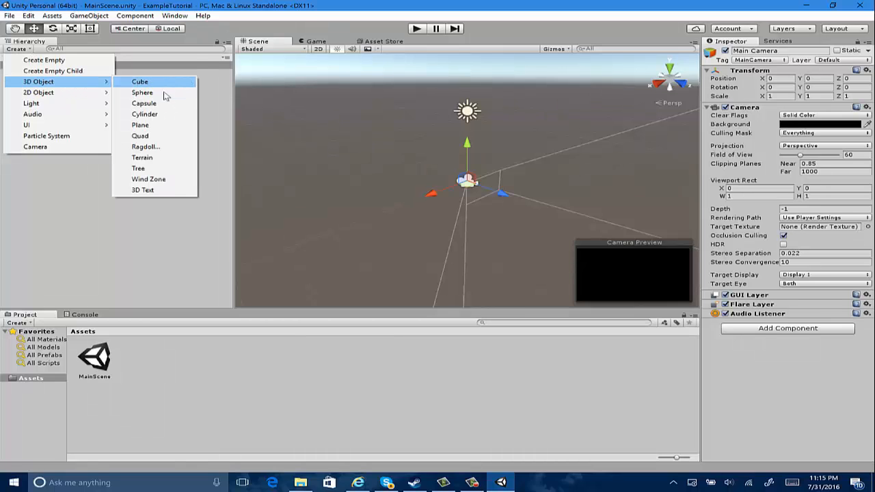
pyautogui.moveTo(140, 82)
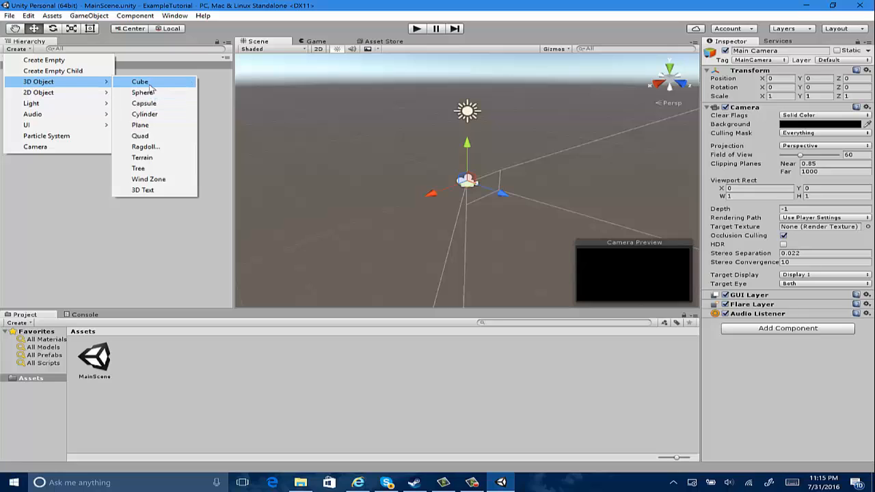
pyautogui.click(143, 93)
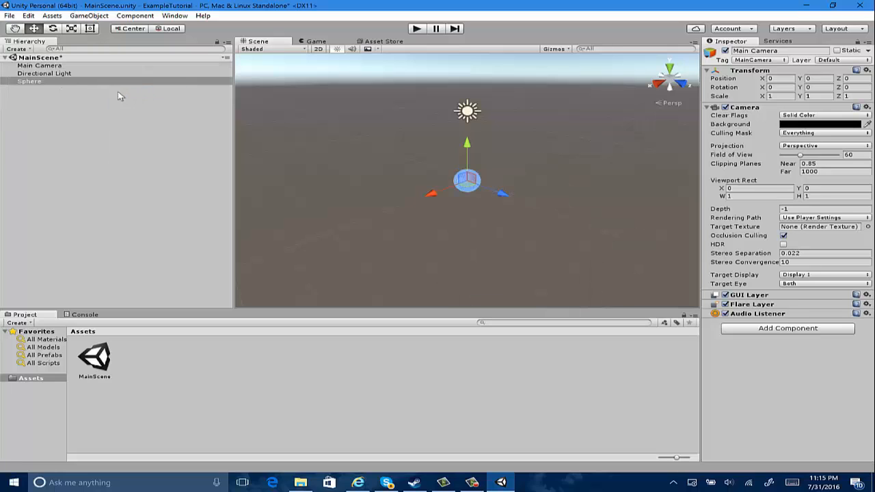
pyautogui.click(29, 80)
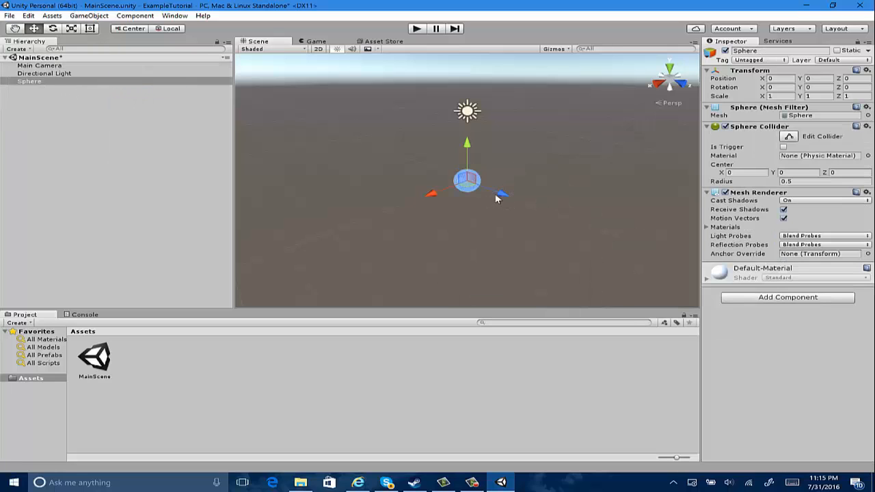
pyautogui.moveTo(513, 176)
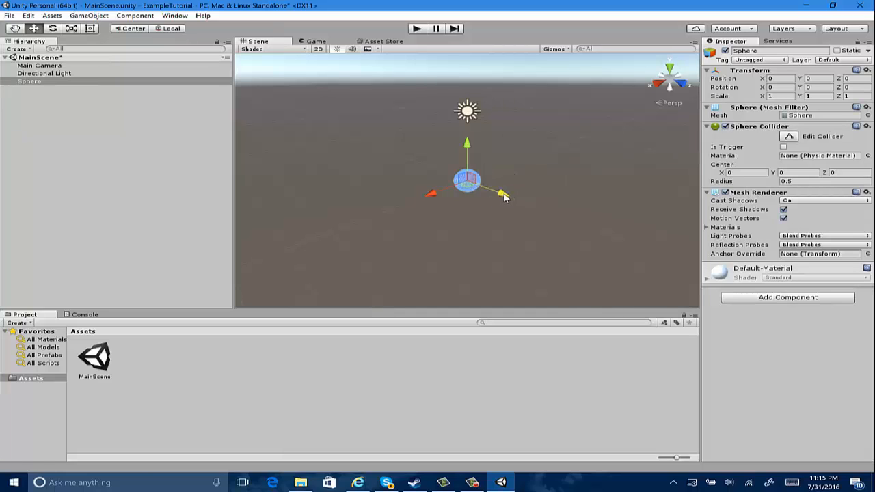
pyautogui.moveTo(467, 181); pyautogui.dragTo(498, 191)
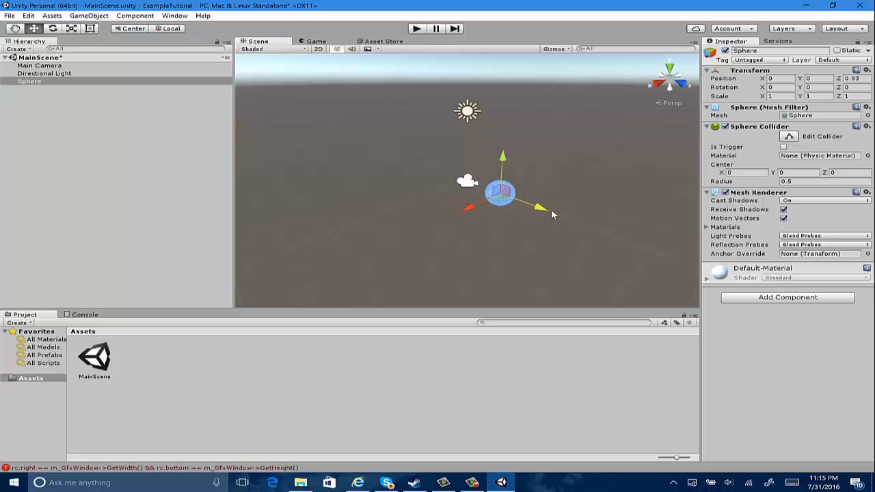
pyautogui.moveTo(499, 191); pyautogui.dragTo(520, 200)
pyautogui.write('2.5')
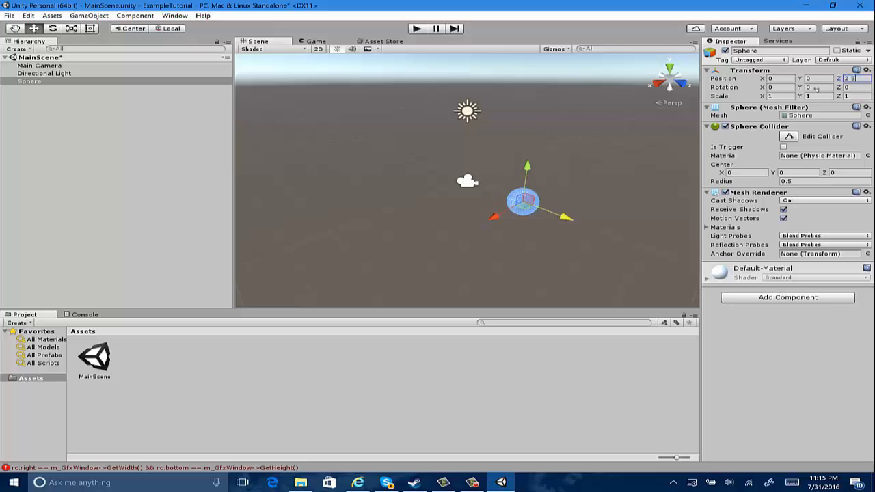
# - Switch between the camera and Sphere to confirm the sphere sits in the camera's view
pyautogui.click(40, 66)
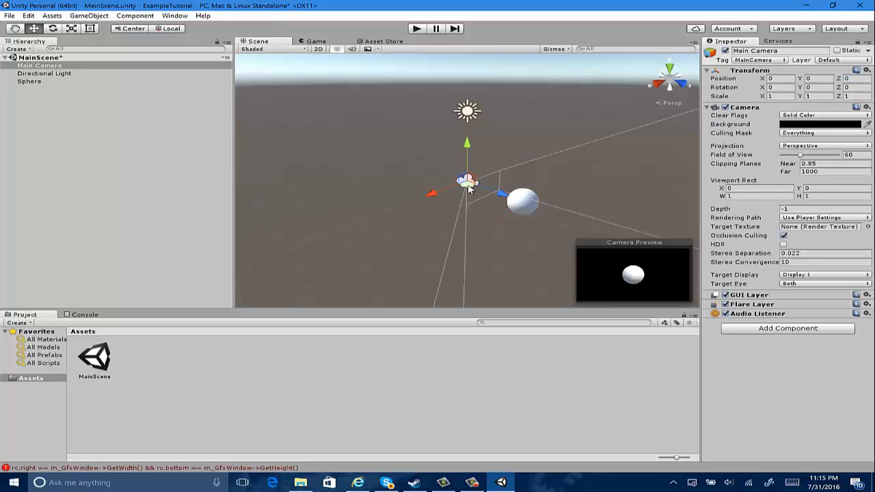
pyautogui.moveTo(631, 276)
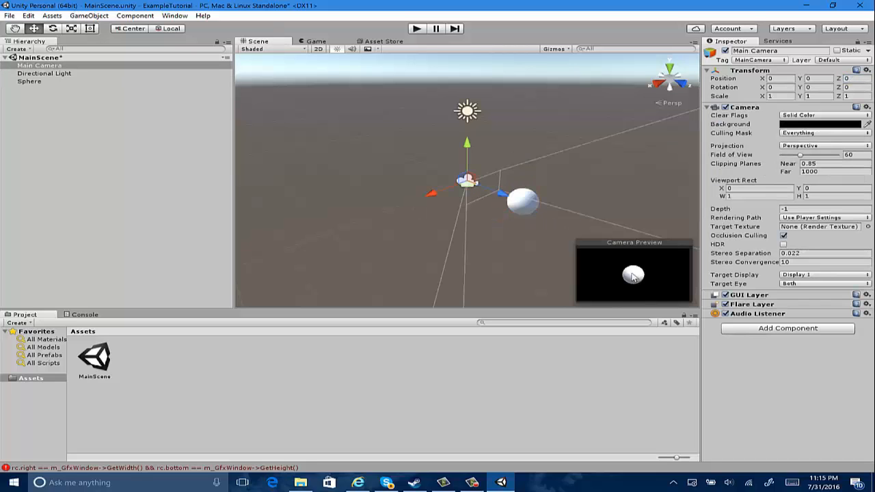
pyautogui.click(28, 81)
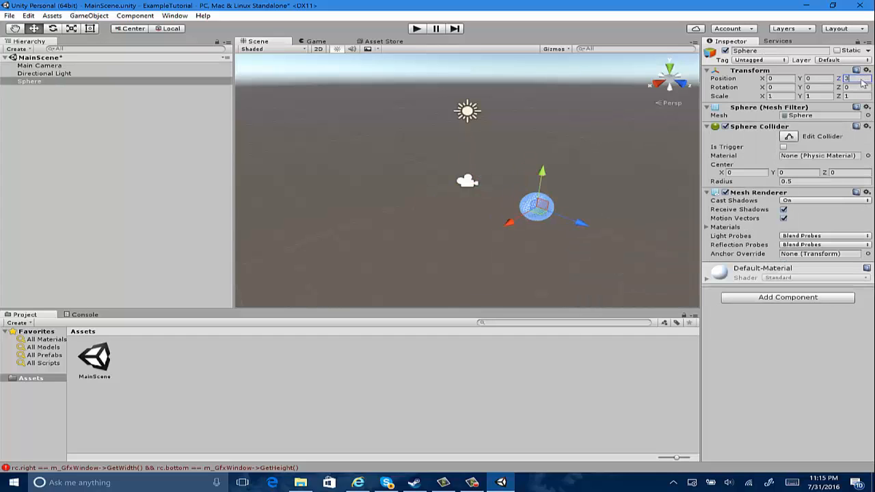
pyautogui.click(39, 66)
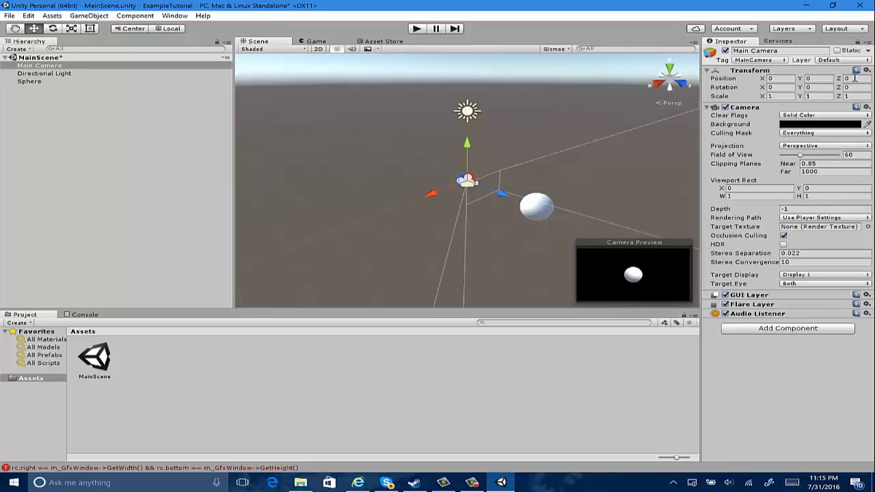
pyautogui.click(30, 81)
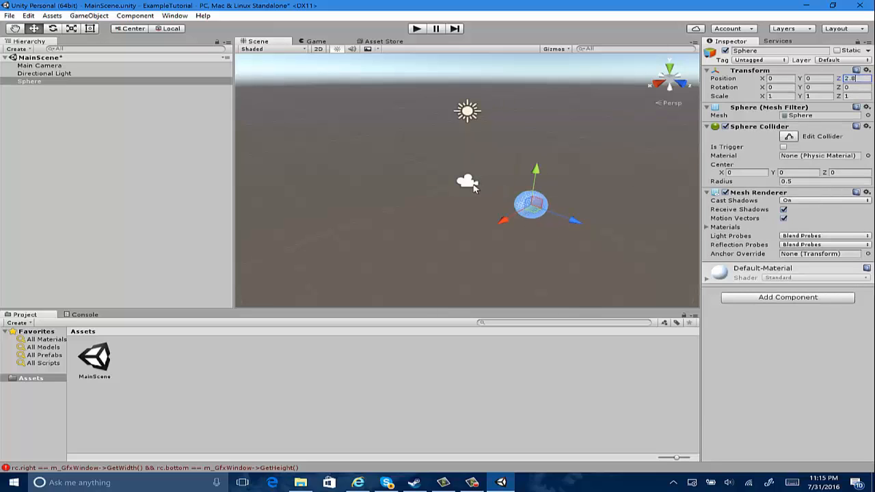
pyautogui.click(39, 66)
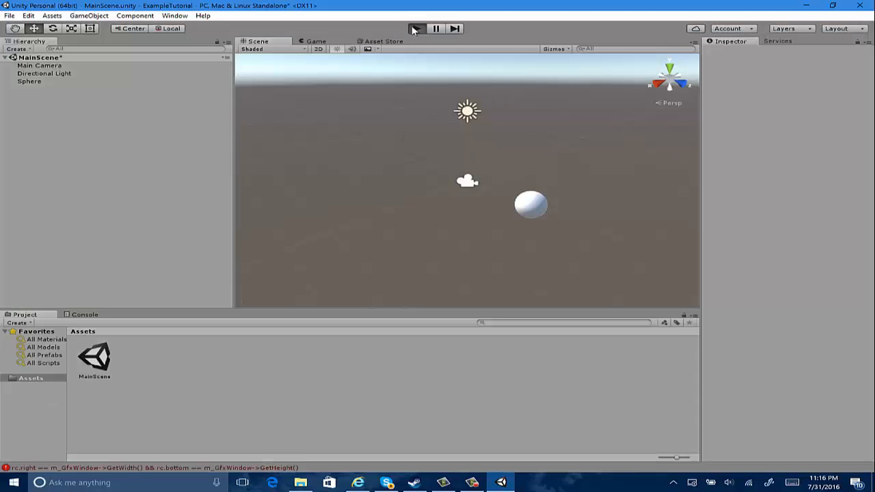
# - Play the scene, inspect the Sphere, and bring up the File commands toward Build Settings
pyautogui.click(416, 27)
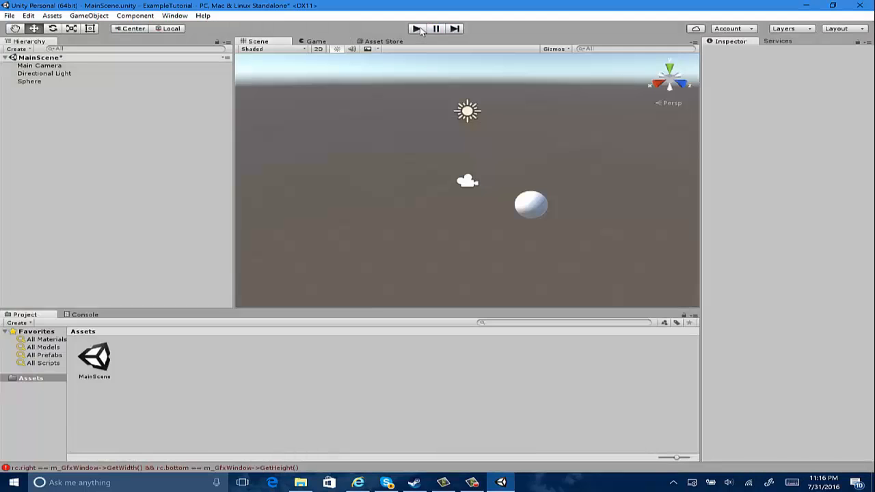
pyautogui.moveTo(307, 263)
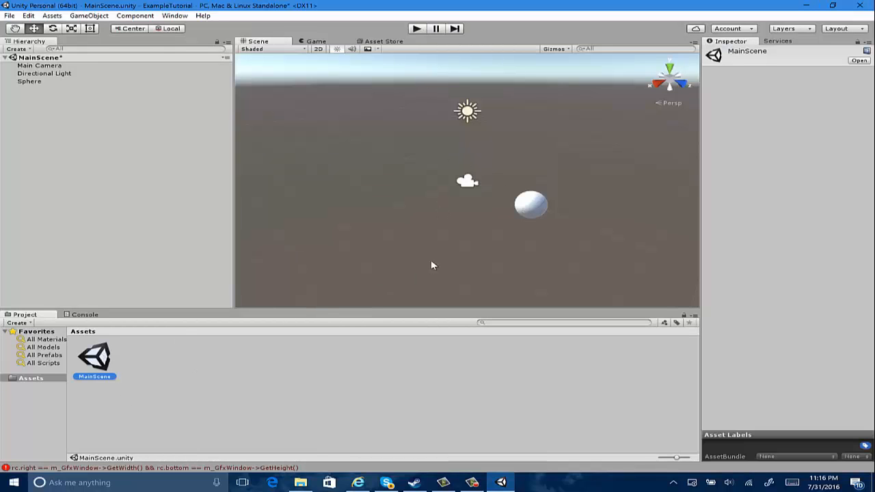
pyautogui.click(30, 81)
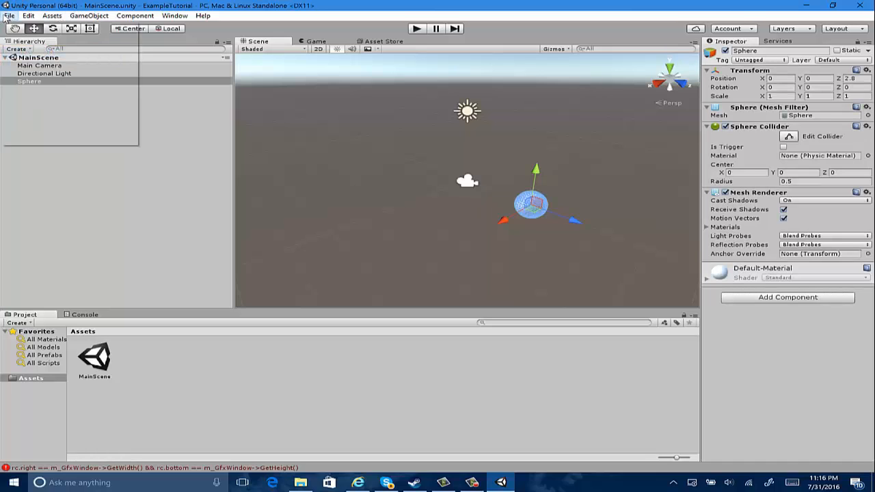
pyautogui.click(10, 15)
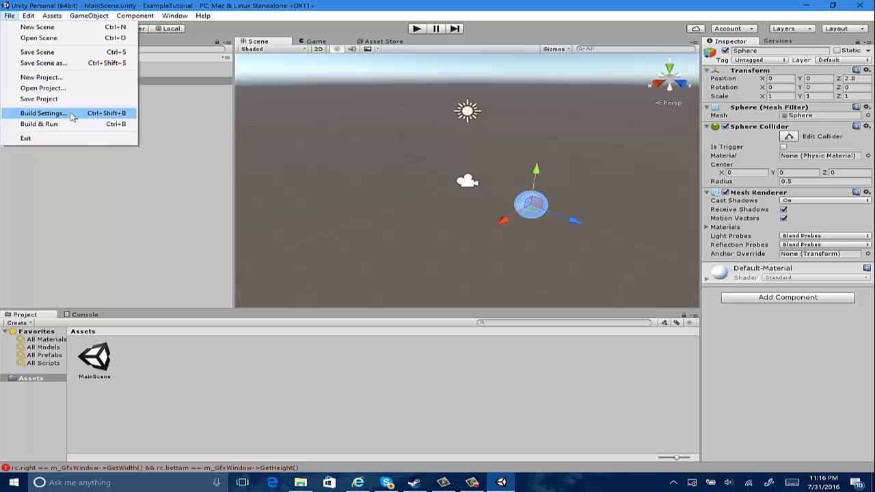
# - Build the project for Windows Store into a new 'Build' folder inside ExampleTutorial
pyautogui.click(43, 112)
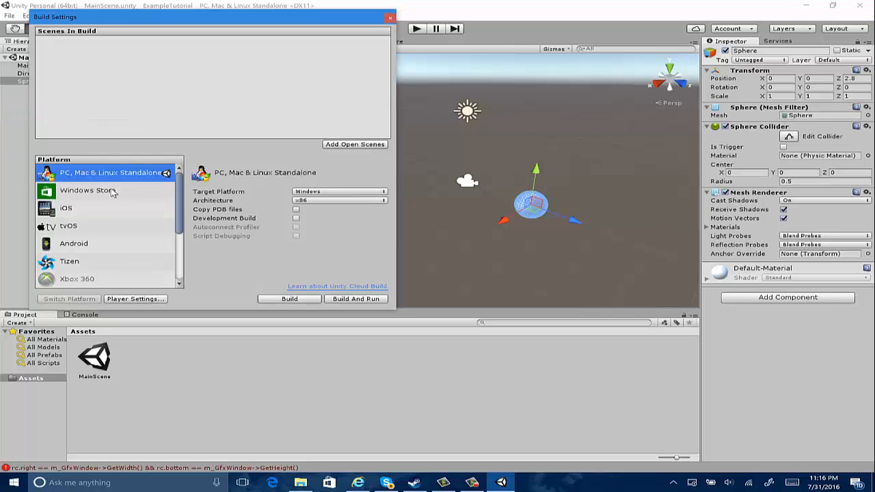
pyautogui.click(88, 190)
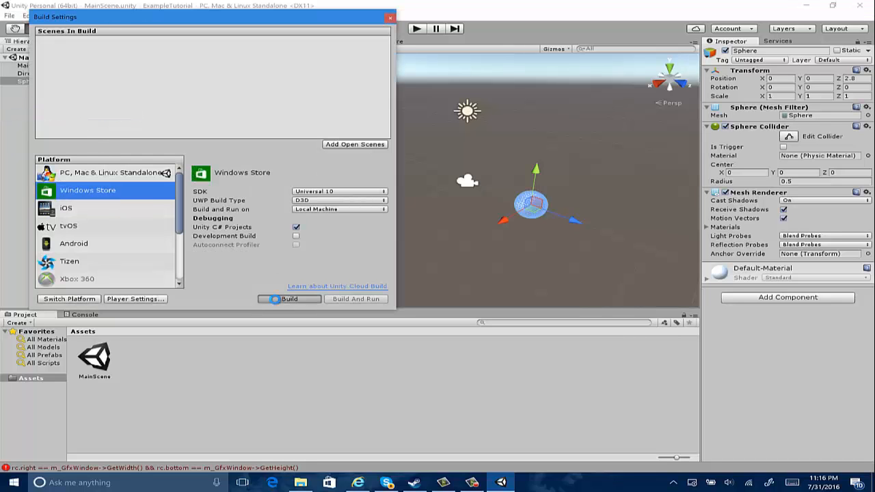
pyautogui.click(289, 298)
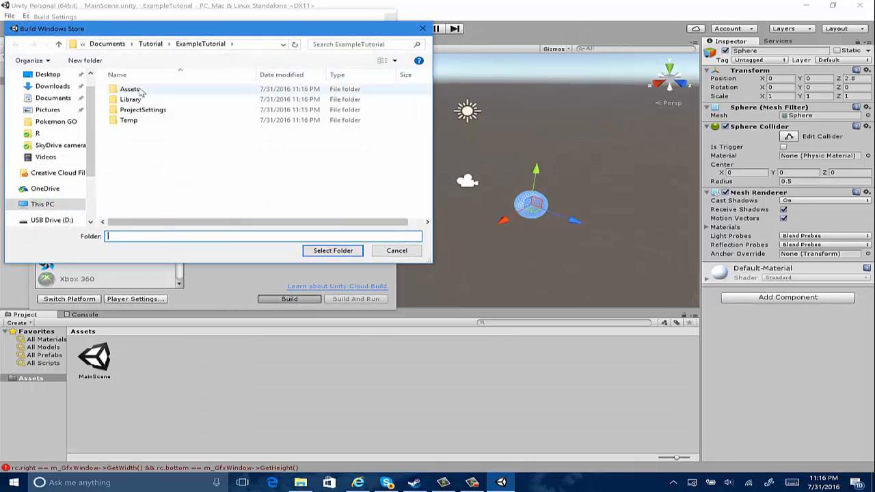
pyautogui.click(85, 60)
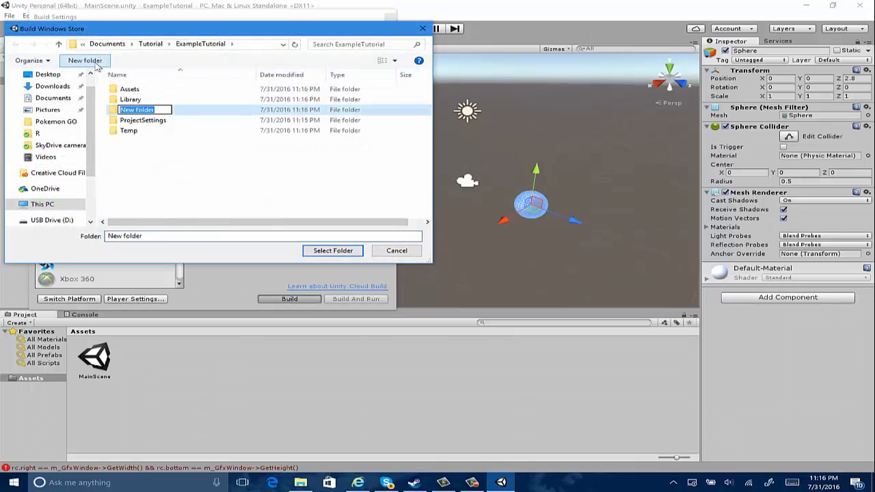
pyautogui.write('Build')
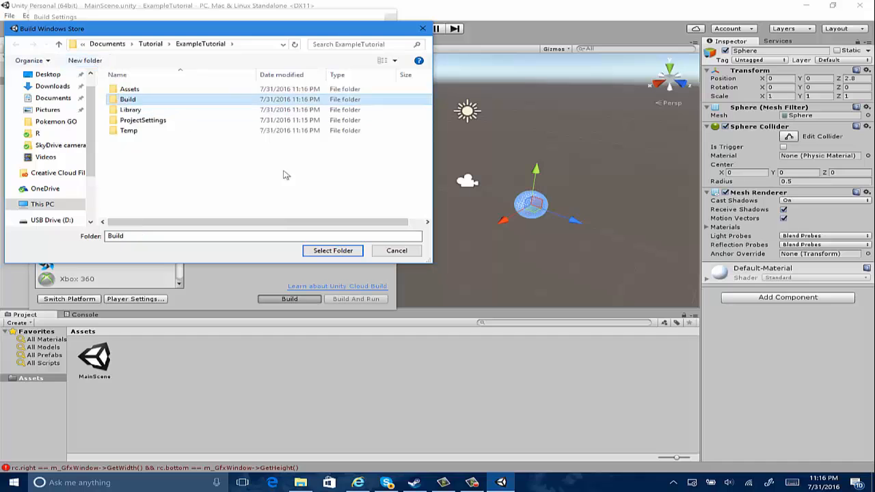
pyautogui.click(334, 250)
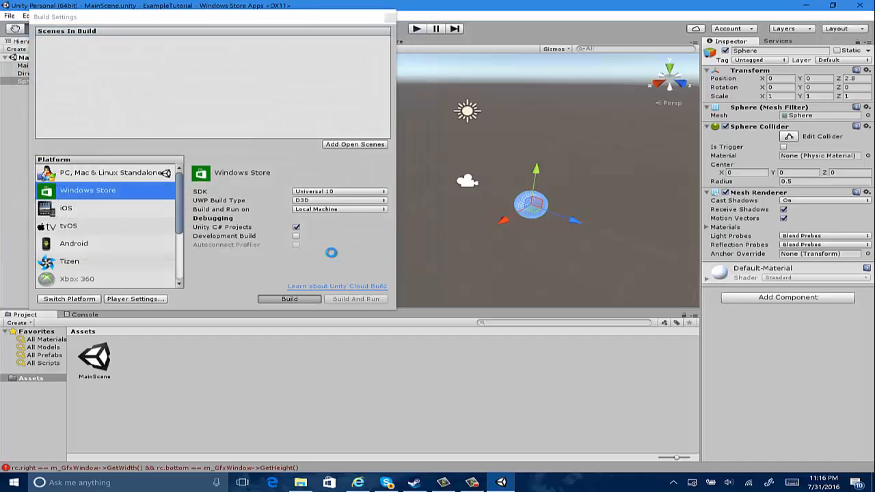
pyautogui.click(289, 298)
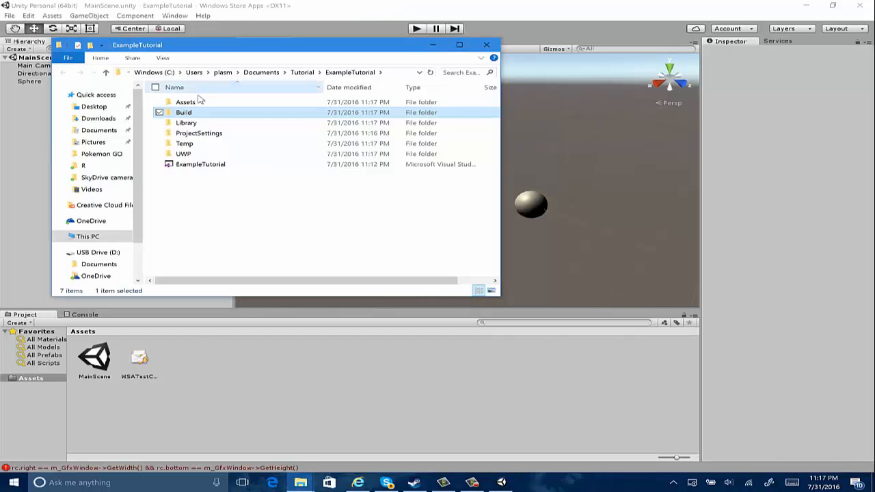
# - Open the ExampleTutorial .sln from the Build folder in Visual Studio Community 2015
pyautogui.doubleClick(184, 112)
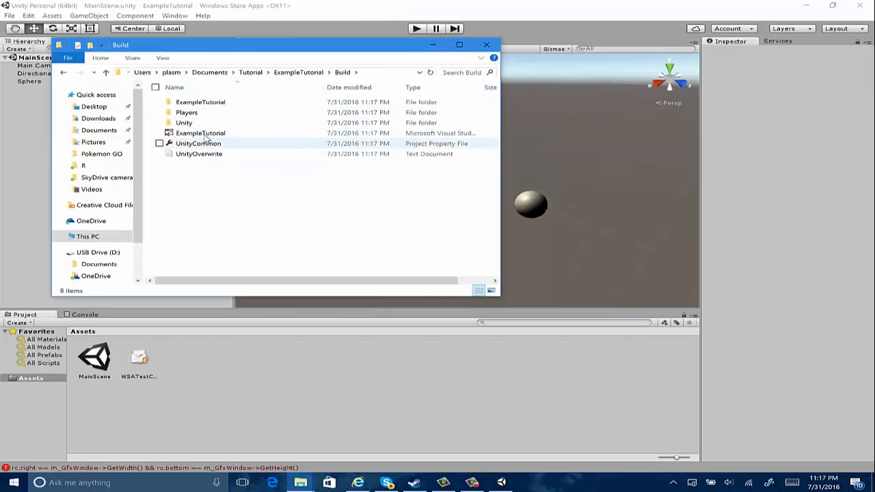
pyautogui.click(201, 132)
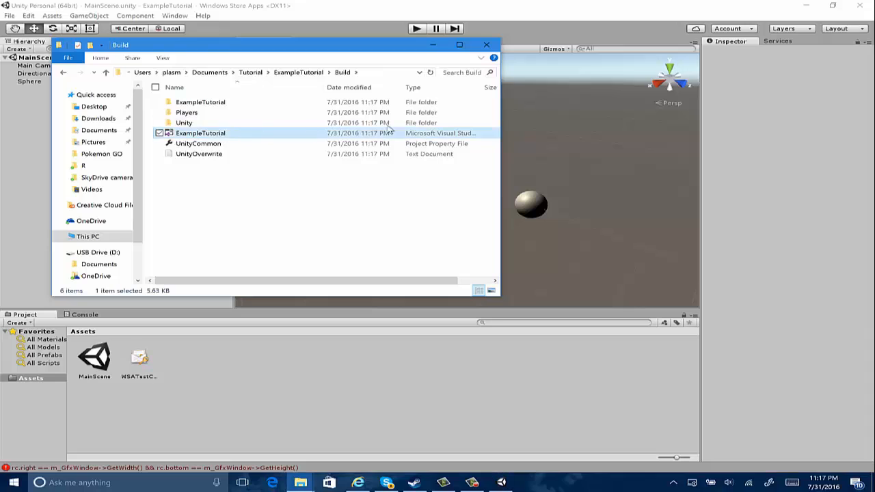
pyautogui.moveTo(362, 140)
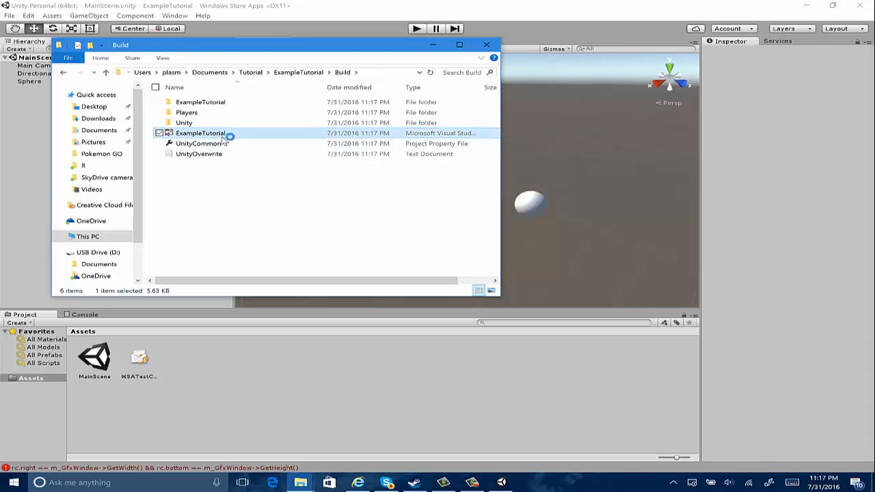
pyautogui.doubleClick(200, 133)
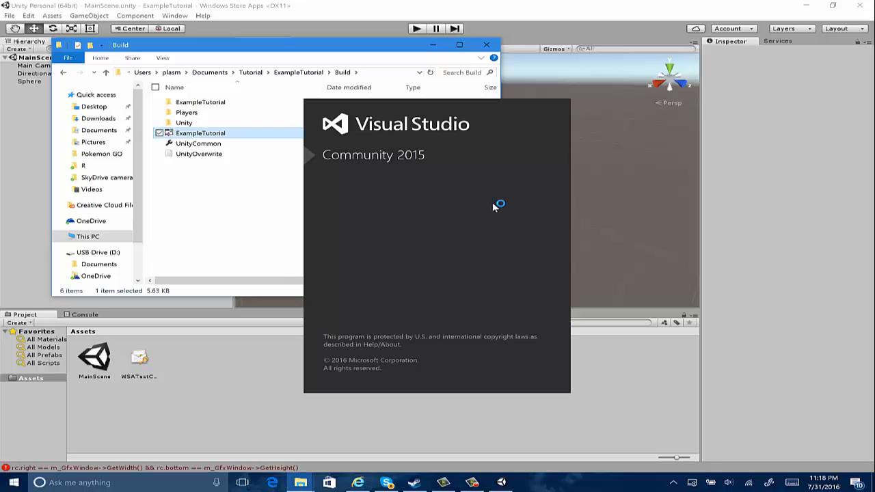
pyautogui.moveTo(495, 208)
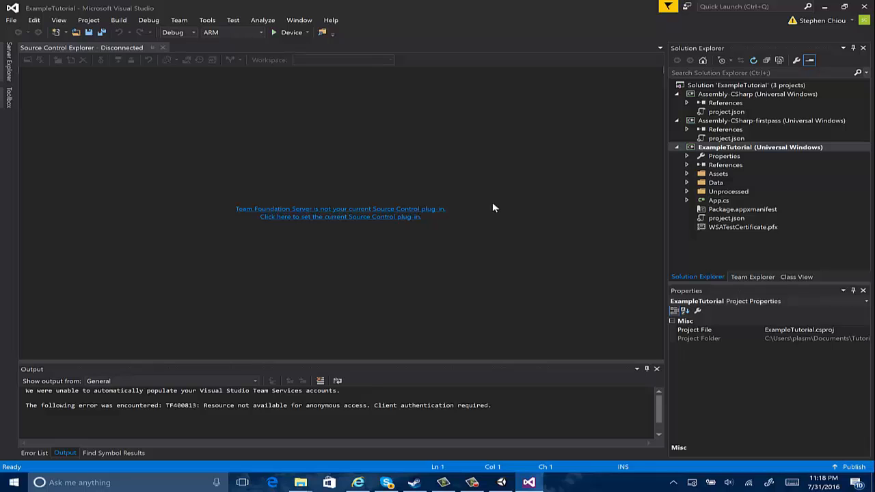
pyautogui.moveTo(458, 153)
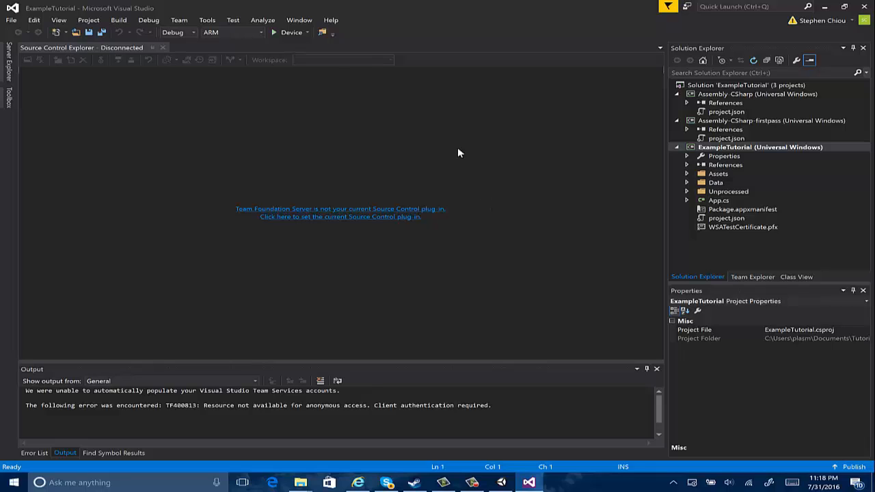
pyautogui.moveTo(237, 30)
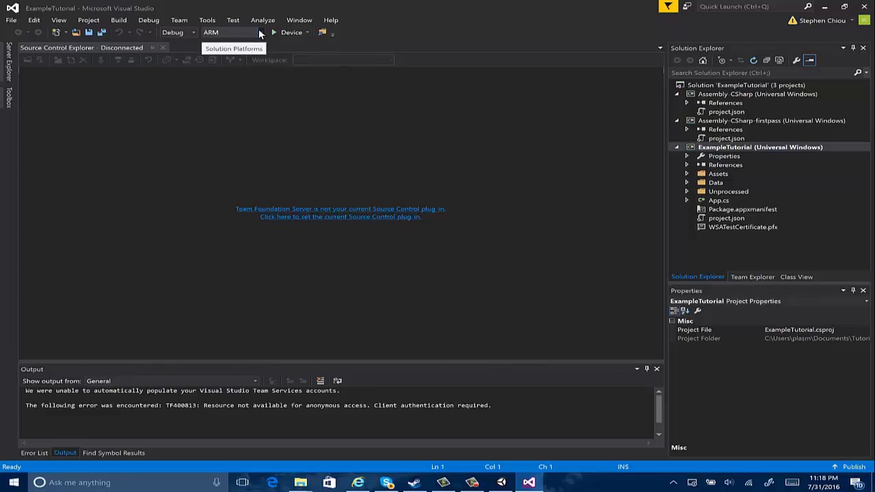
# - Set the solution platform to x86 and the deployment target to HoloLens Emulator
pyautogui.click(260, 33)
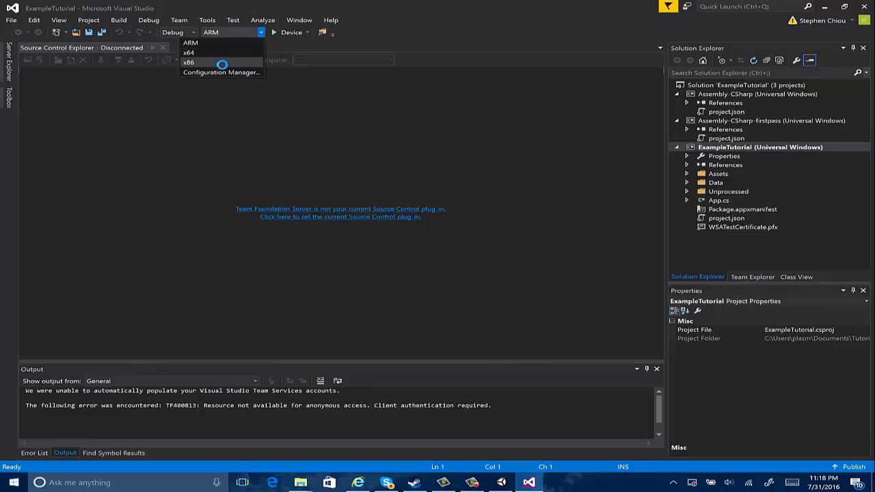
pyautogui.click(189, 62)
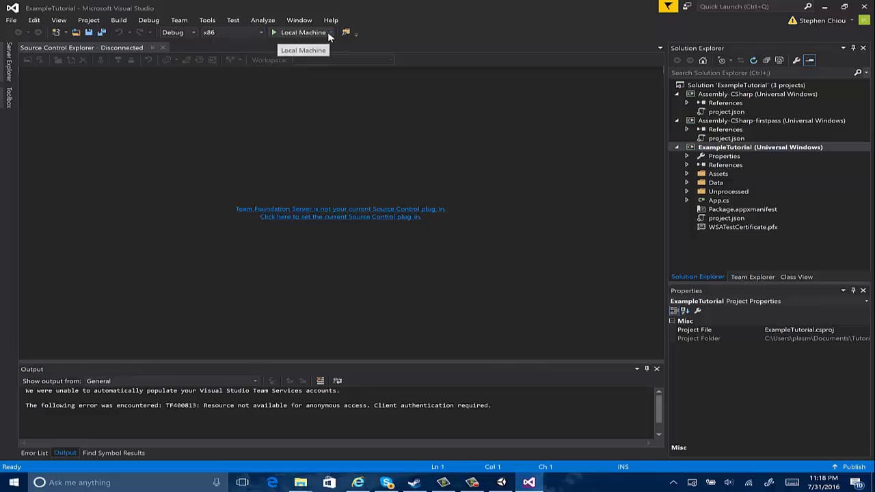
pyautogui.click(331, 33)
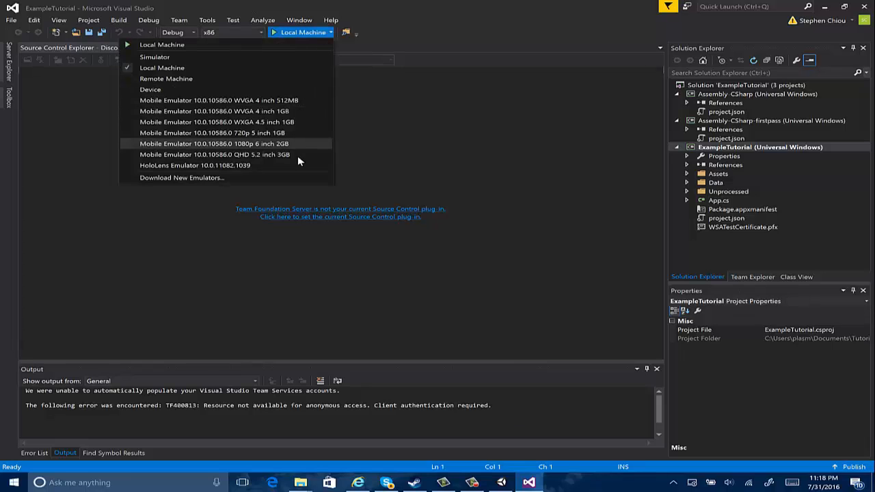
pyautogui.click(195, 164)
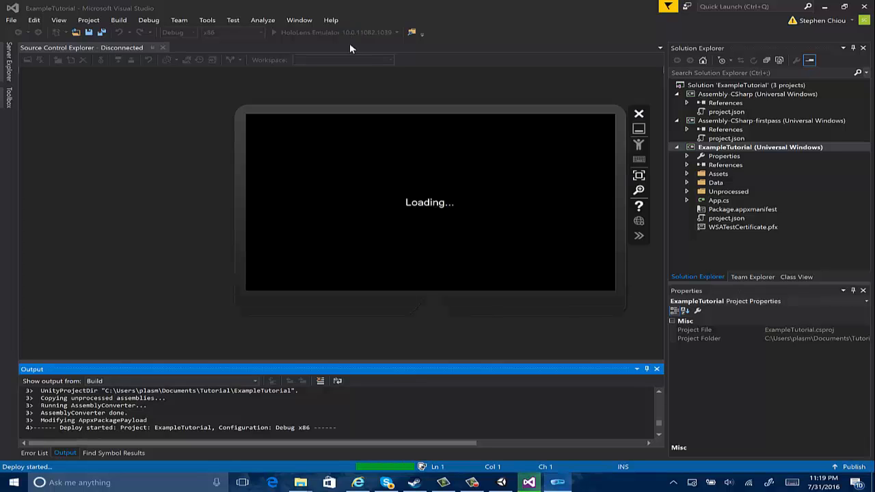
pyautogui.moveTo(611, 317)
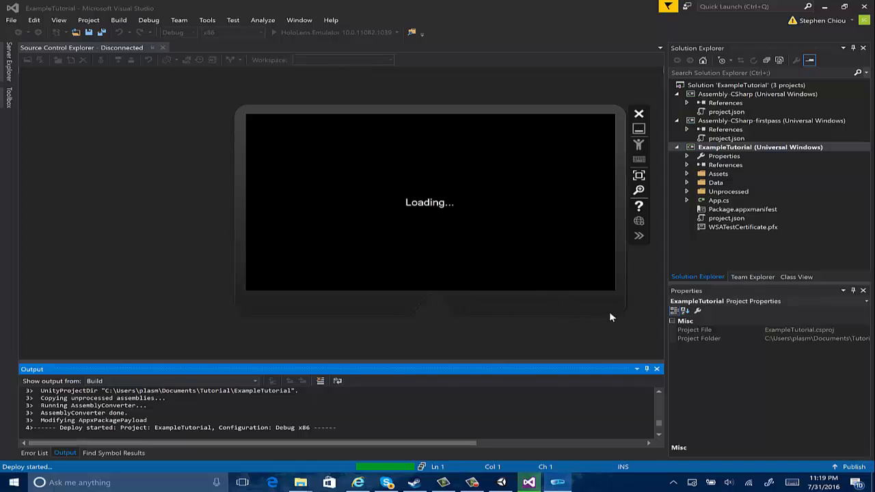
pyautogui.moveTo(603, 244)
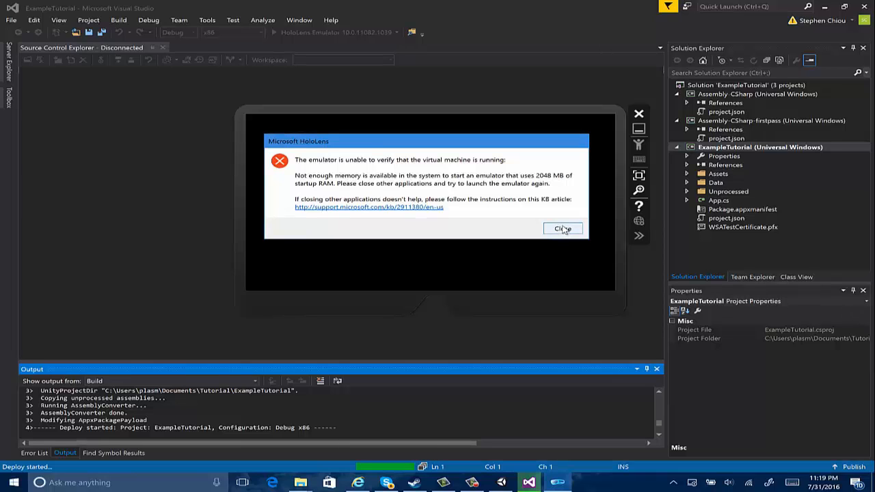
# - Dismiss the emulator out-of-memory error and decline to continue after deployment errors
pyautogui.click(564, 229)
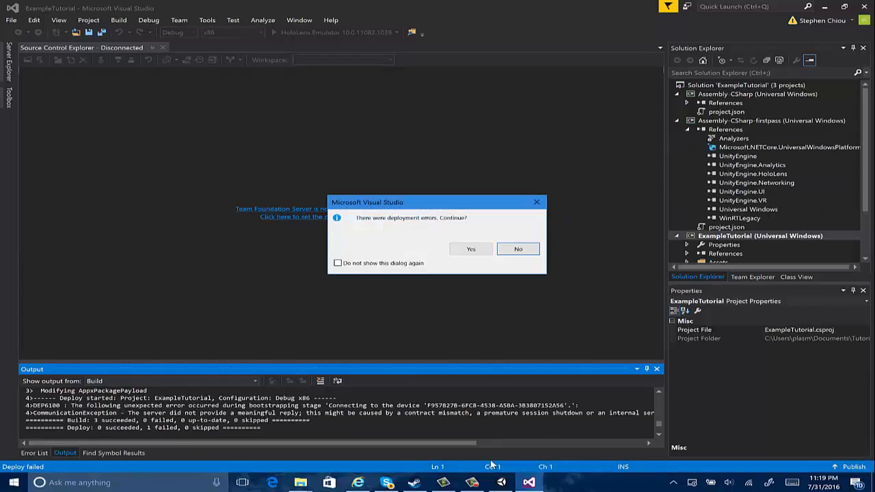
pyautogui.click(519, 249)
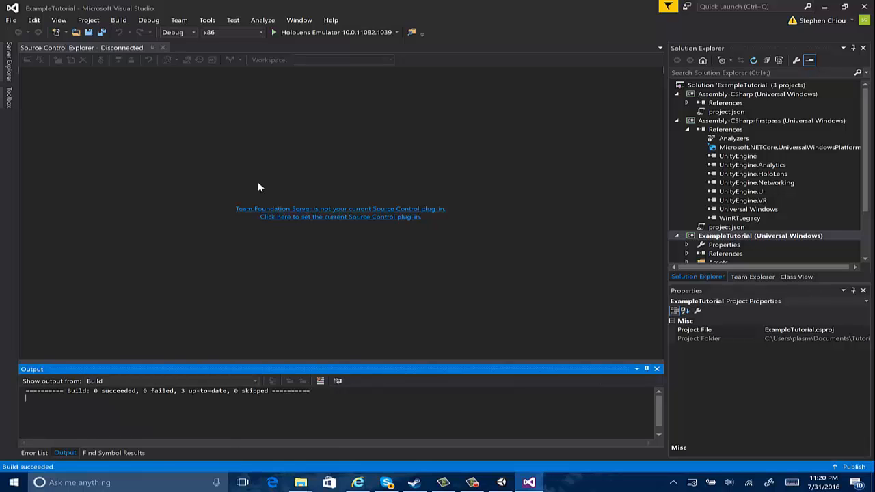
pyautogui.moveTo(580, 305)
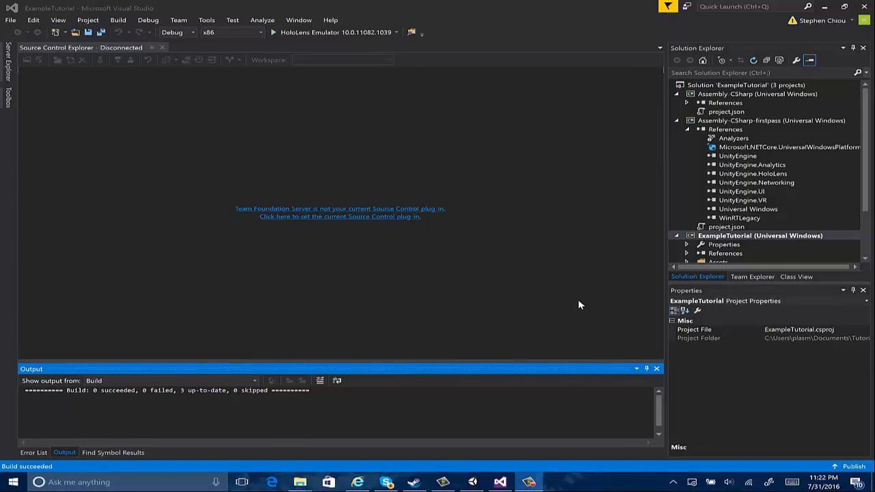
pyautogui.moveTo(458, 117)
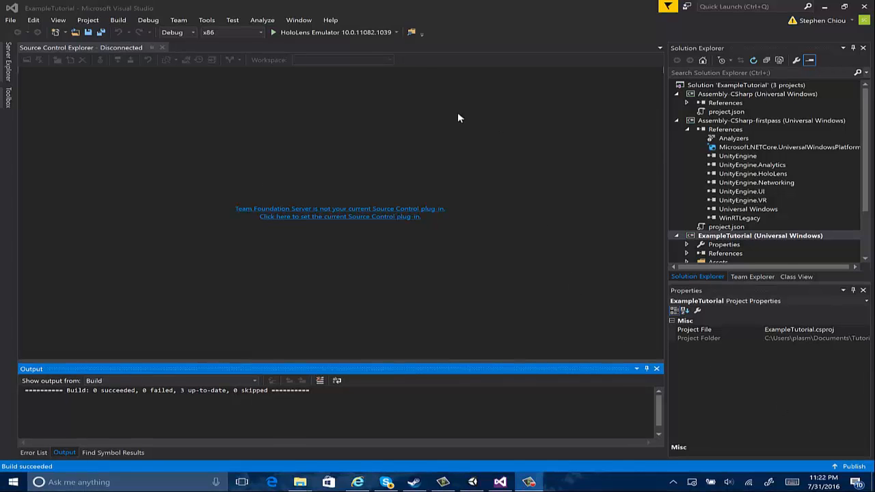
# - Switch the deployment target to Device and start a Debug x86 build-and-deploy
pyautogui.click(397, 32)
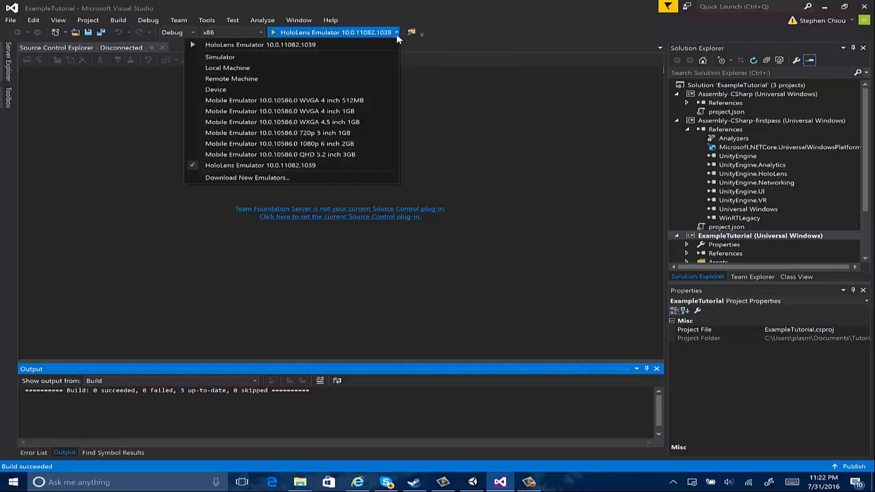
pyautogui.moveTo(339, 93)
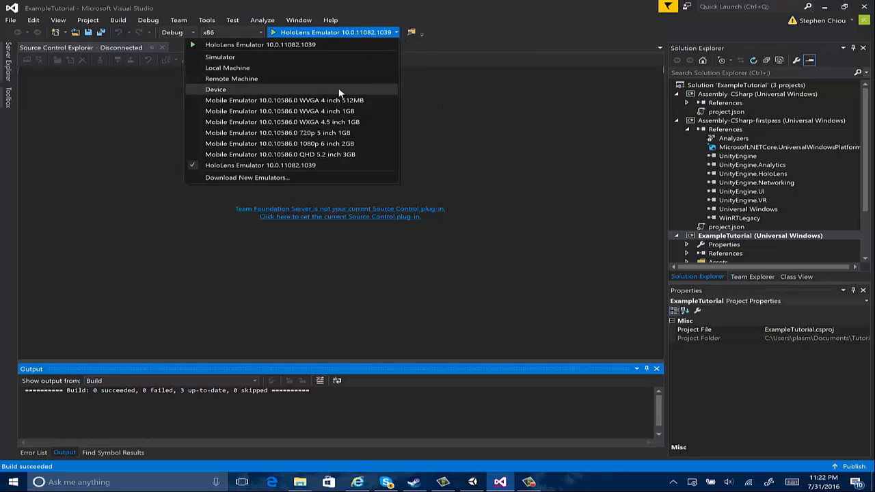
pyautogui.click(216, 89)
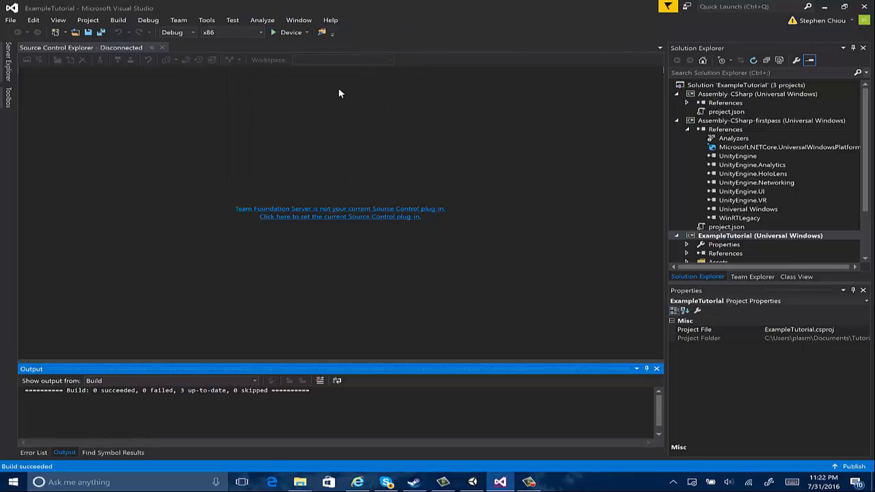
pyautogui.moveTo(290, 33)
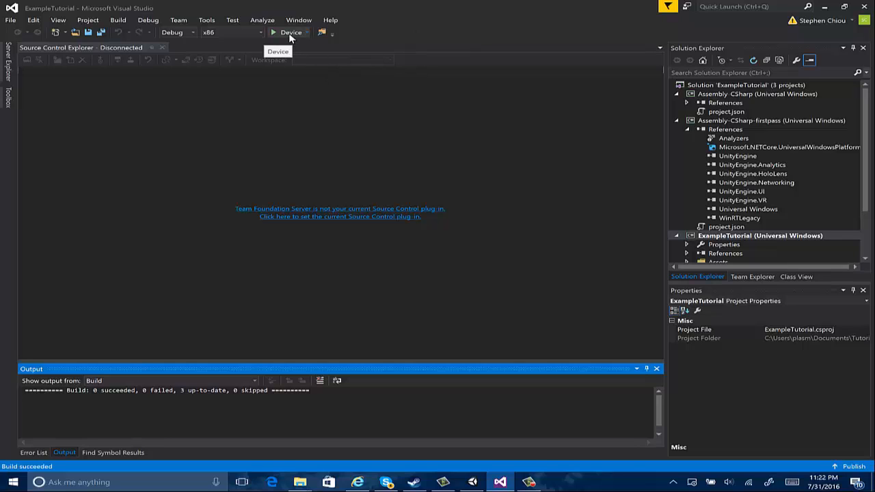
pyautogui.click(273, 32)
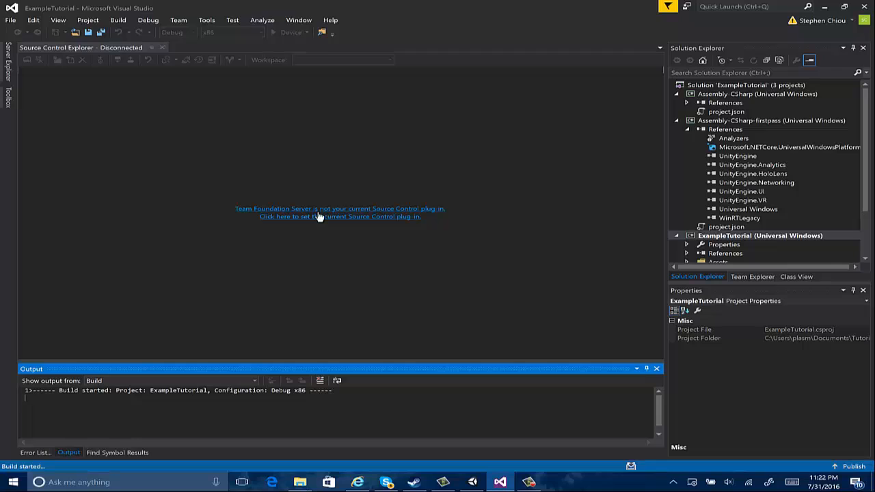
pyautogui.moveTo(335, 143)
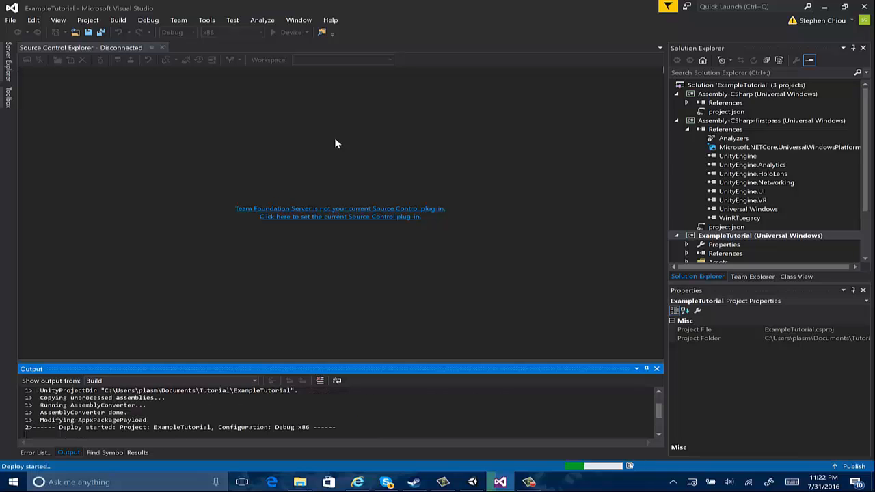
pyautogui.click(501, 481)
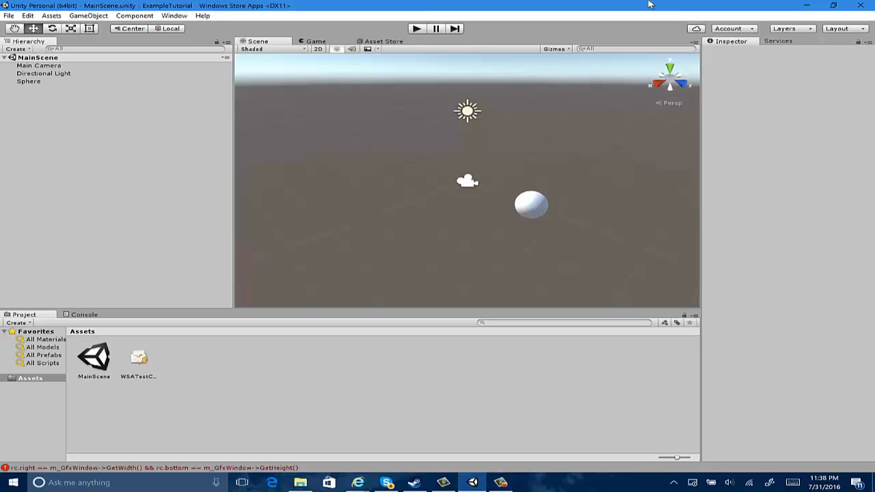
pyautogui.moveTo(593, 101)
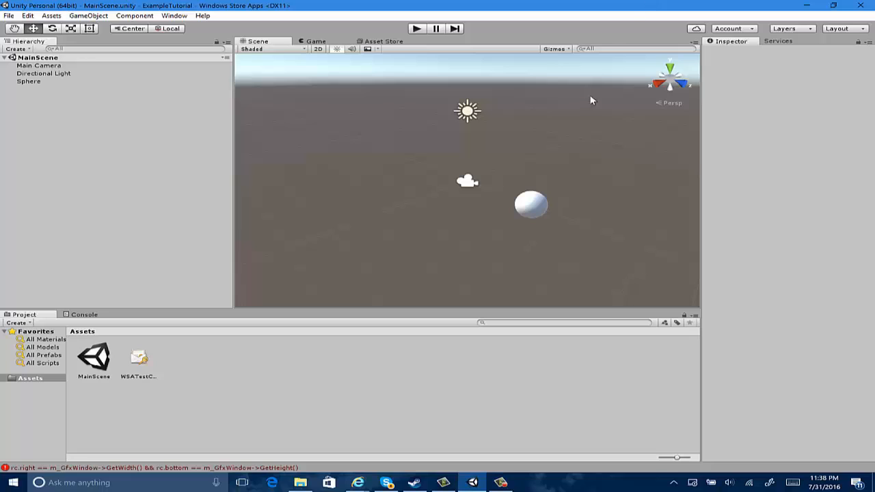
pyautogui.moveTo(495, 282)
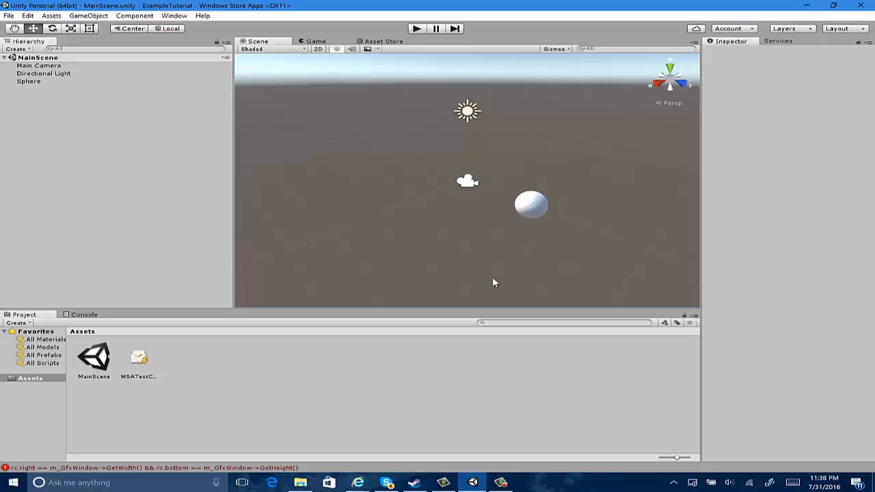
pyautogui.moveTo(471, 253)
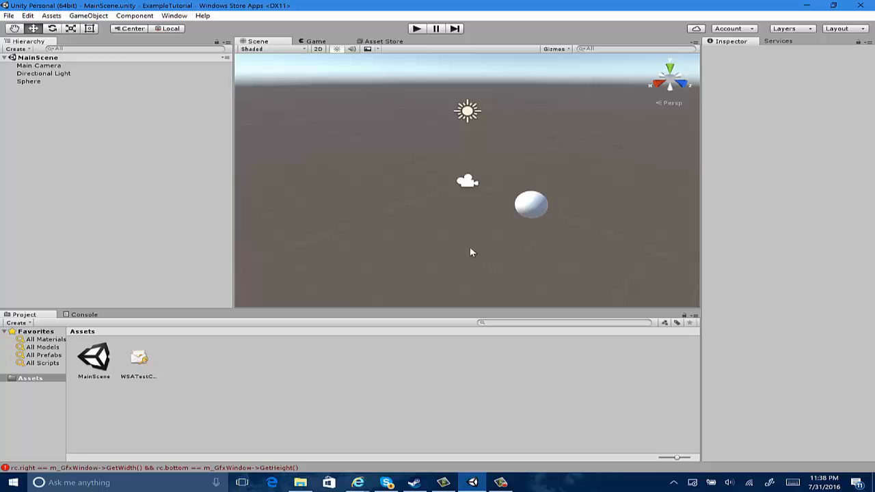
pyautogui.moveTo(450, 235)
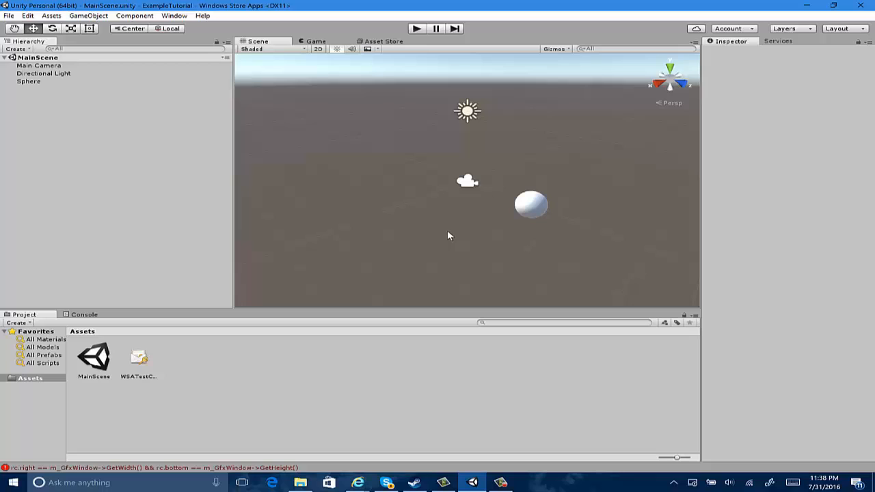
pyautogui.moveTo(498, 222)
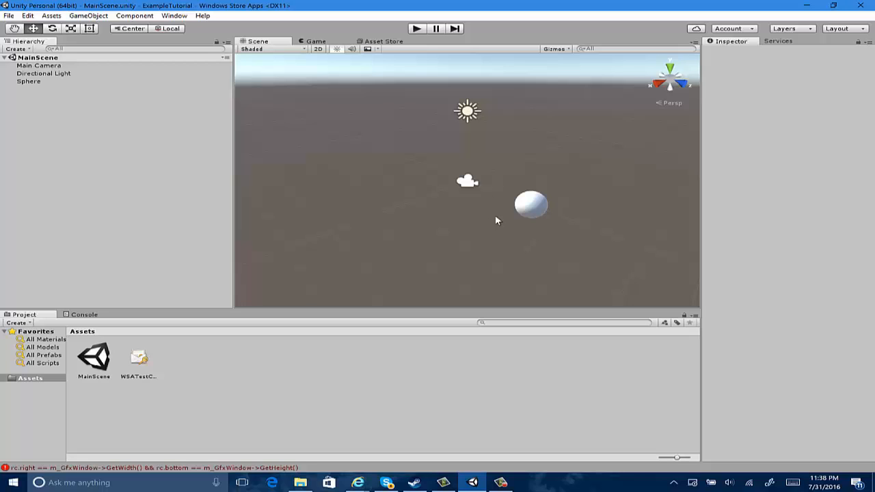
pyautogui.click(532, 205)
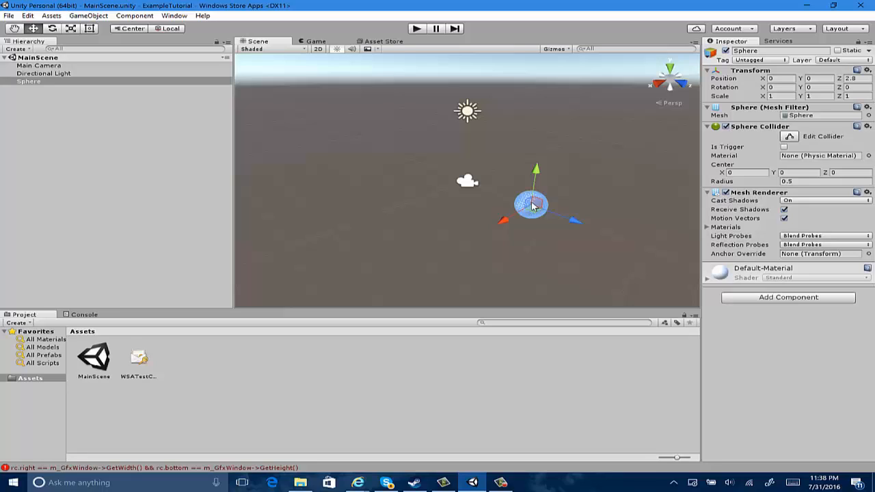
# - Delete the Sphere from MainScene and bring up the Assets context menu
pyautogui.press('Delete')
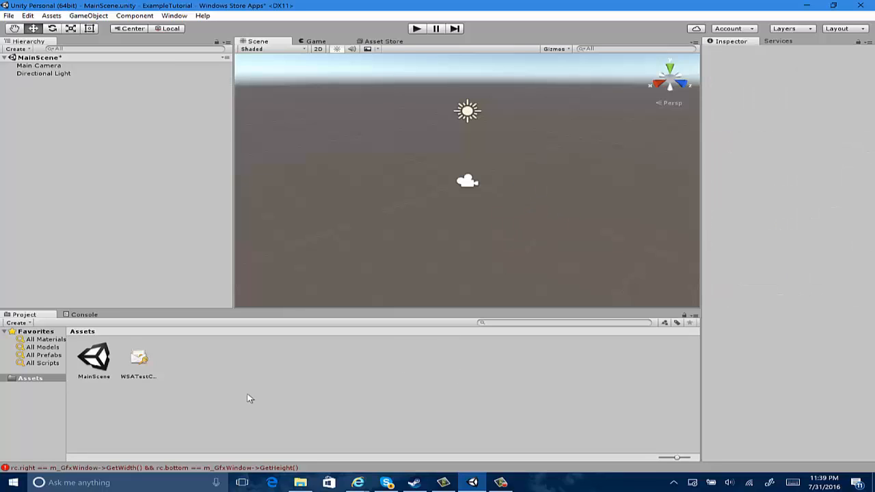
pyautogui.rightClick(249, 400)
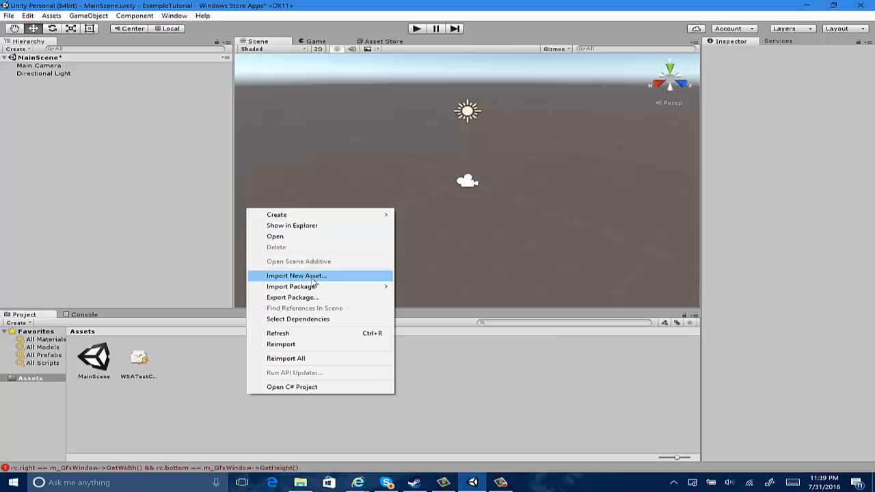
# - Import victory.fbx from the Animations folder and check it in the Main Camera view
pyautogui.click(295, 277)
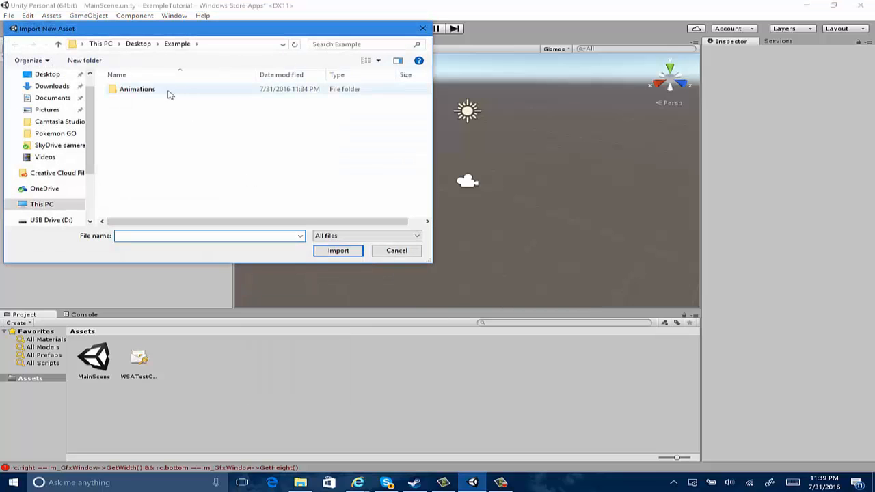
pyautogui.doubleClick(137, 88)
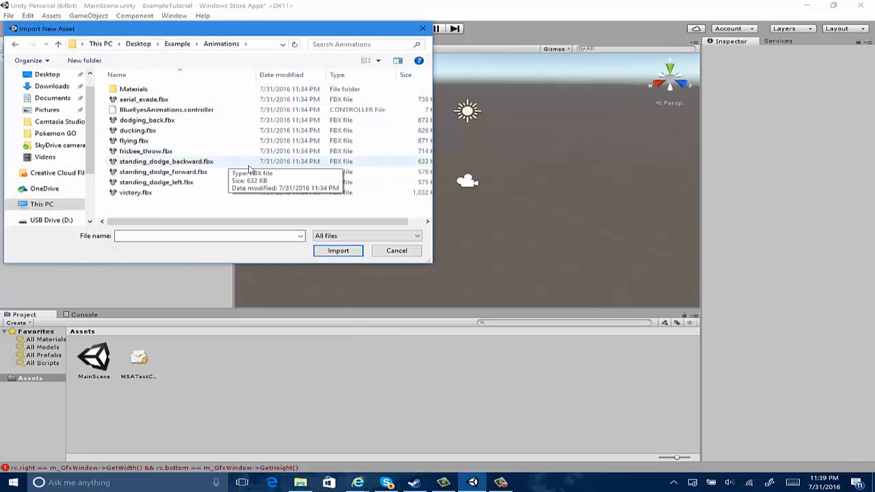
pyautogui.click(135, 191)
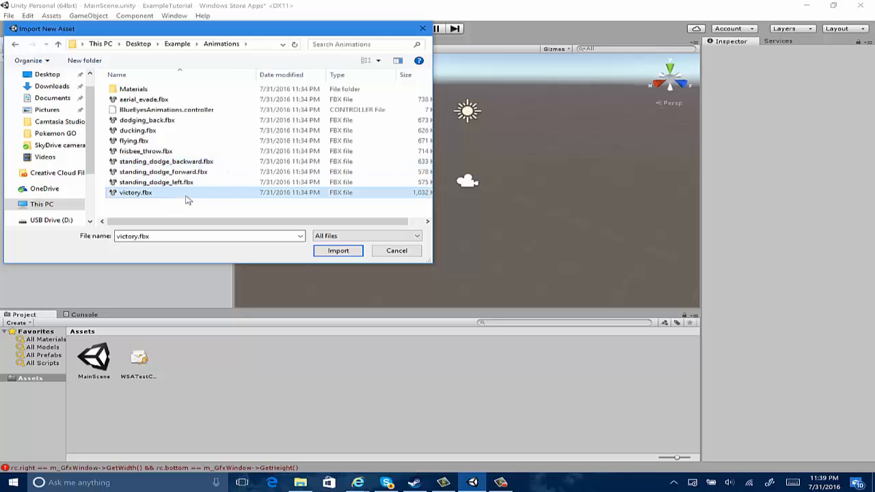
pyautogui.moveTo(386, 260)
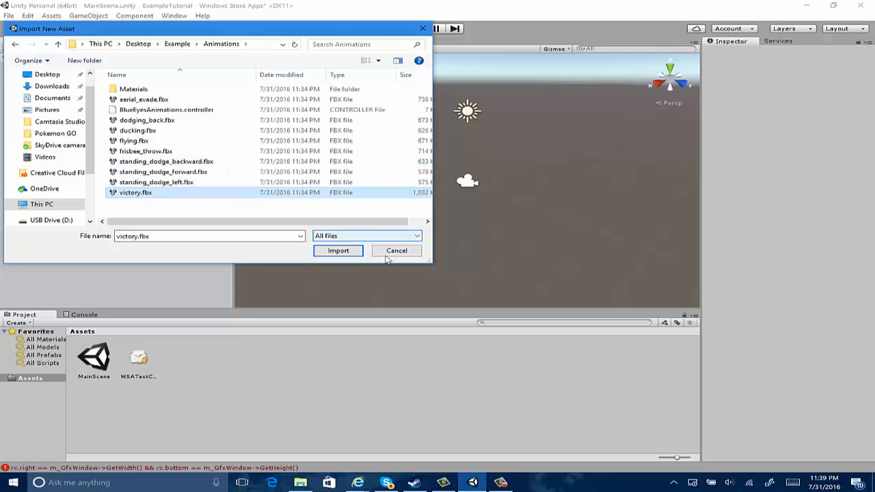
pyautogui.click(338, 250)
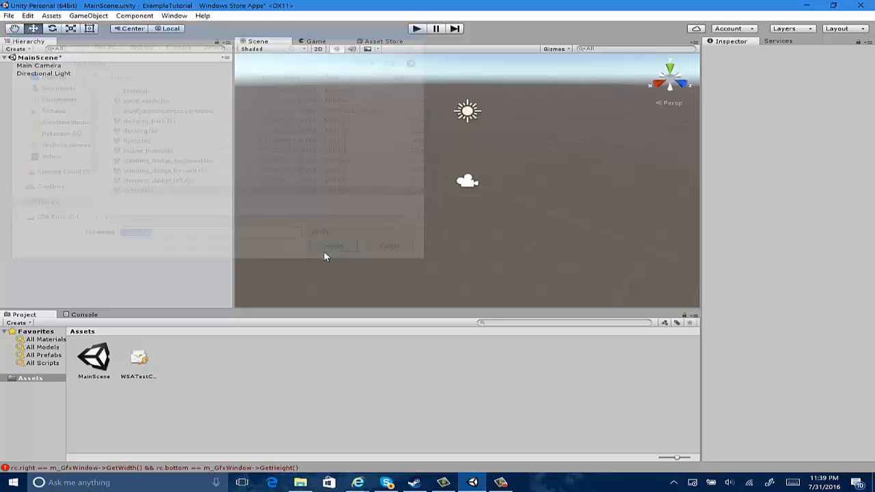
pyautogui.click(333, 246)
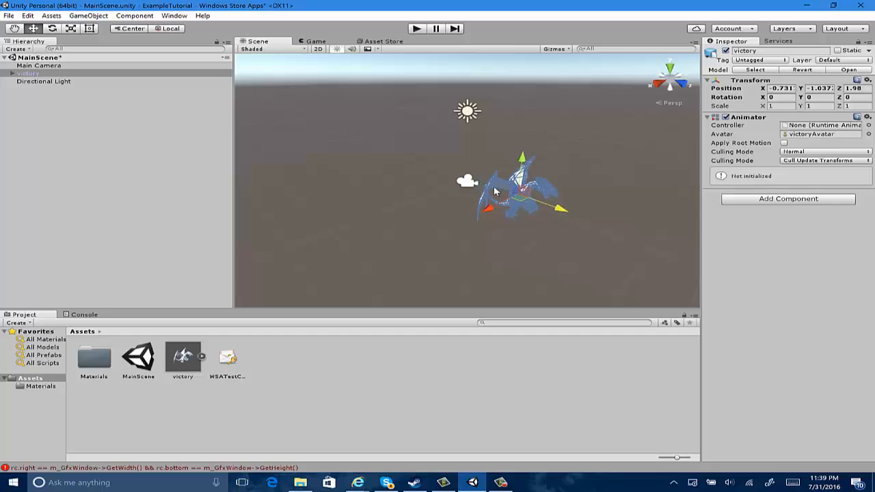
pyautogui.click(38, 66)
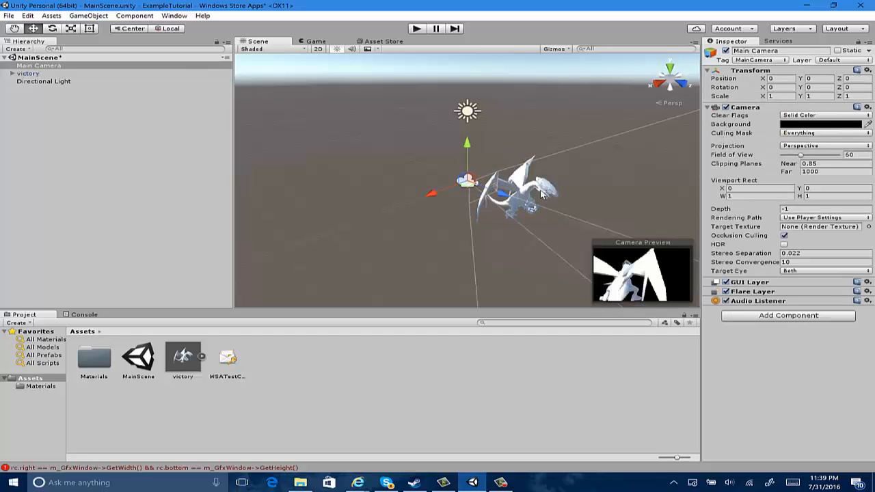
# - Position victory at 0, 0, 1.98 with uniform scale 0.3, checking the camera preview
pyautogui.click(28, 74)
pyautogui.write('0.5')
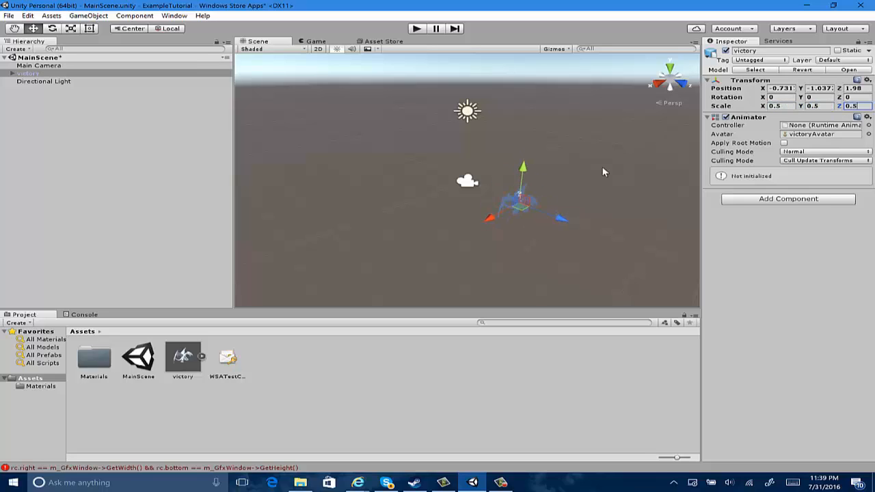
pyautogui.click(38, 66)
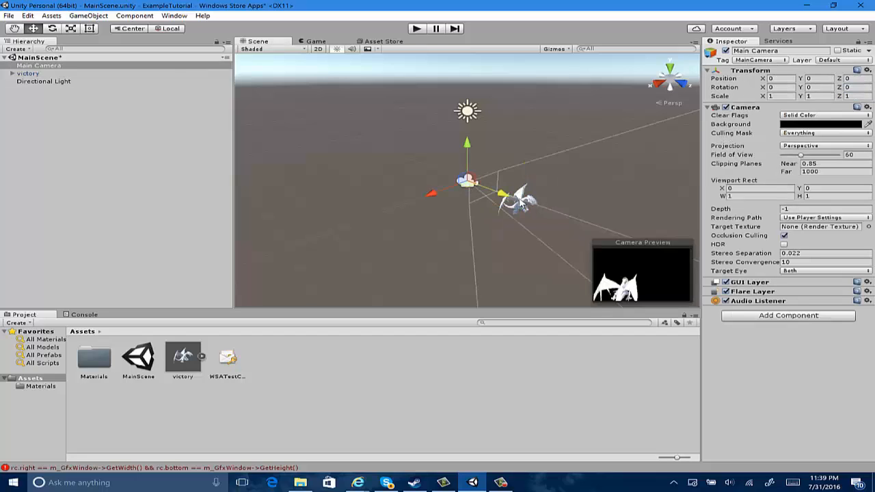
pyautogui.click(27, 74)
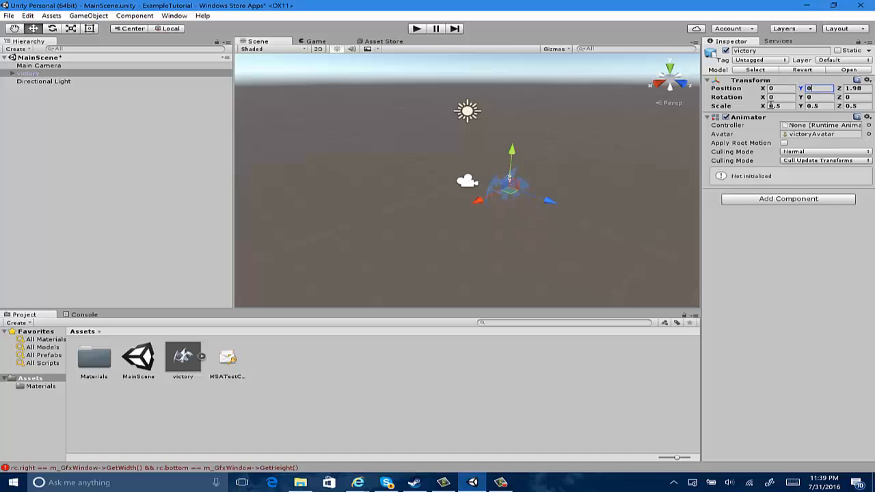
pyautogui.click(39, 65)
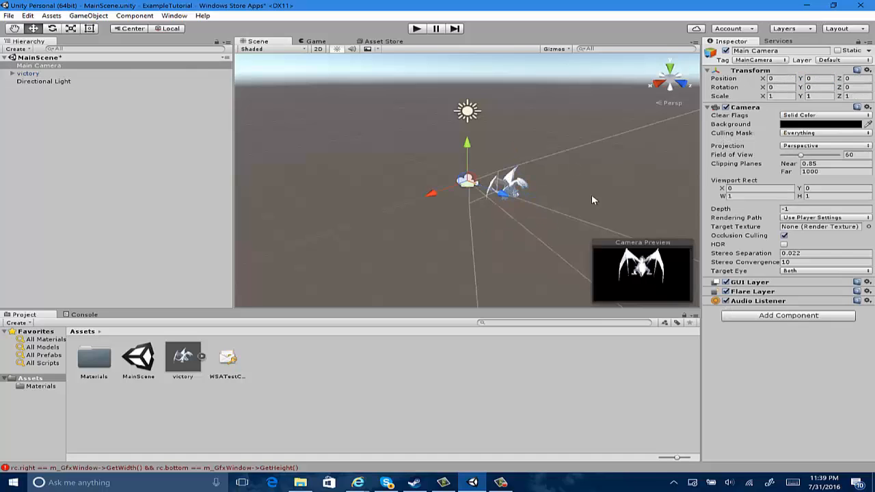
pyautogui.moveTo(503, 185)
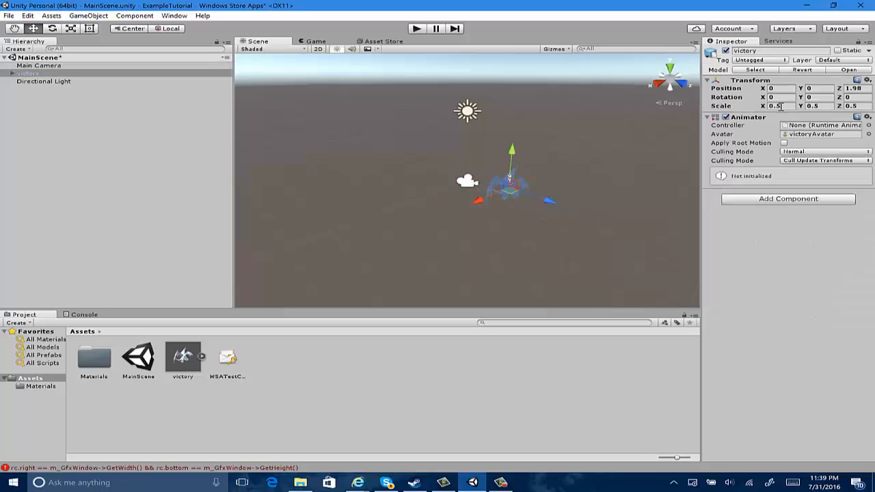
pyautogui.tripleClick(782, 107)
pyautogui.write('0.3')
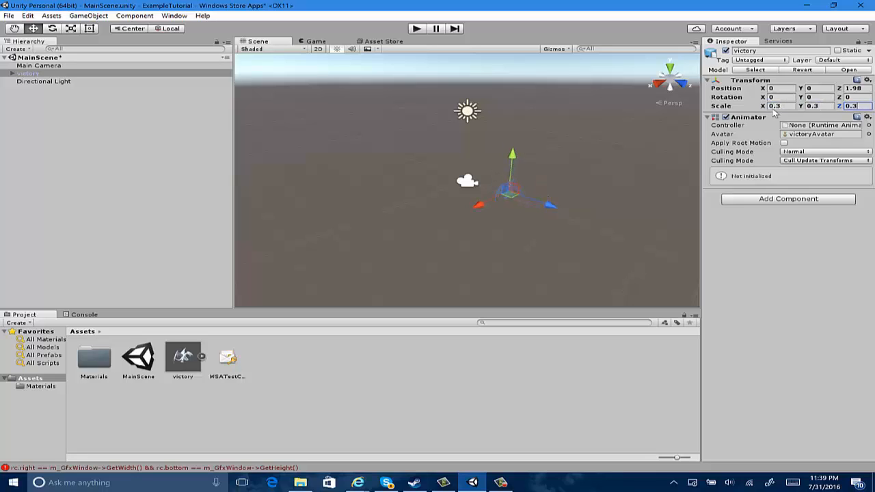
pyautogui.moveTo(544, 265)
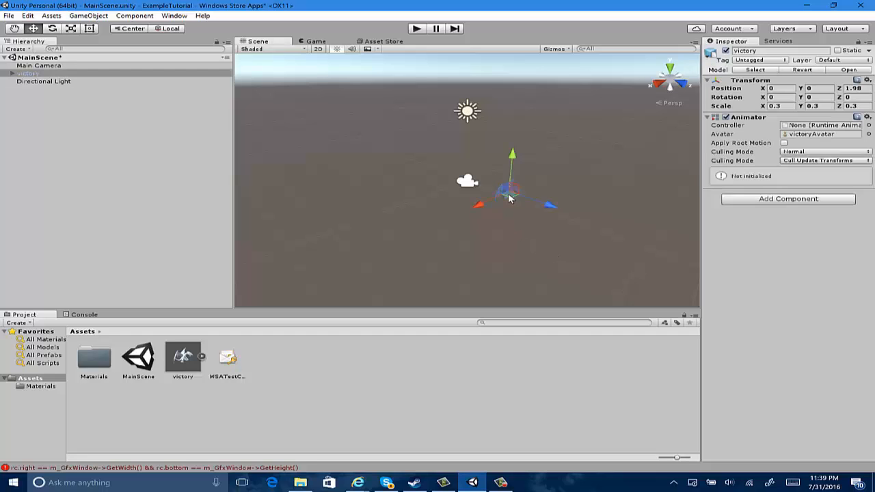
pyautogui.click(38, 66)
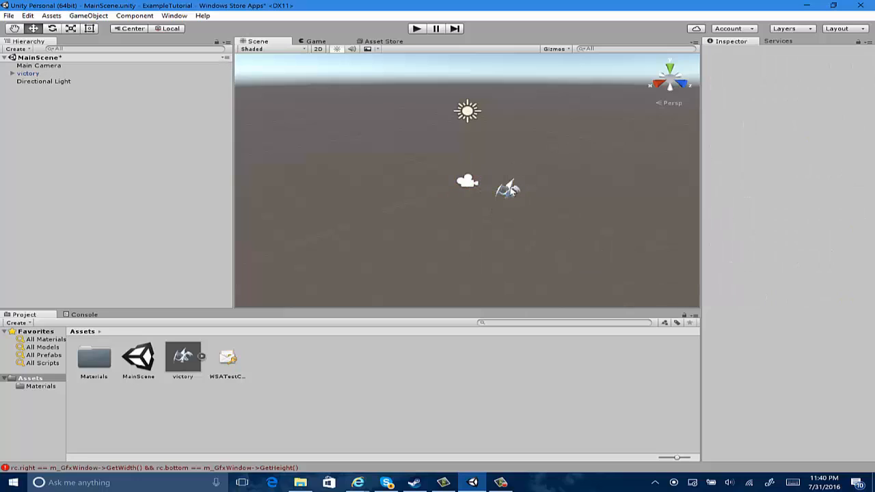
pyautogui.click(28, 73)
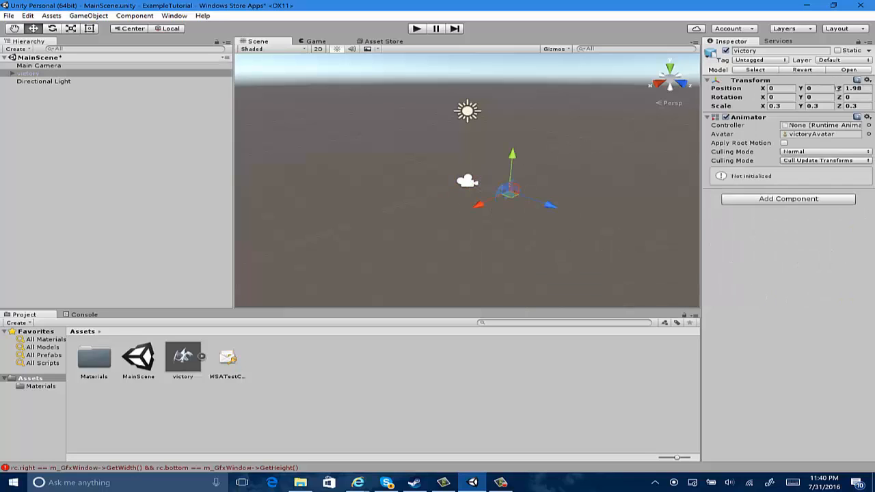
pyautogui.tripleClick(853, 87)
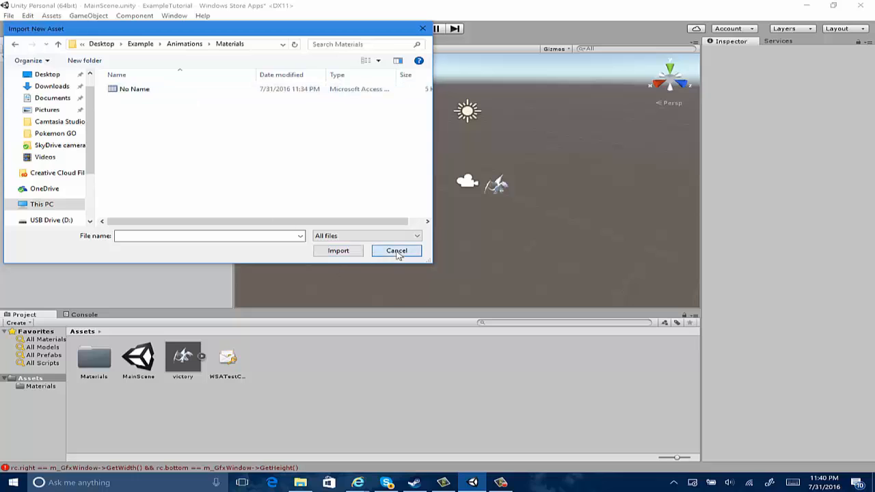
pyautogui.click(397, 250)
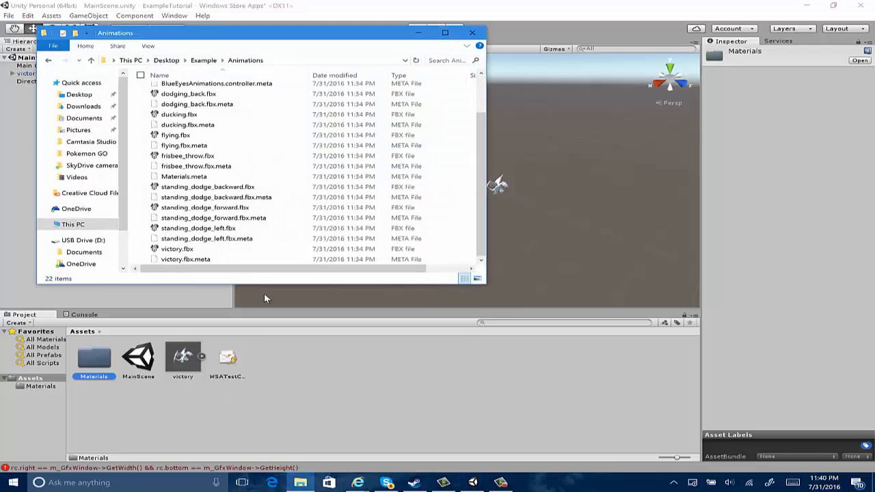
# - Inspect the Materials folder, go back up to the Example folder and return to Unity
pyautogui.scroll(3)
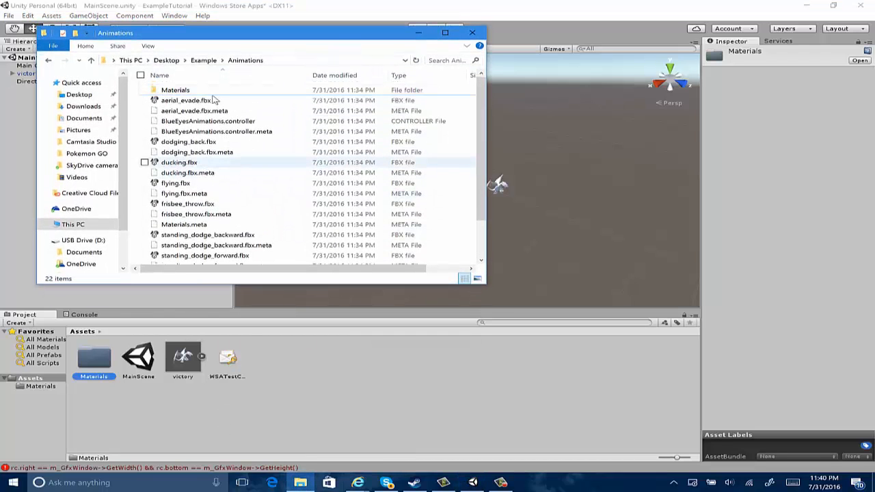
pyautogui.doubleClick(175, 90)
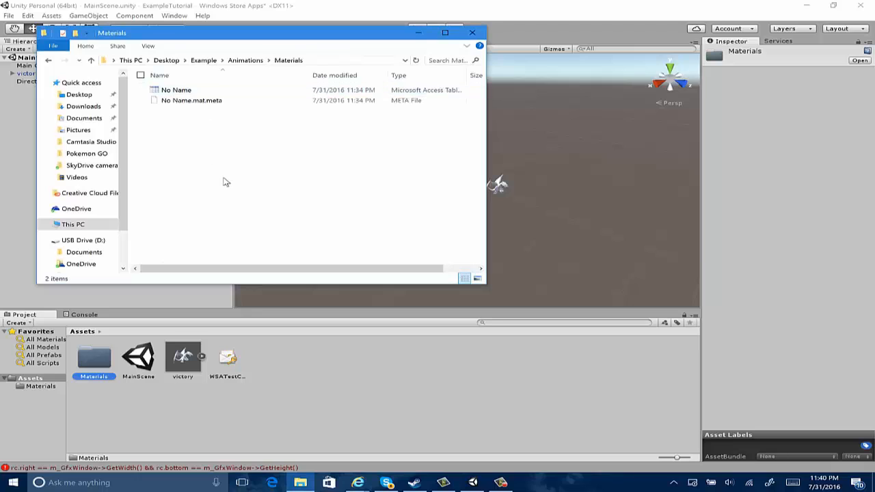
pyautogui.click(203, 60)
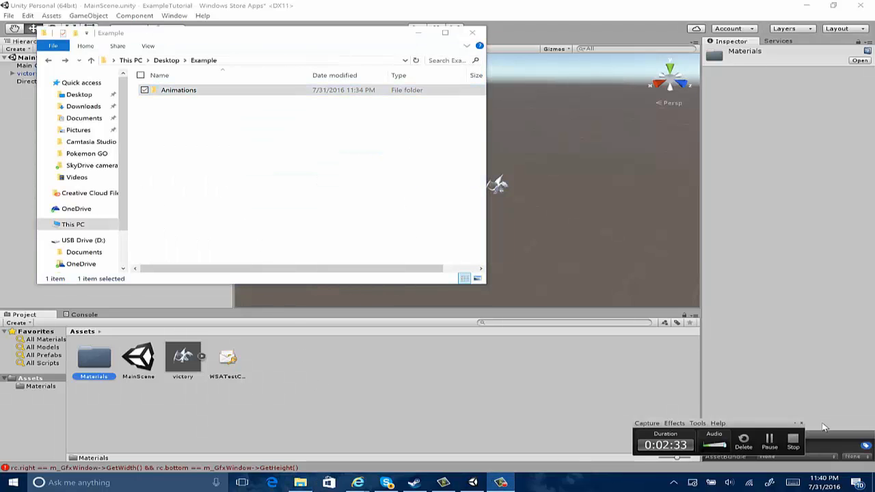
pyautogui.click(472, 33)
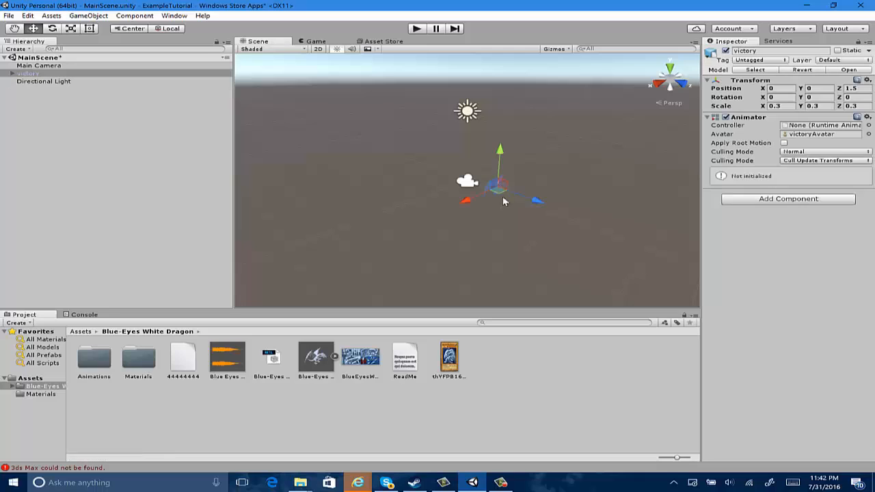
pyautogui.moveTo(539, 358)
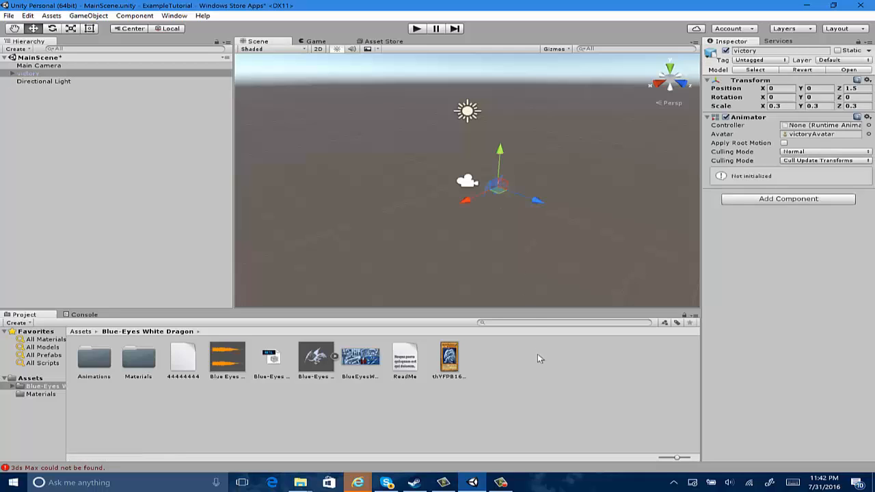
pyautogui.moveTo(323, 390)
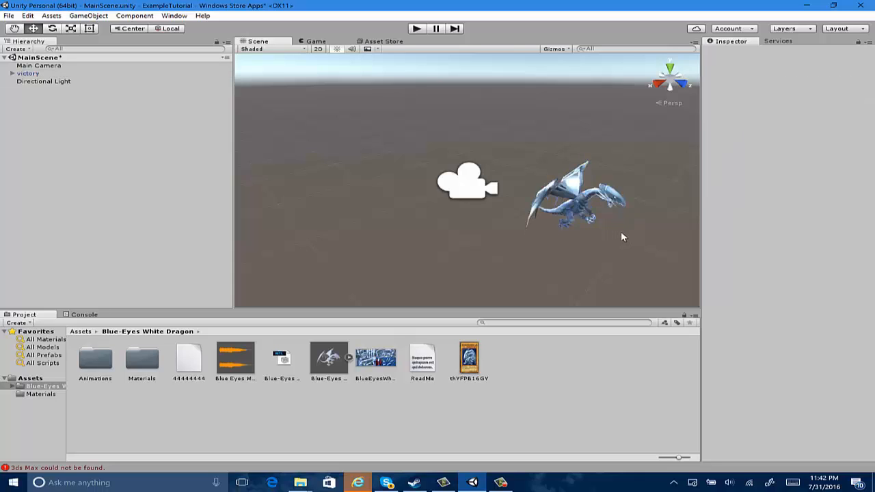
pyautogui.moveTo(472, 307)
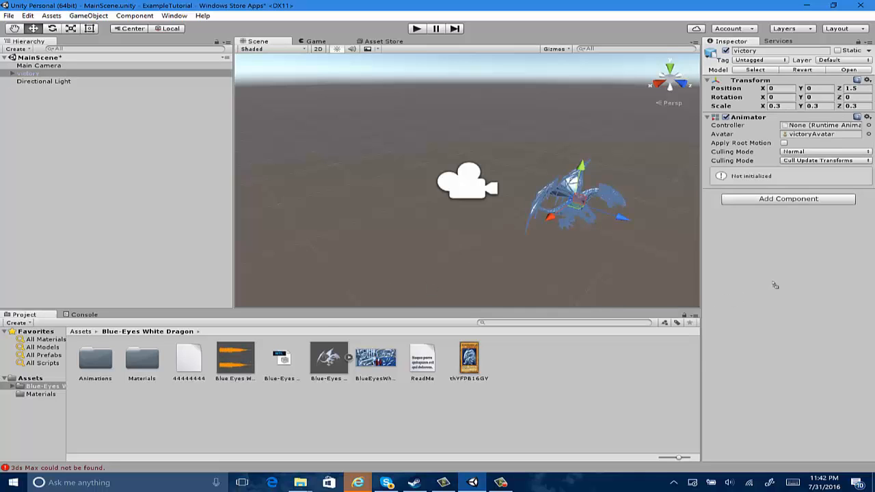
# - Adjust the victory dragon's settings in the Inspector
pyautogui.click(787, 200)
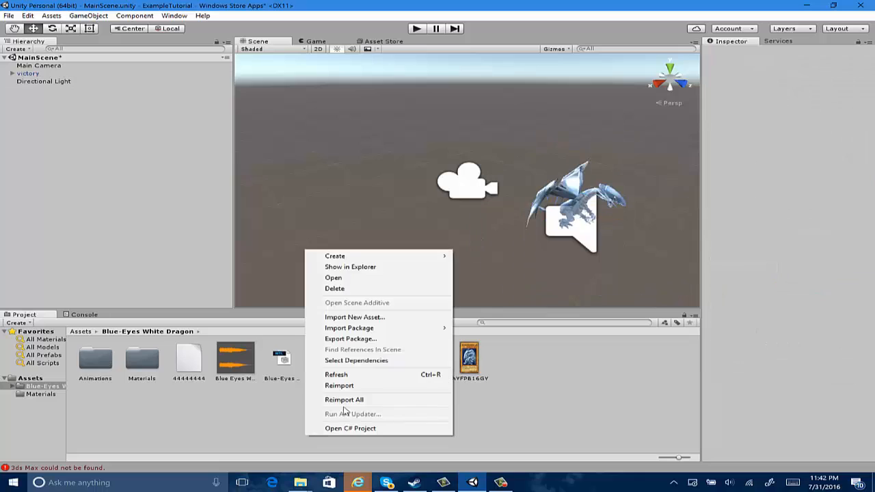
# - Create the Blue EYes animator controller with TestAnimation as its default state after Entry
pyautogui.click(335, 256)
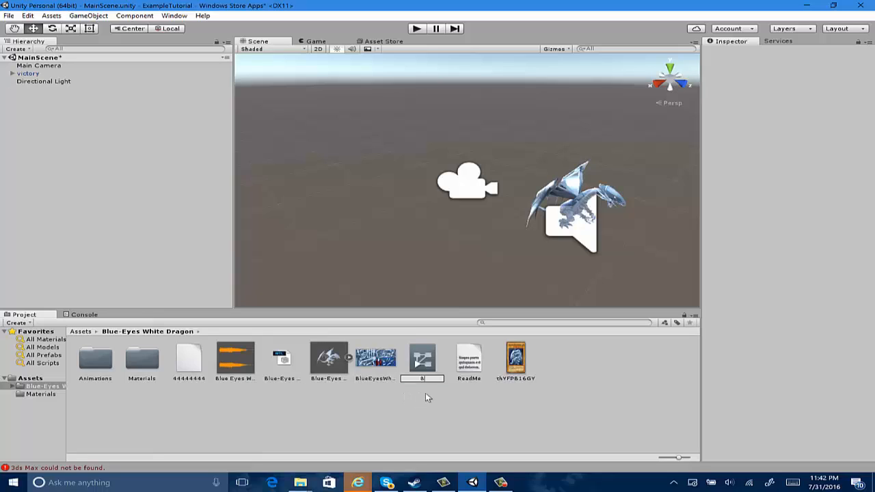
pyautogui.click(235, 358)
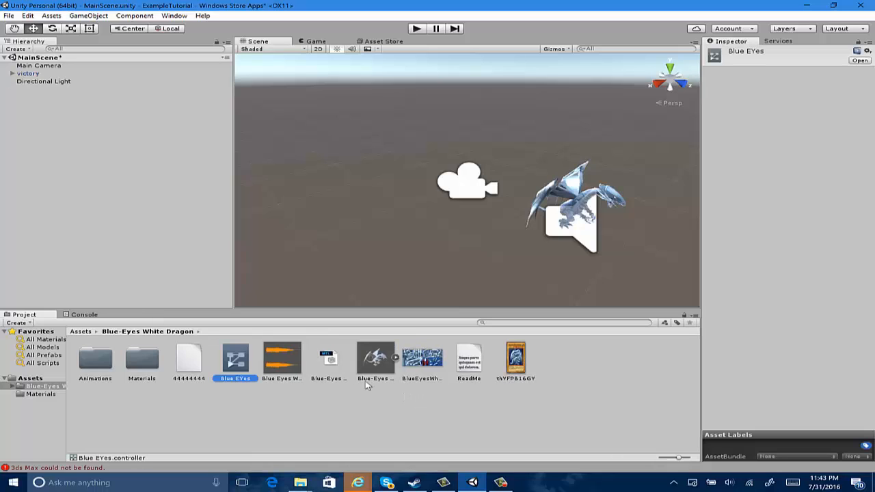
pyautogui.doubleClick(235, 358)
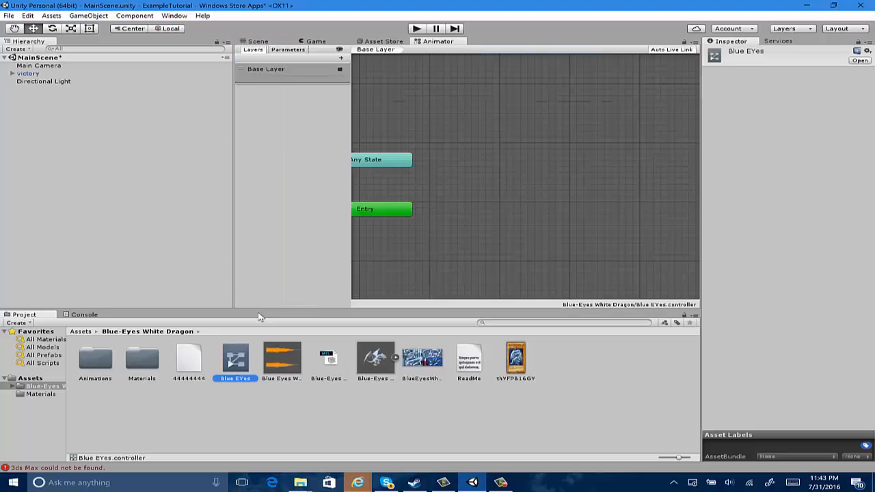
pyautogui.click(382, 208)
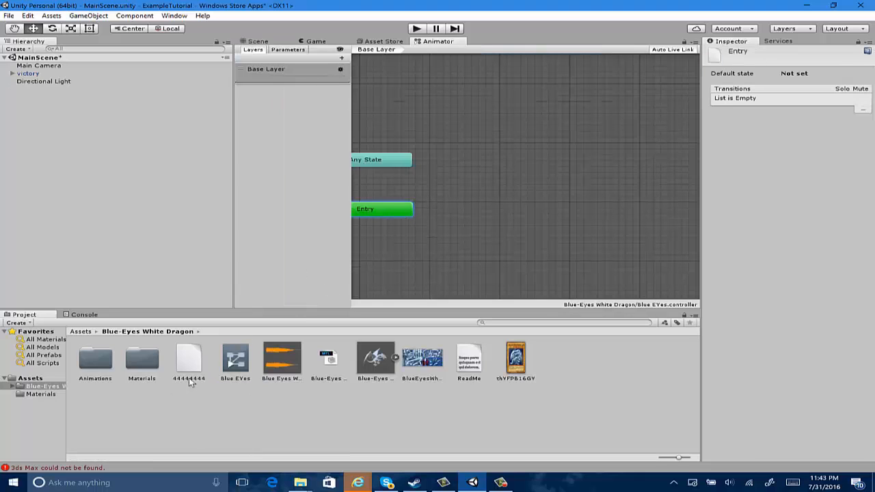
pyautogui.doubleClick(96, 359)
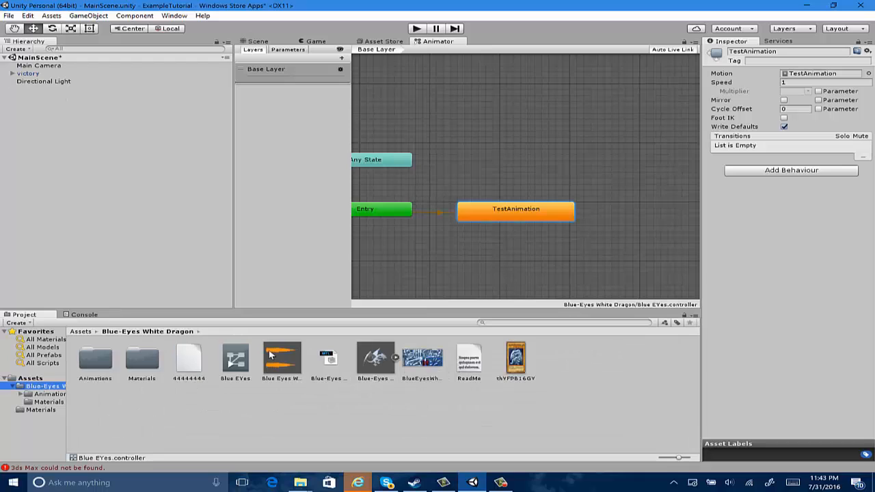
pyautogui.moveTo(78, 61)
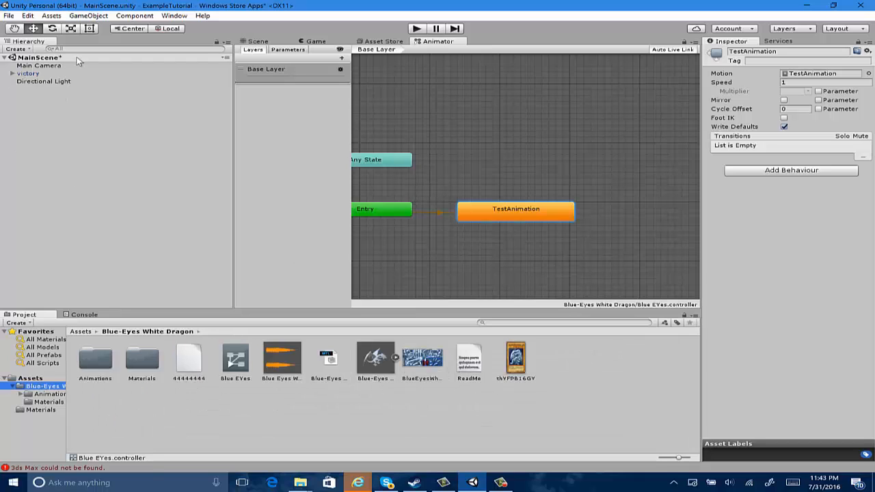
pyautogui.click(257, 41)
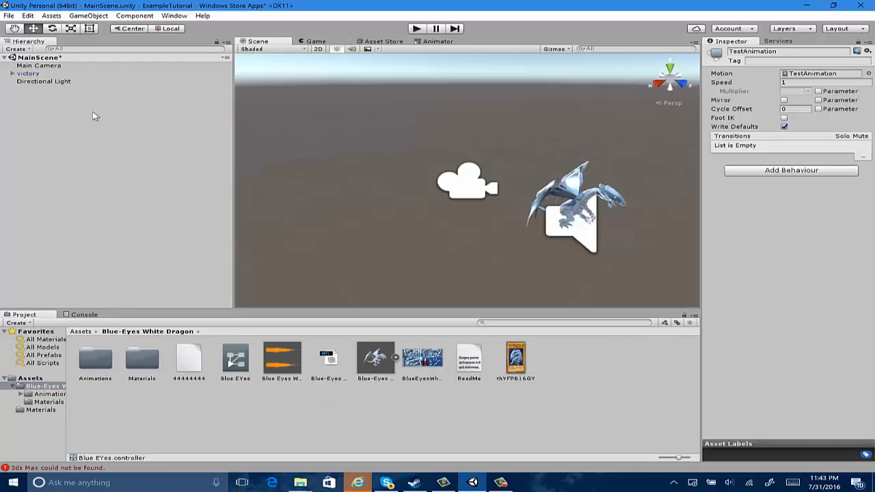
# - Assign the Blue EYes controller to the victory dragon's Animator and preview it in play mode
pyautogui.click(28, 74)
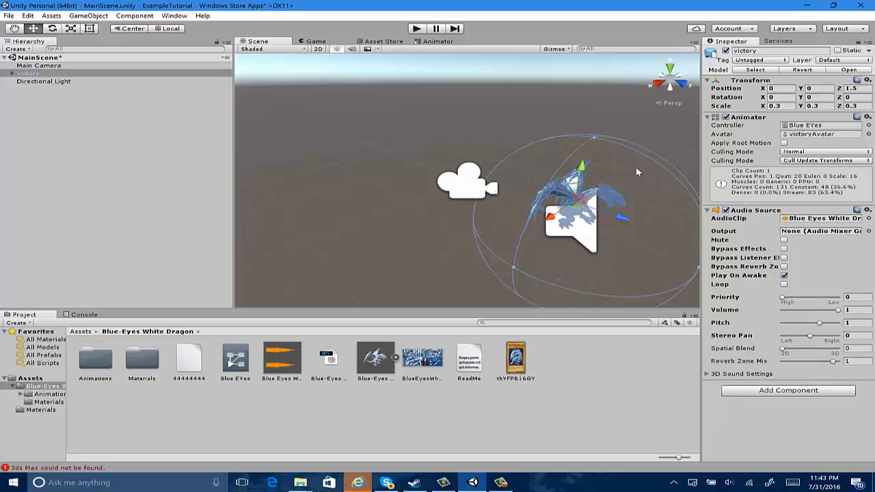
pyautogui.moveTo(538, 216)
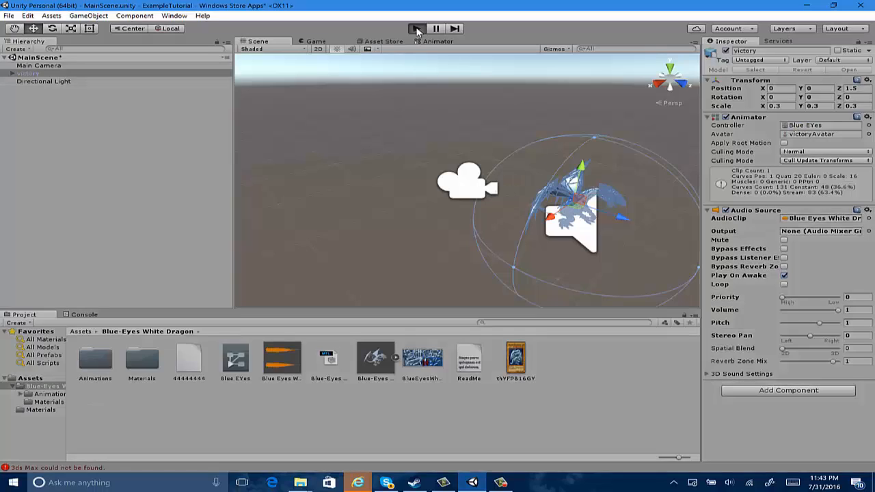
pyautogui.click(417, 27)
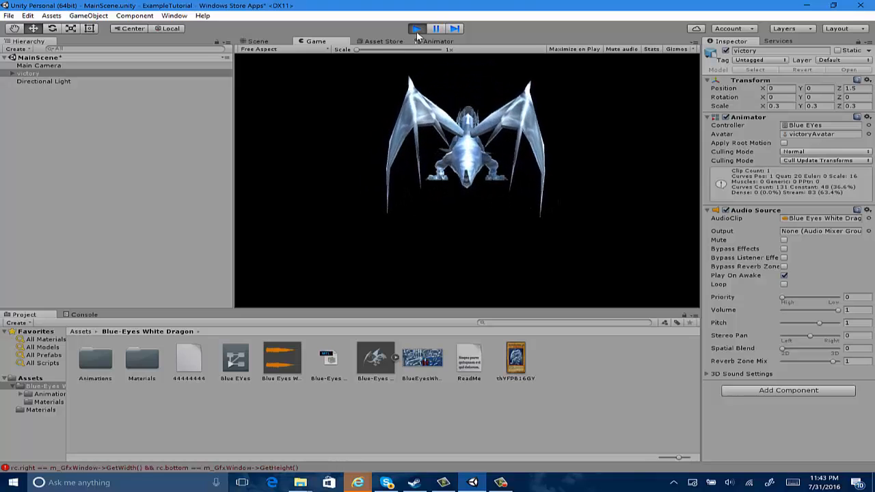
pyautogui.click(257, 41)
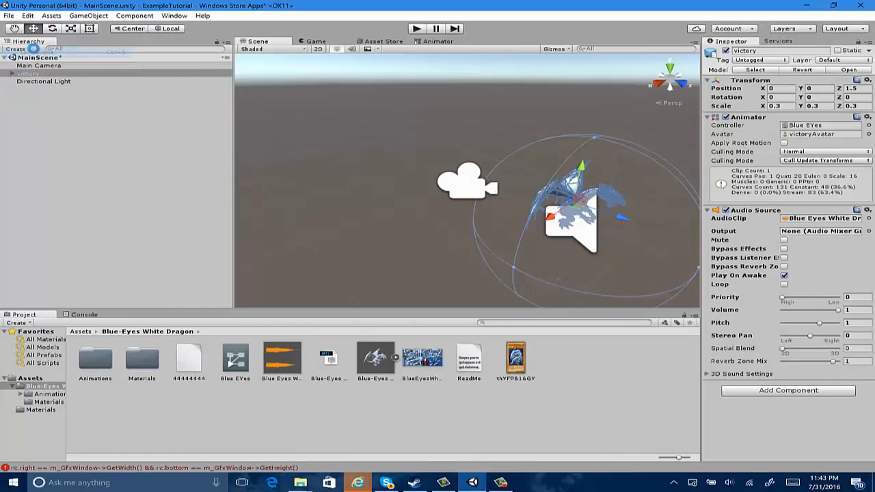
# - Build the project for Windows Store into the Build folder via Build Settings
pyautogui.click(44, 112)
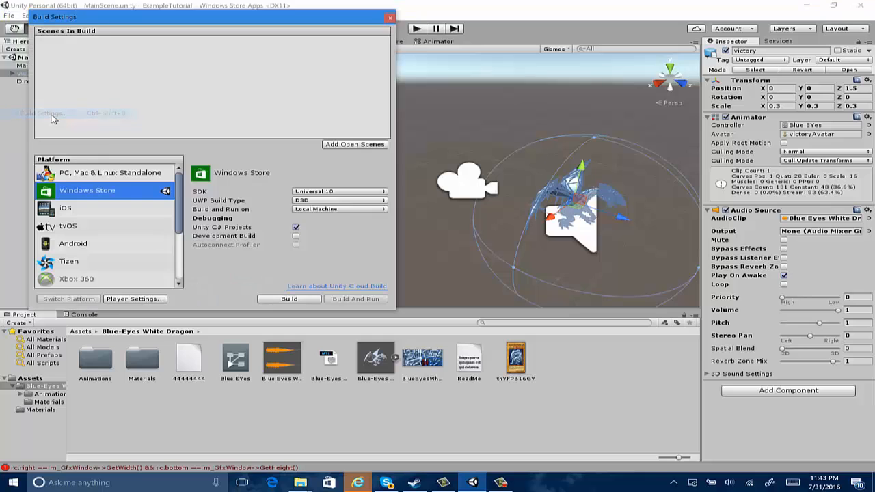
pyautogui.click(289, 298)
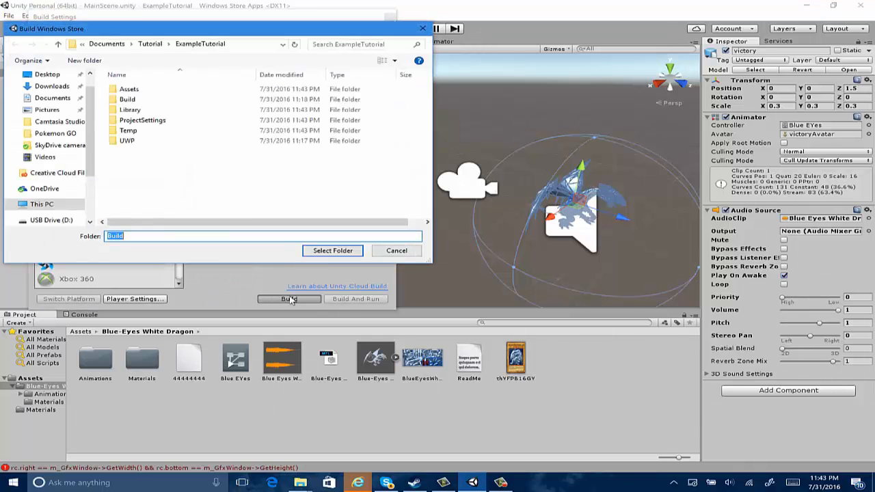
pyautogui.click(332, 250)
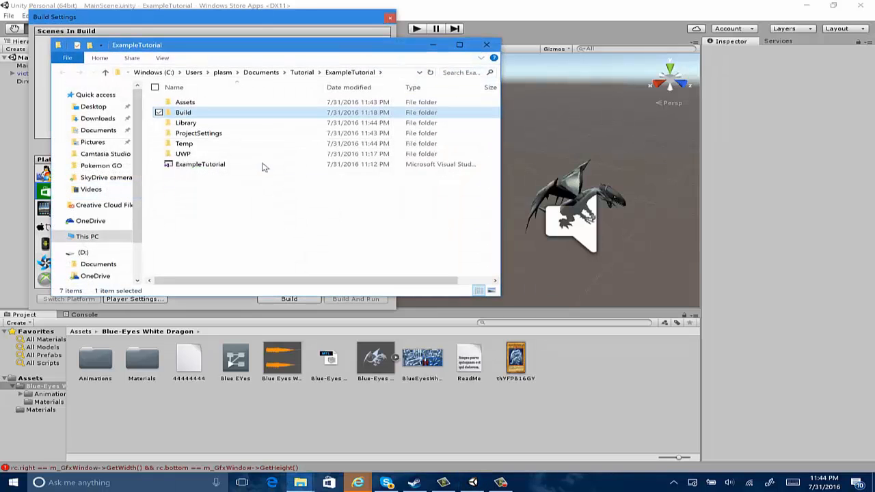
# - Open the ExampleTutorial solution from the Build folder in Visual Studio Community 2015
pyautogui.doubleClick(183, 112)
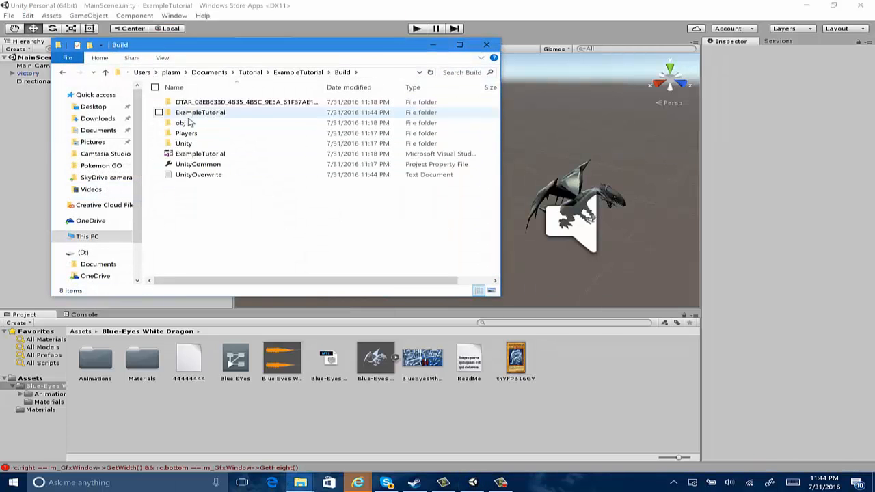
pyautogui.doubleClick(200, 153)
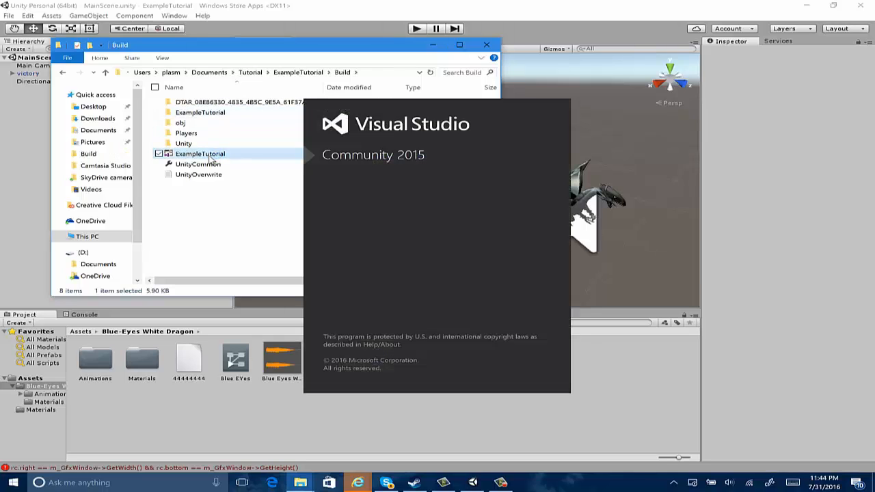